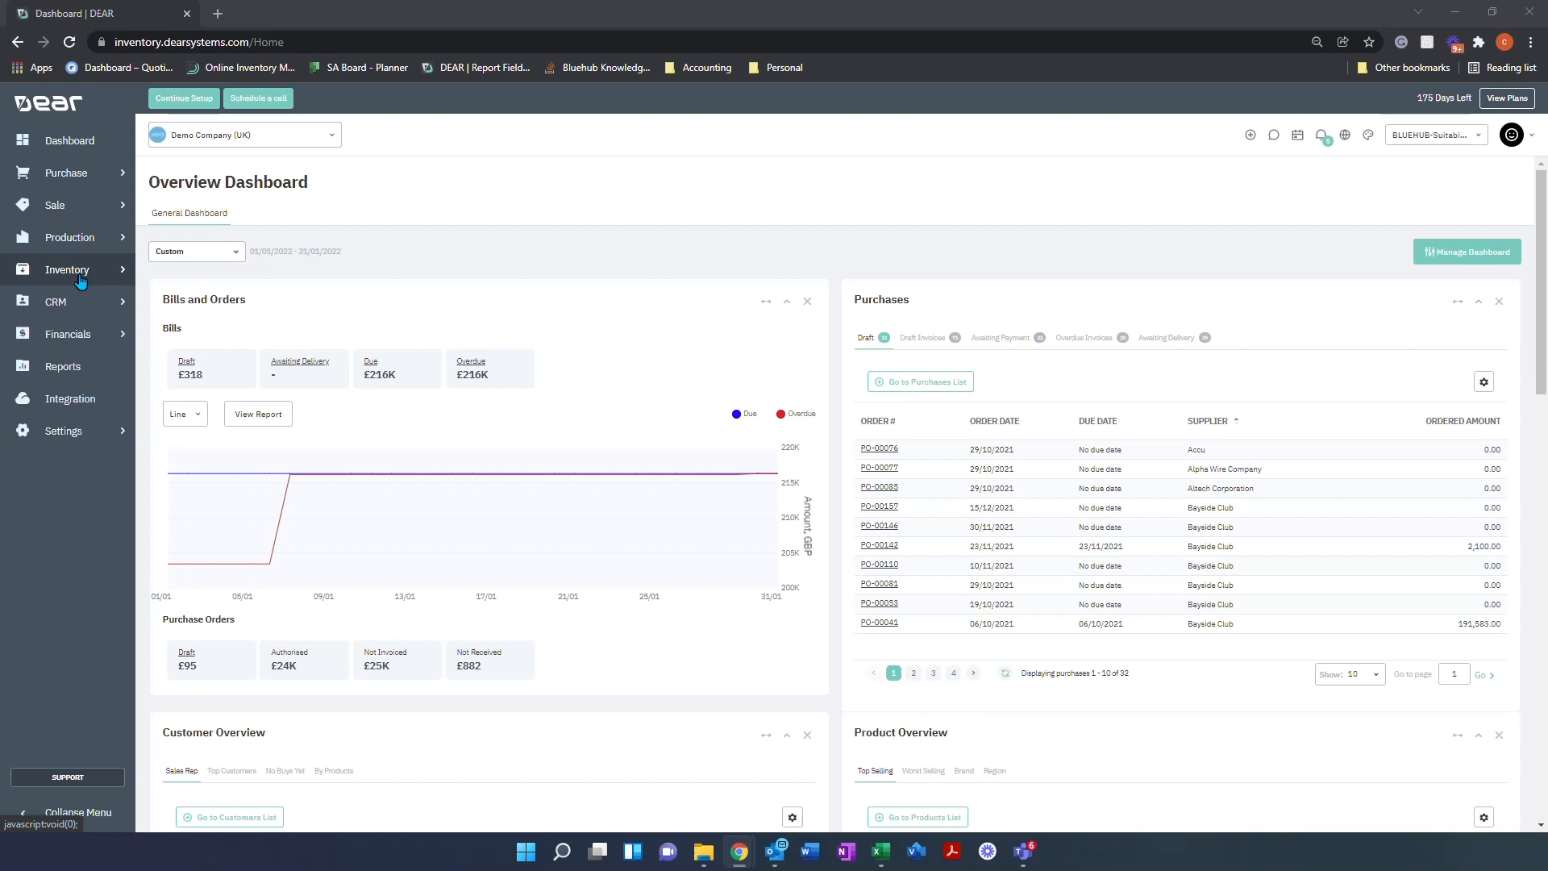
- Go to Inventory > Products and search the list for 'assembly ice cream'
left_click(68, 269)
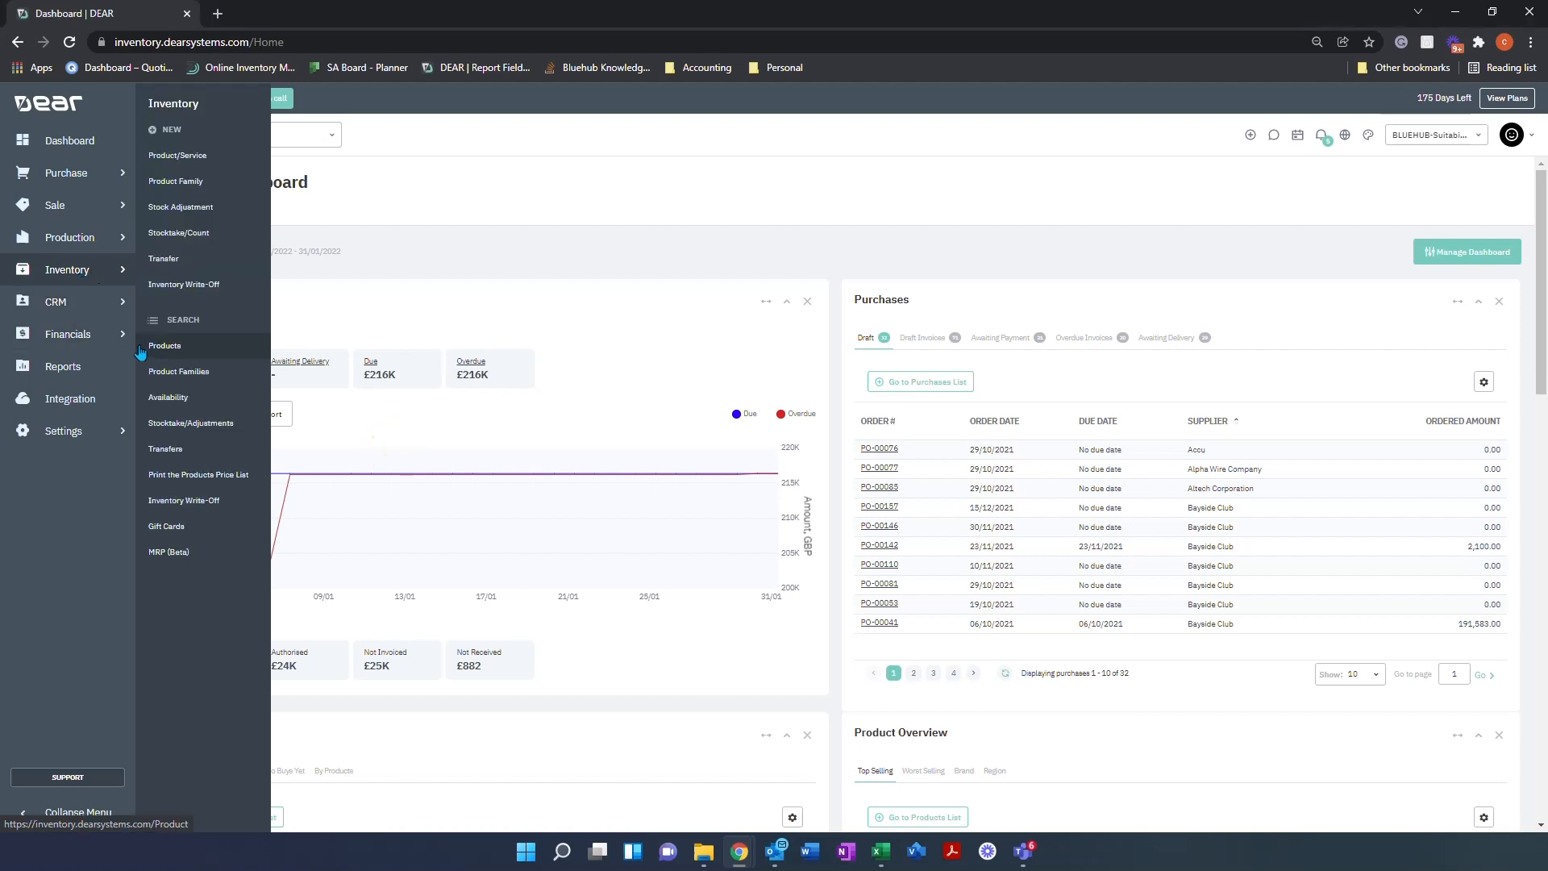
left_click(165, 345)
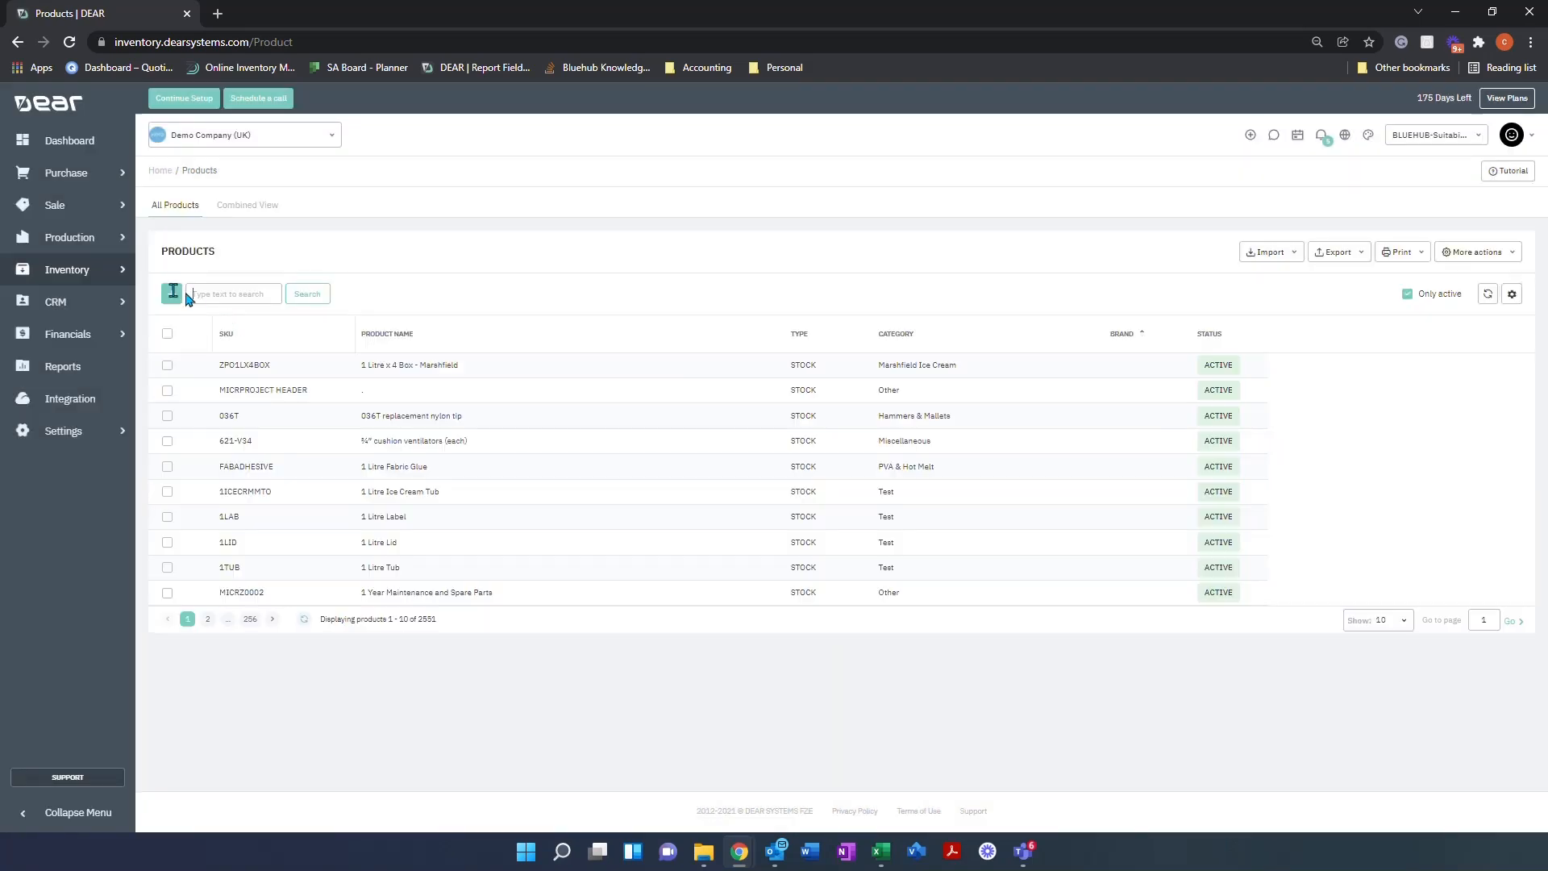
type("a")
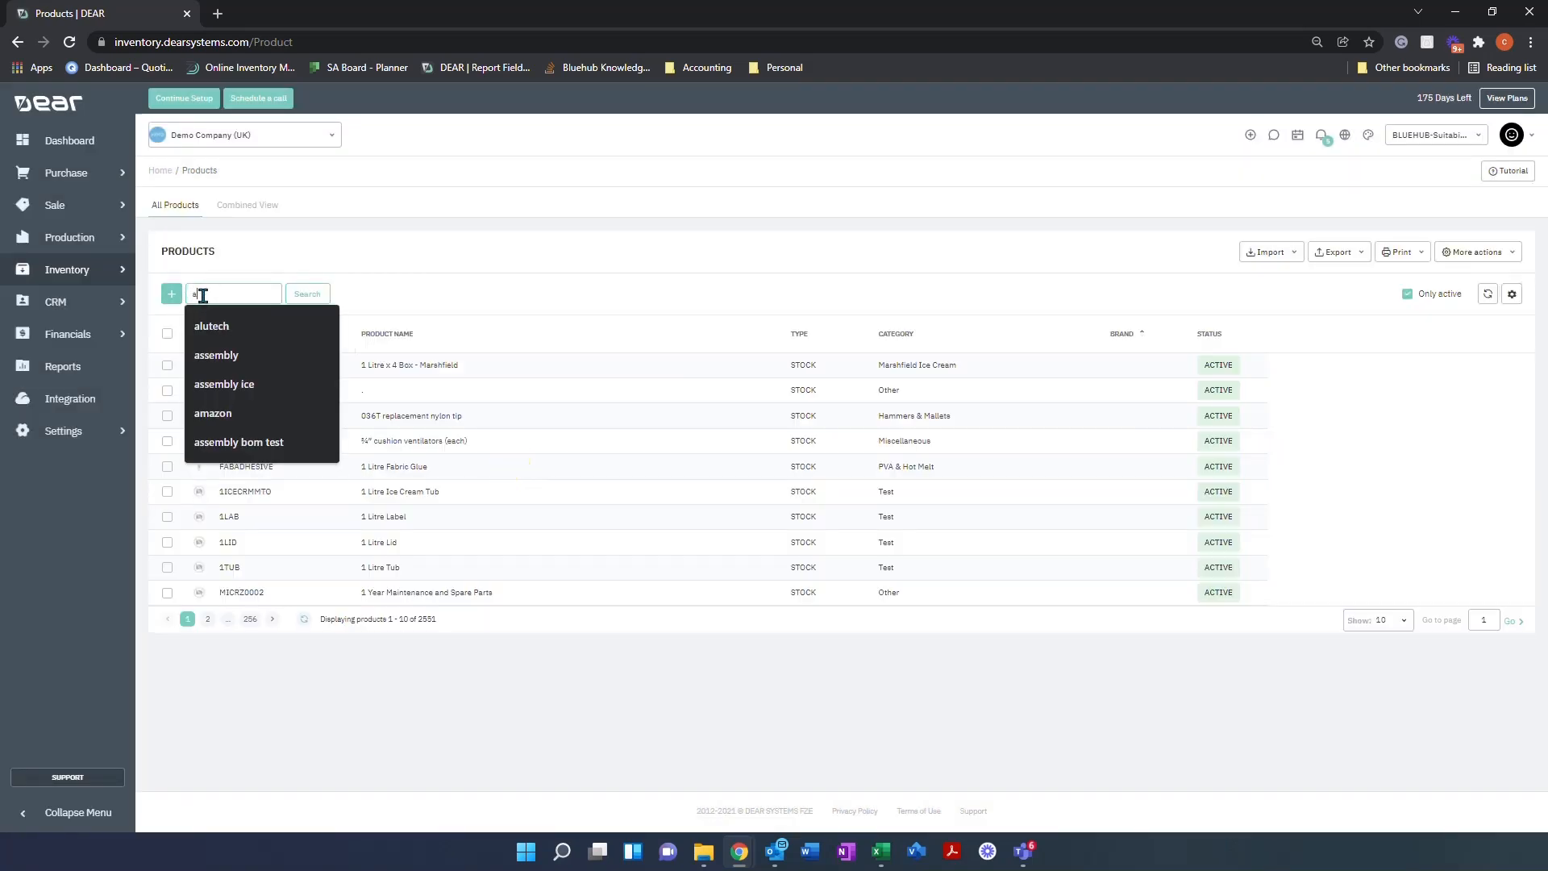
type("assembly ice cream")
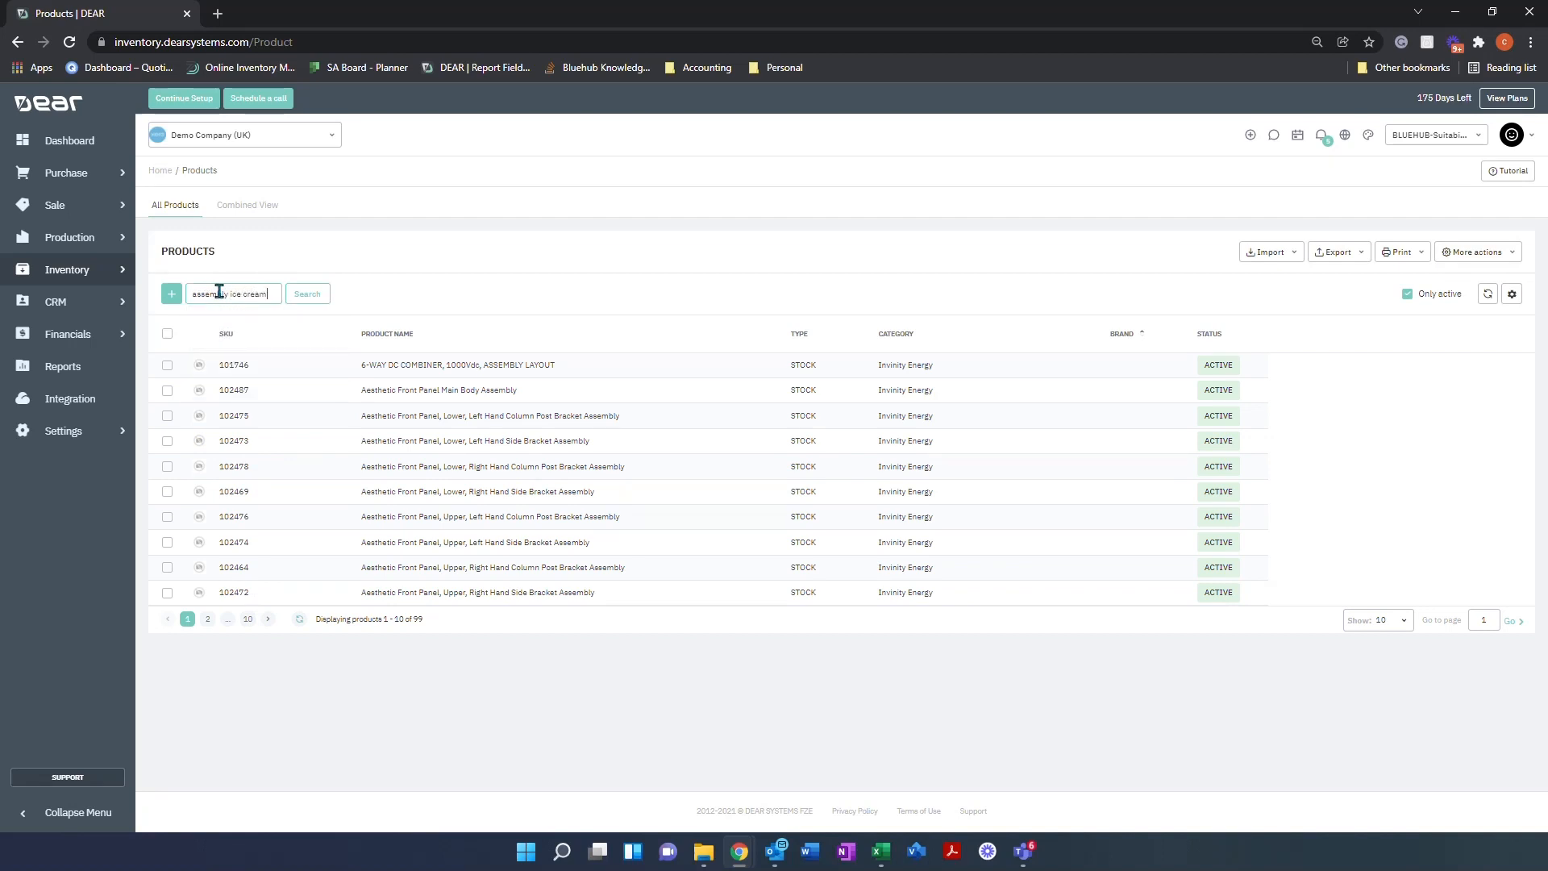
- Run the search and open the Vanilla Ice Cream 1 Litre Tub product
left_click(306, 293)
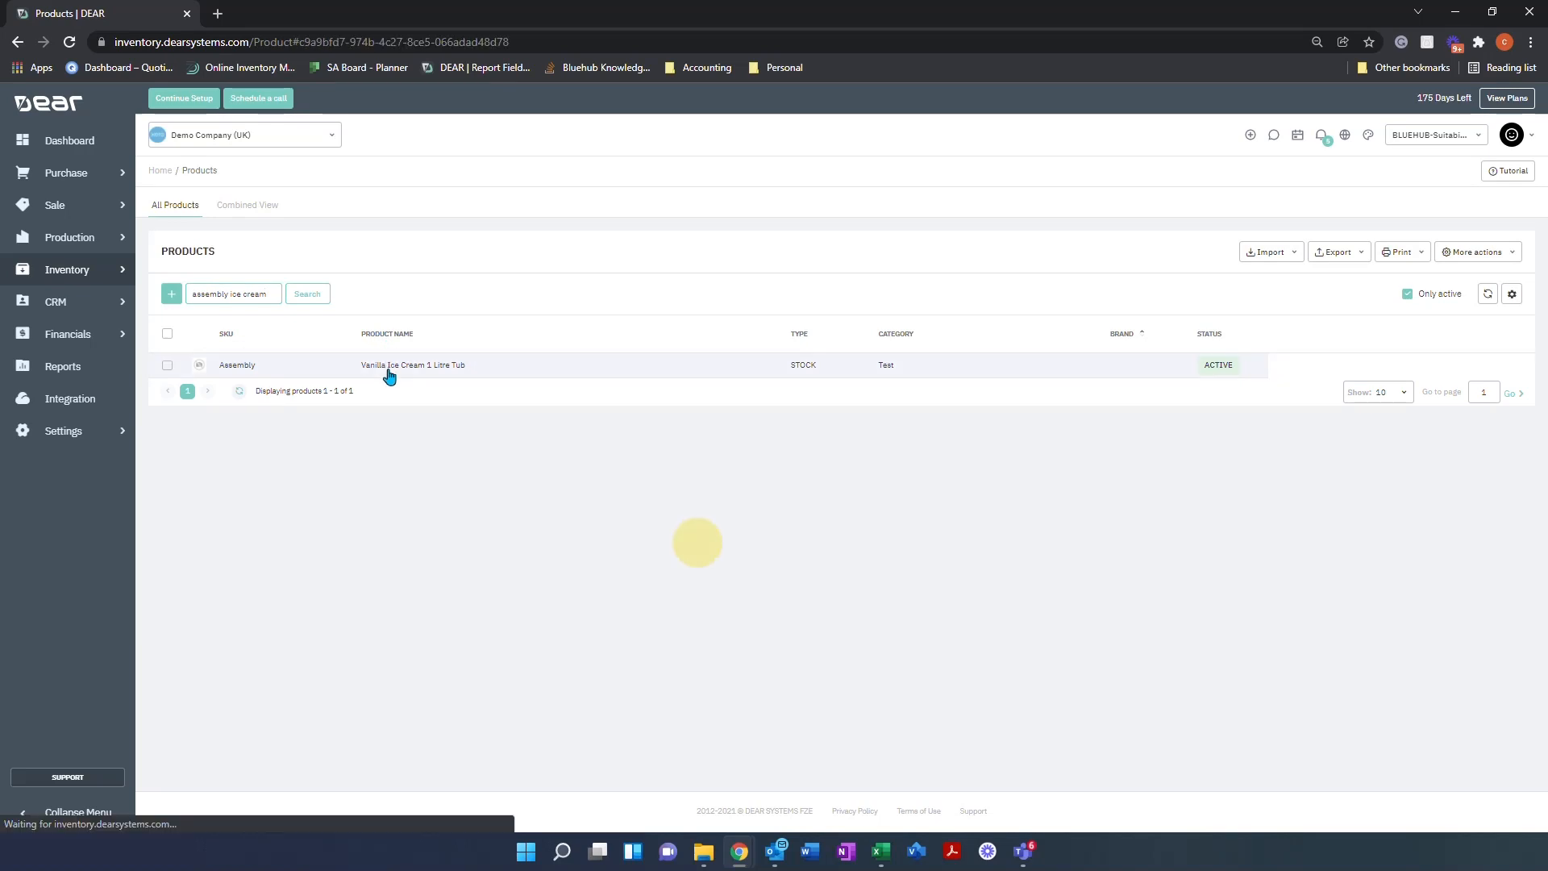
left_click(412, 365)
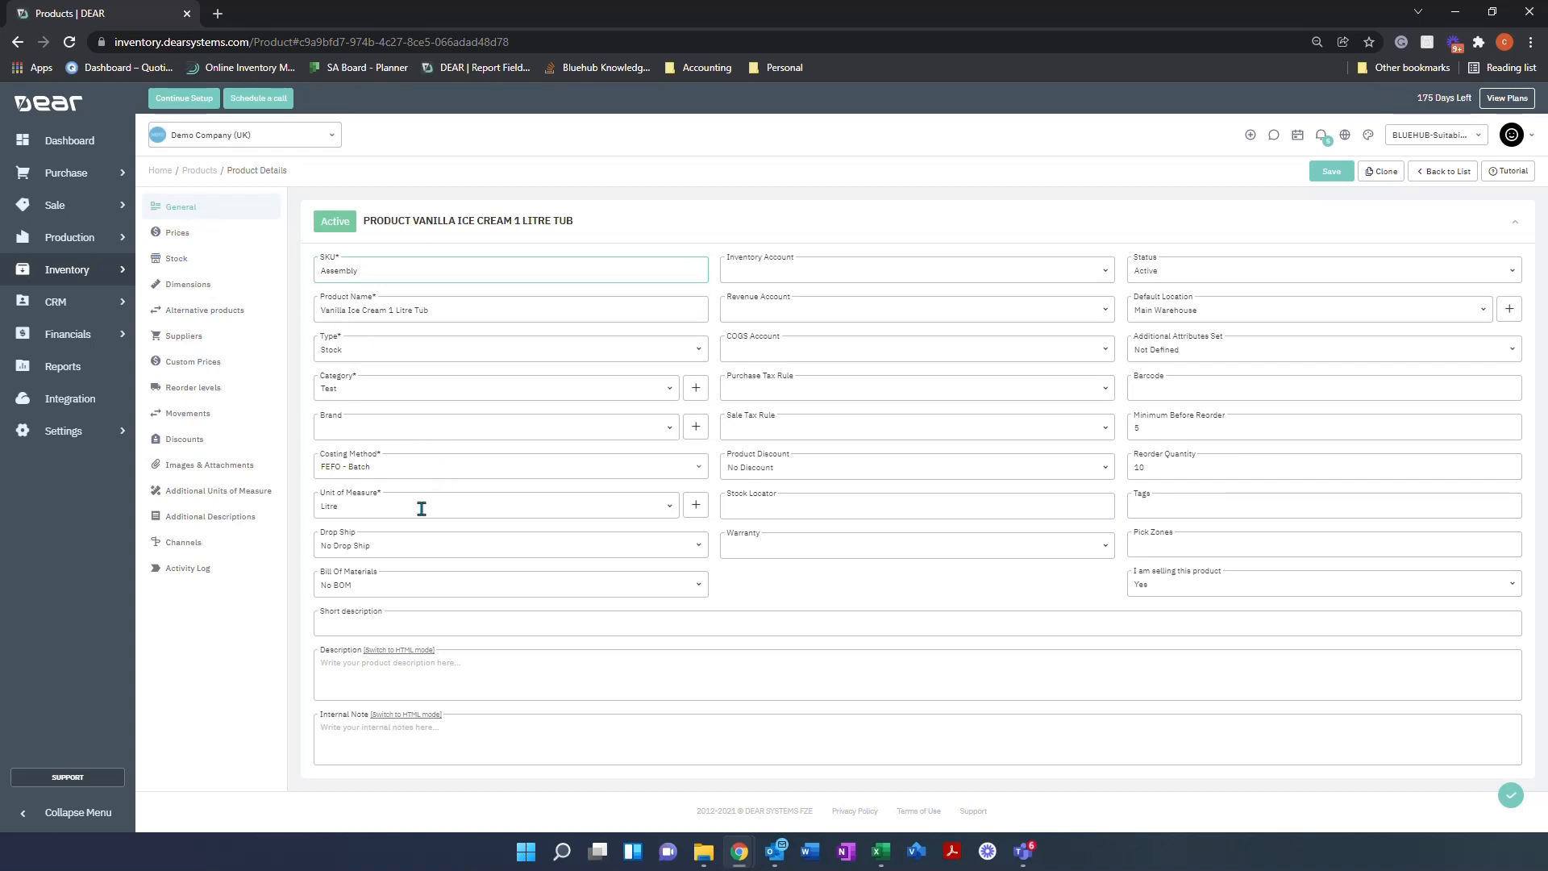
mouse_move(693, 593)
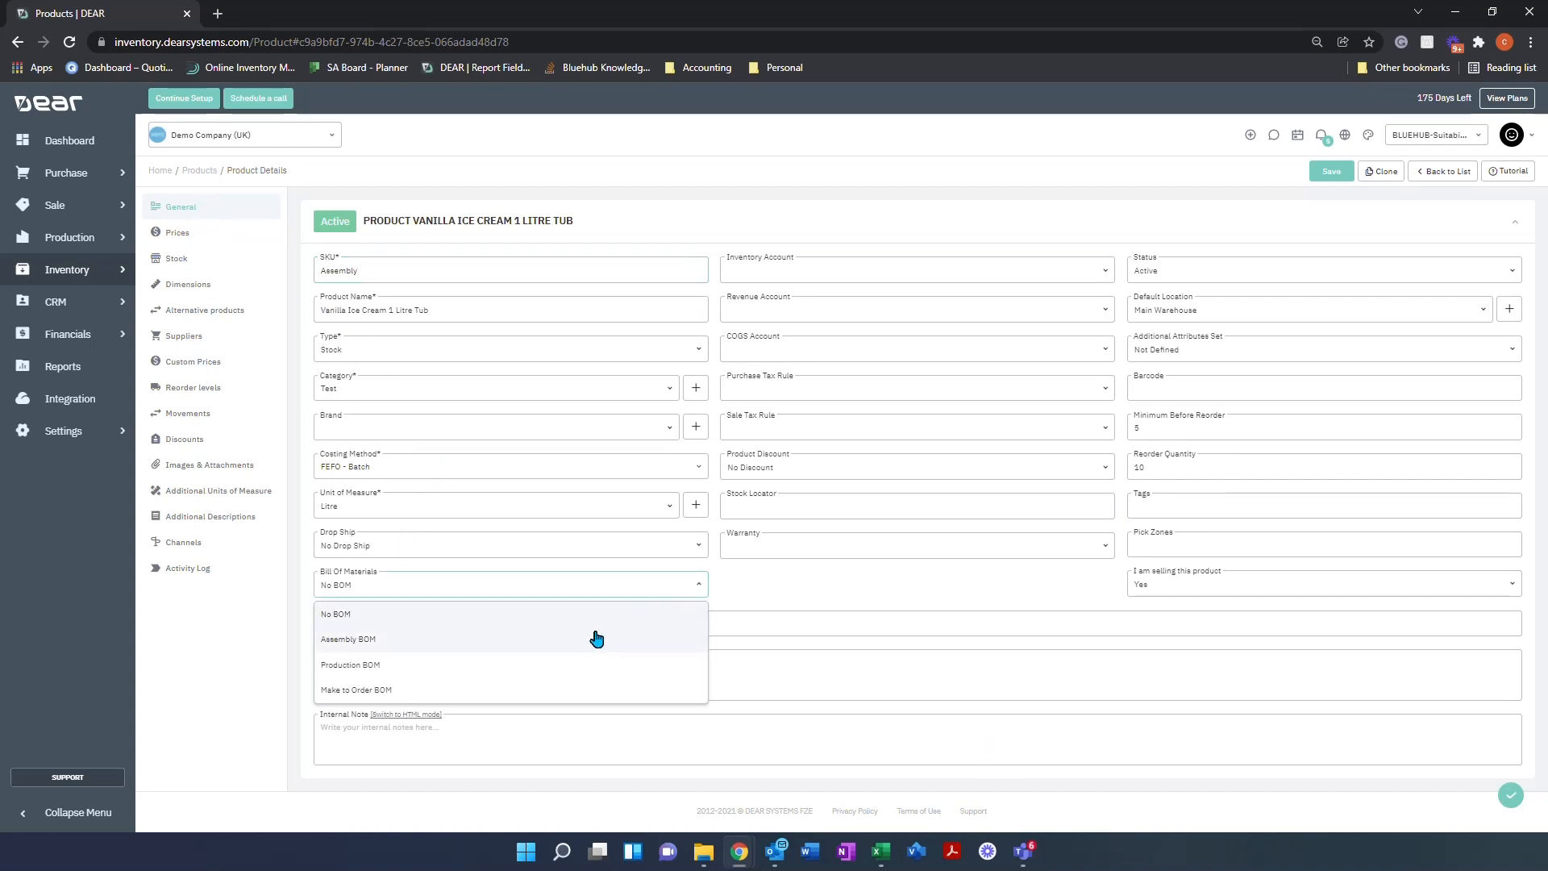
- Choose Assembly BOM and remove all existing components, including Sugar and Vanilla Flavoring
left_click(348, 638)
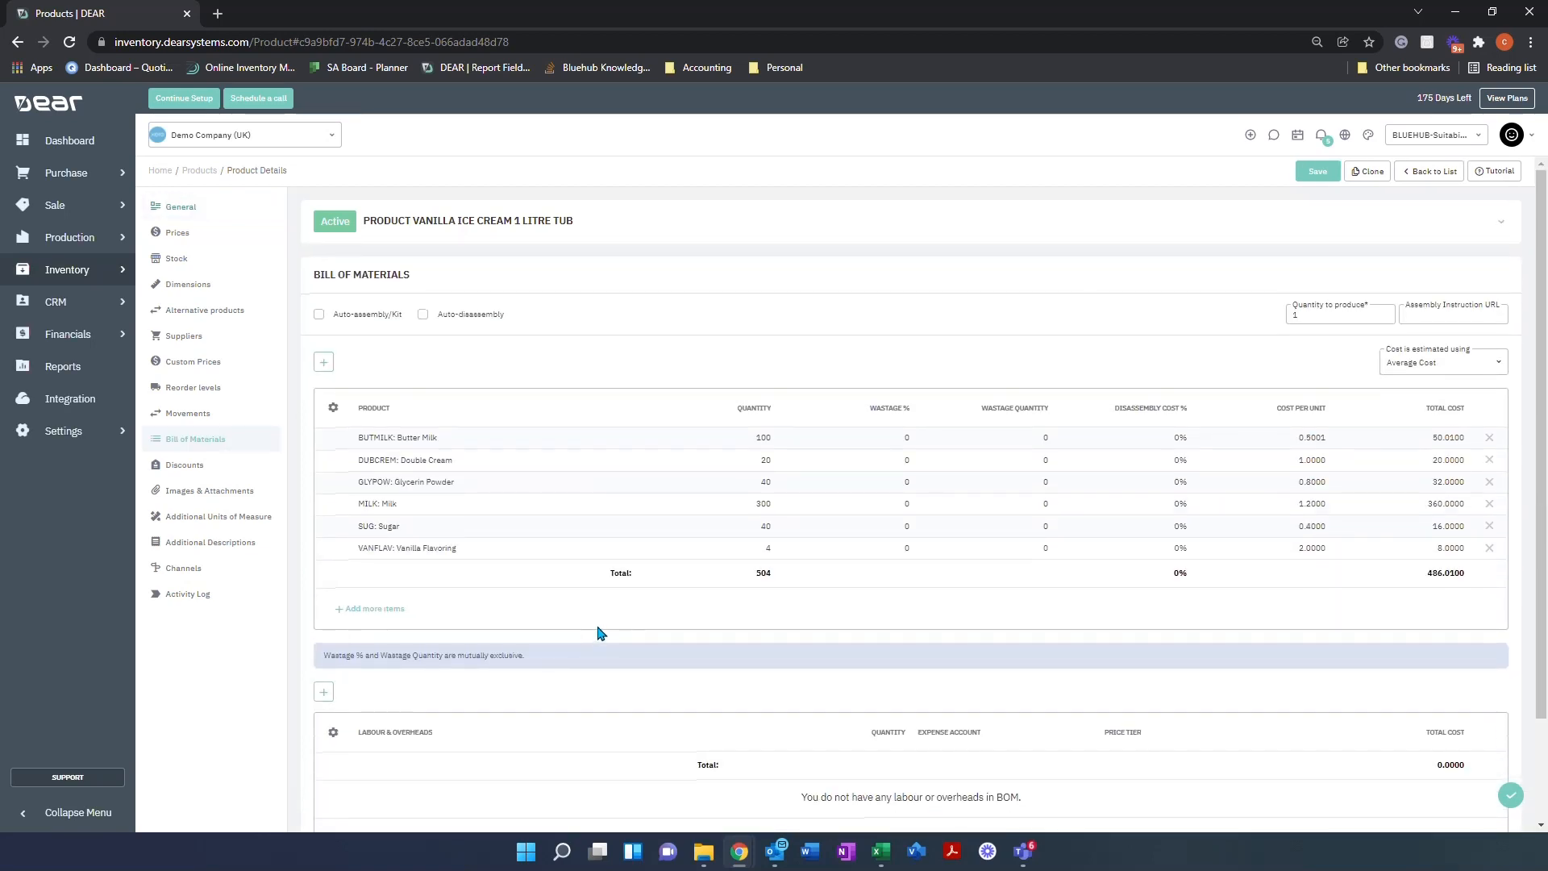
mouse_move(519, 590)
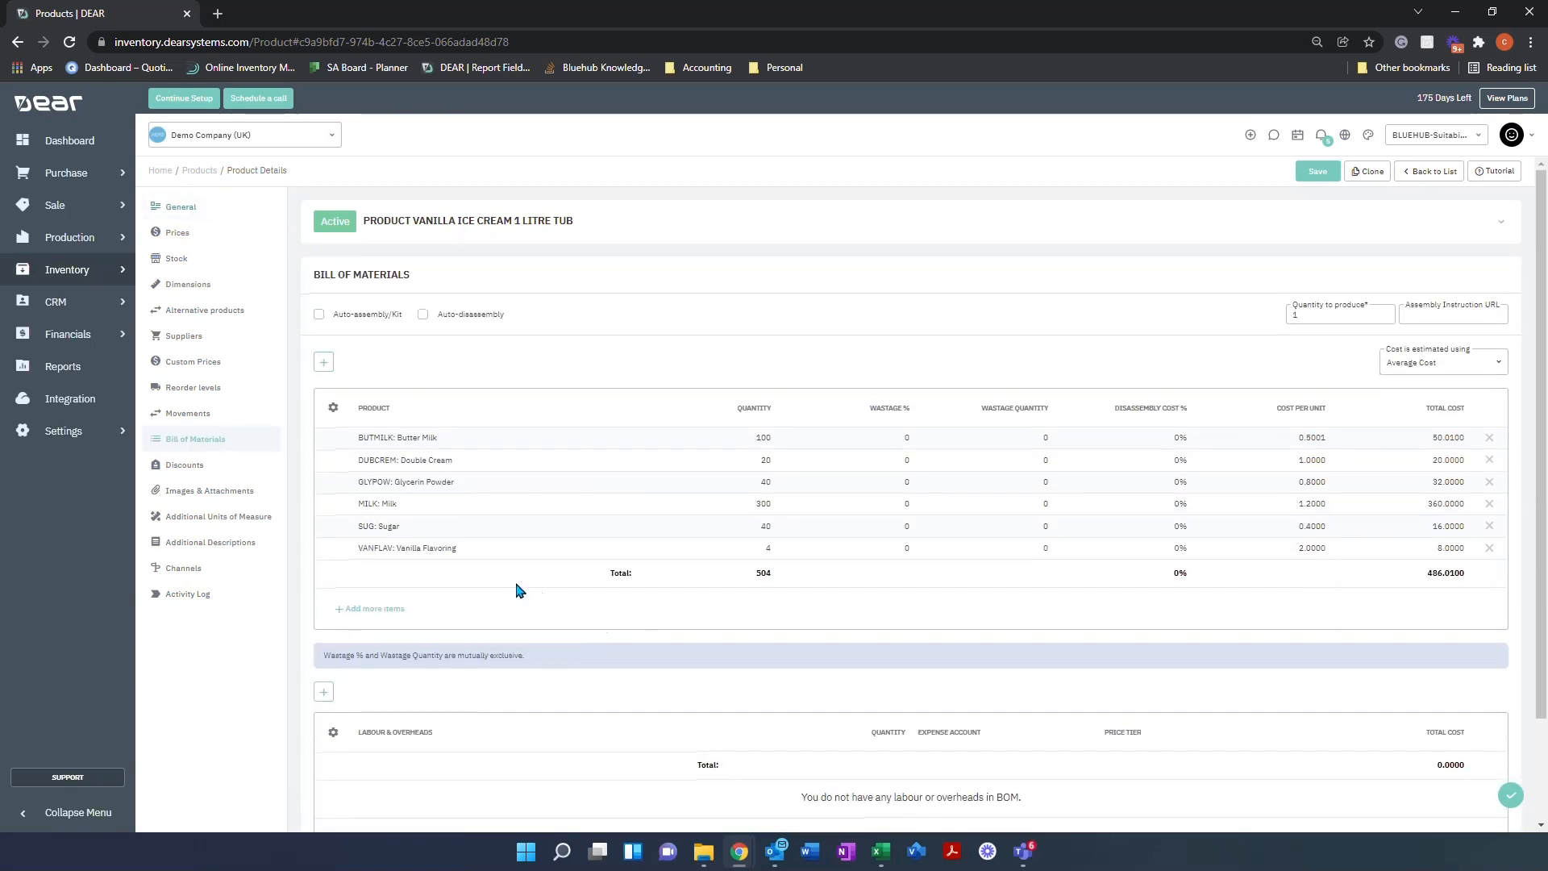
mouse_move(1298, 483)
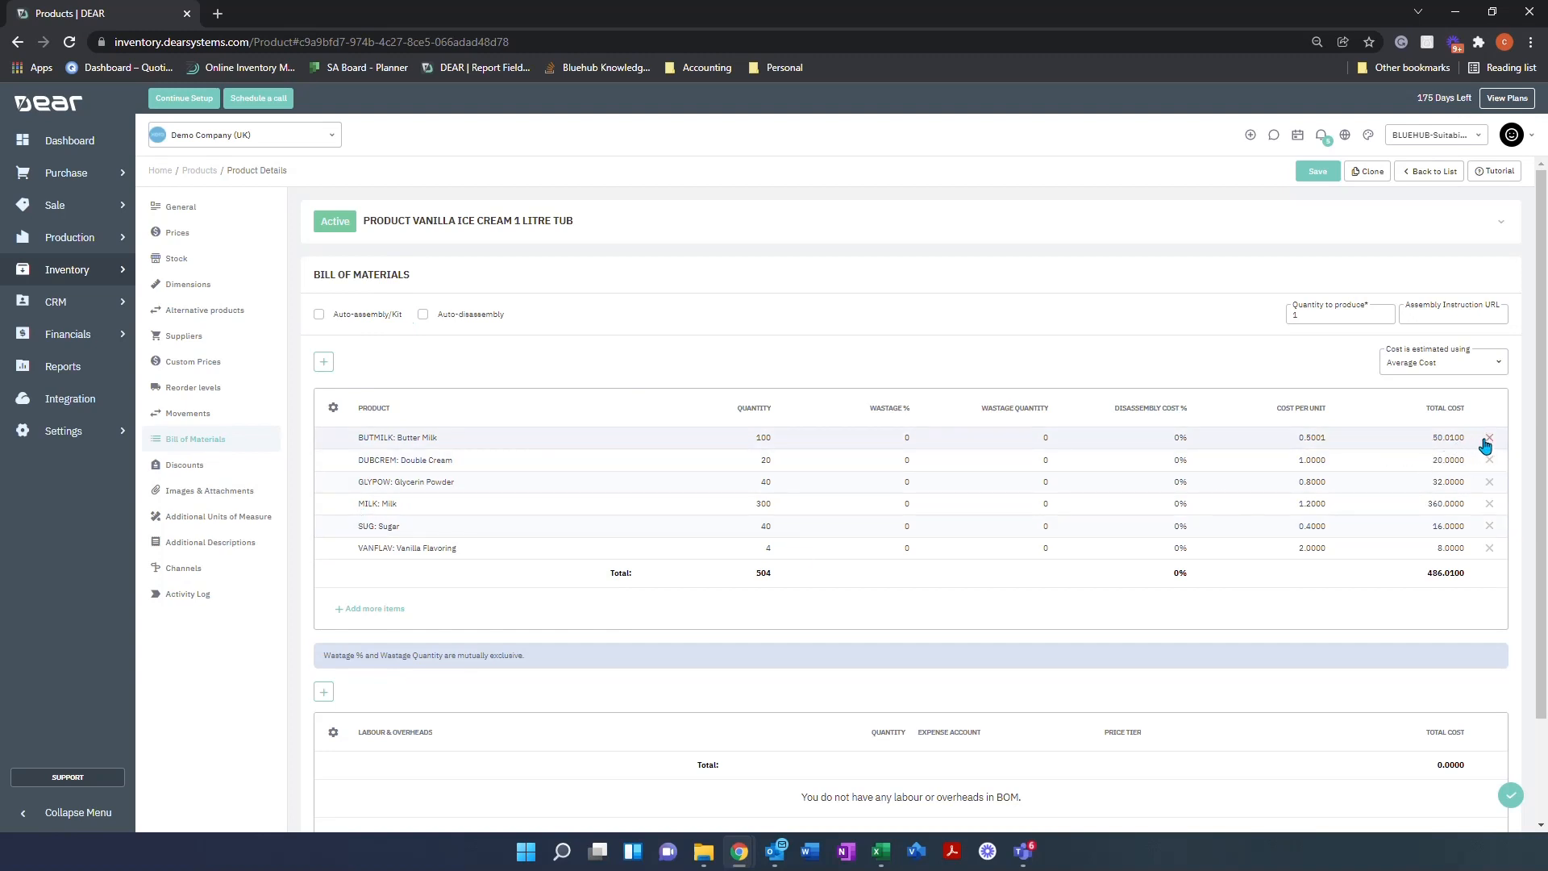
left_click(1496, 438)
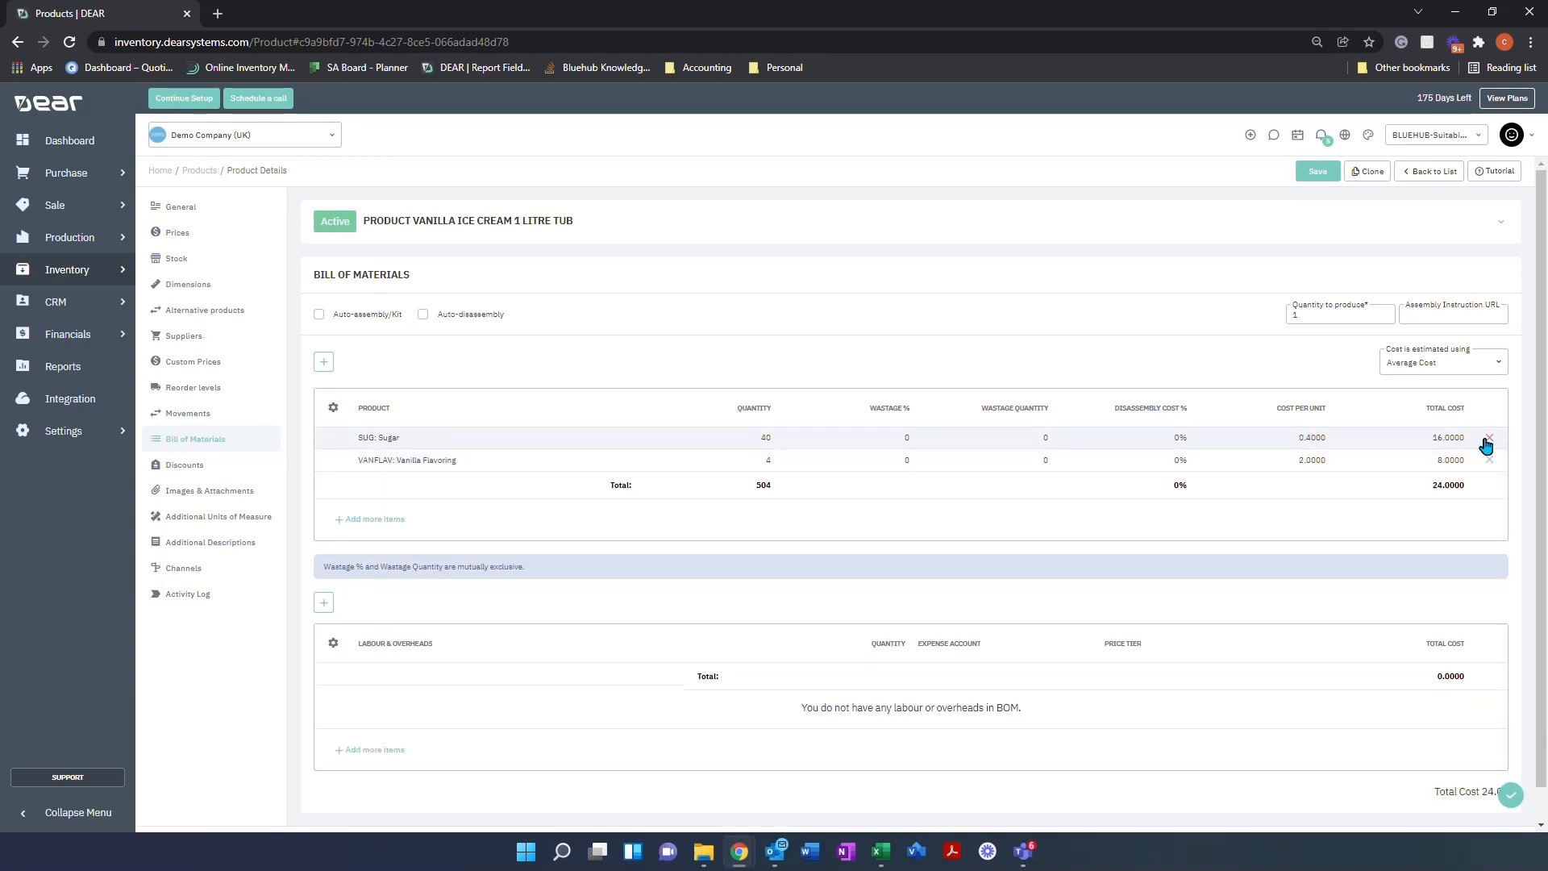
left_click(1493, 439)
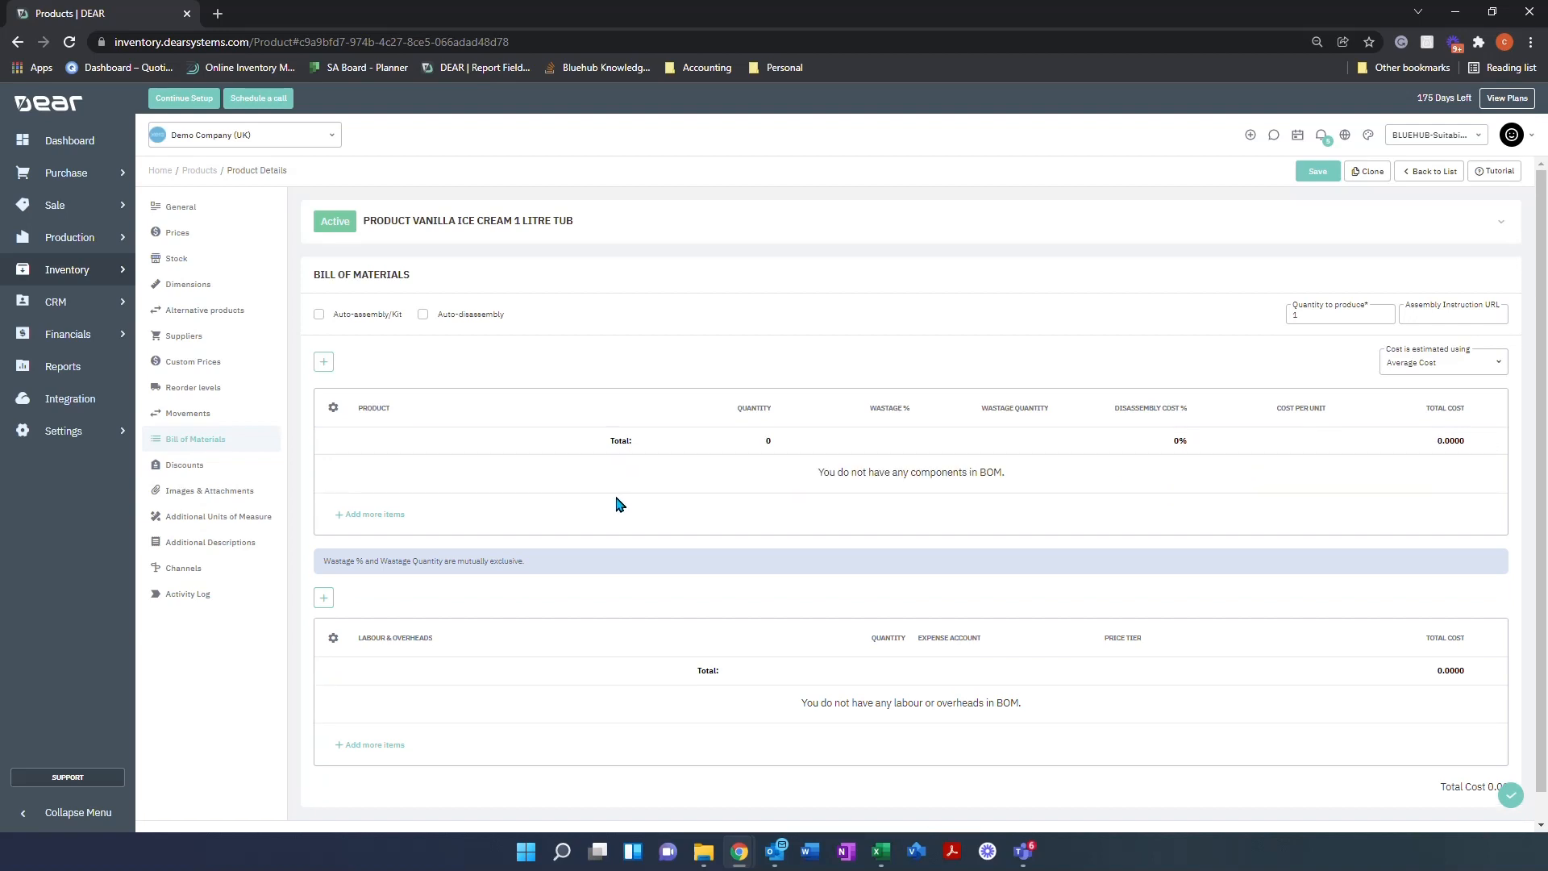
mouse_move(357, 347)
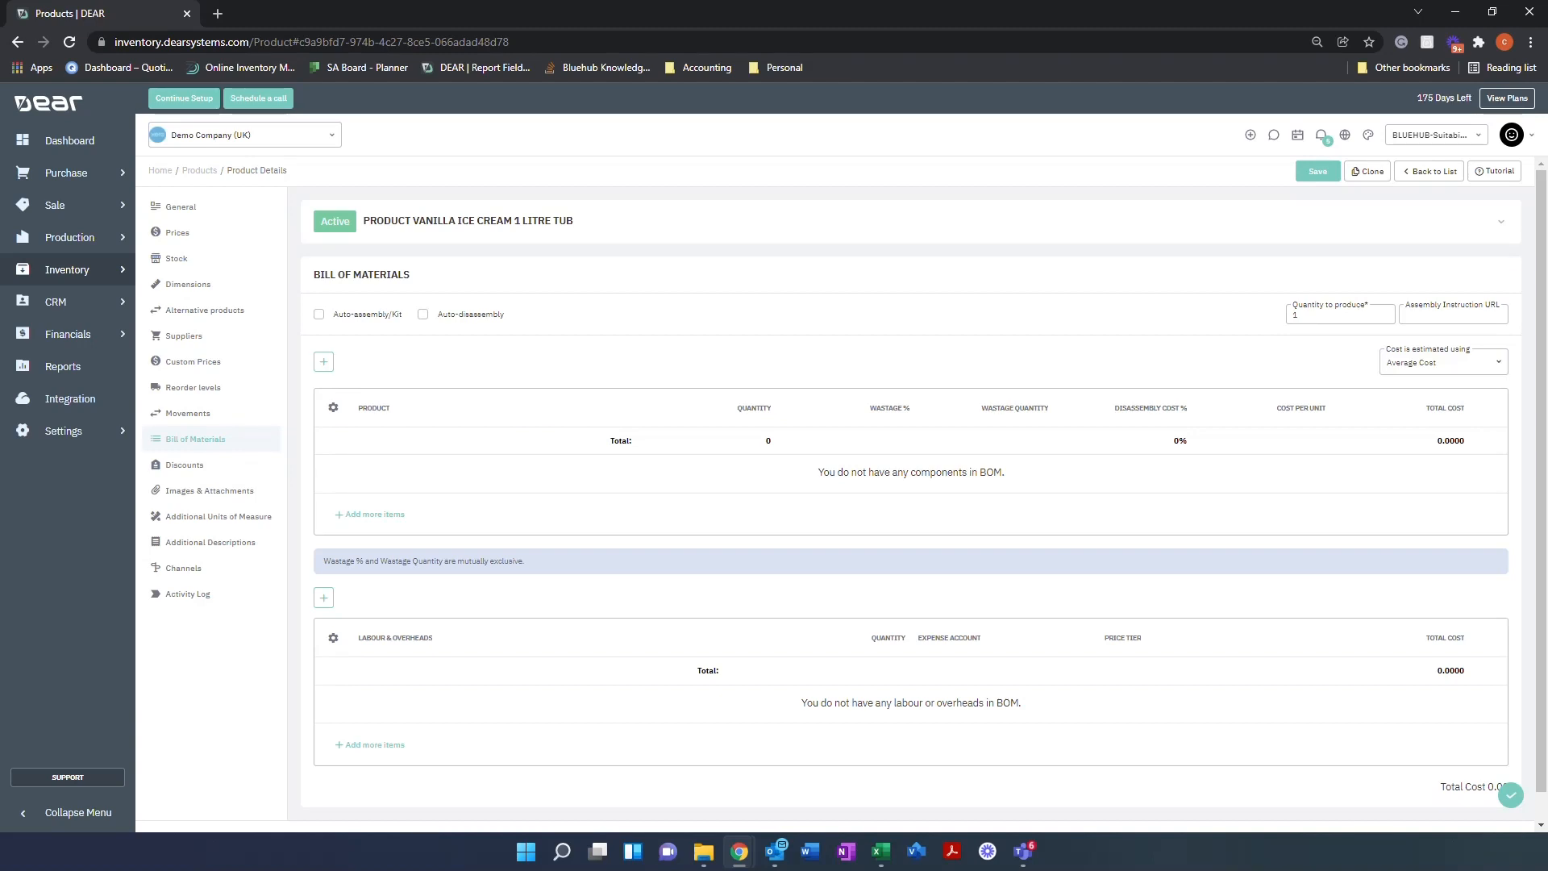
left_click(319, 313)
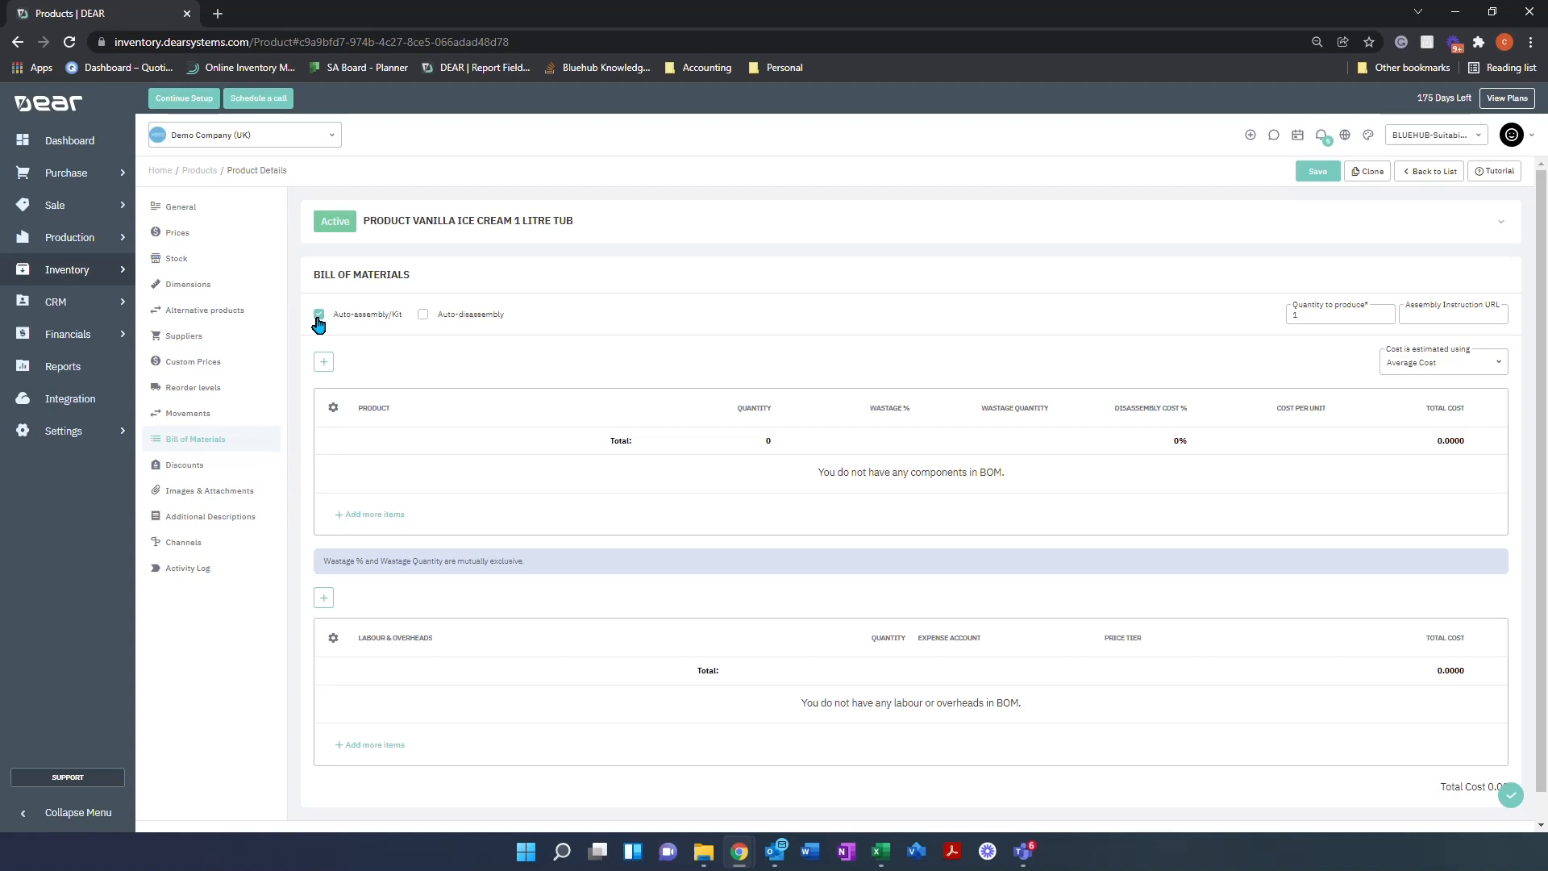
left_click(422, 313)
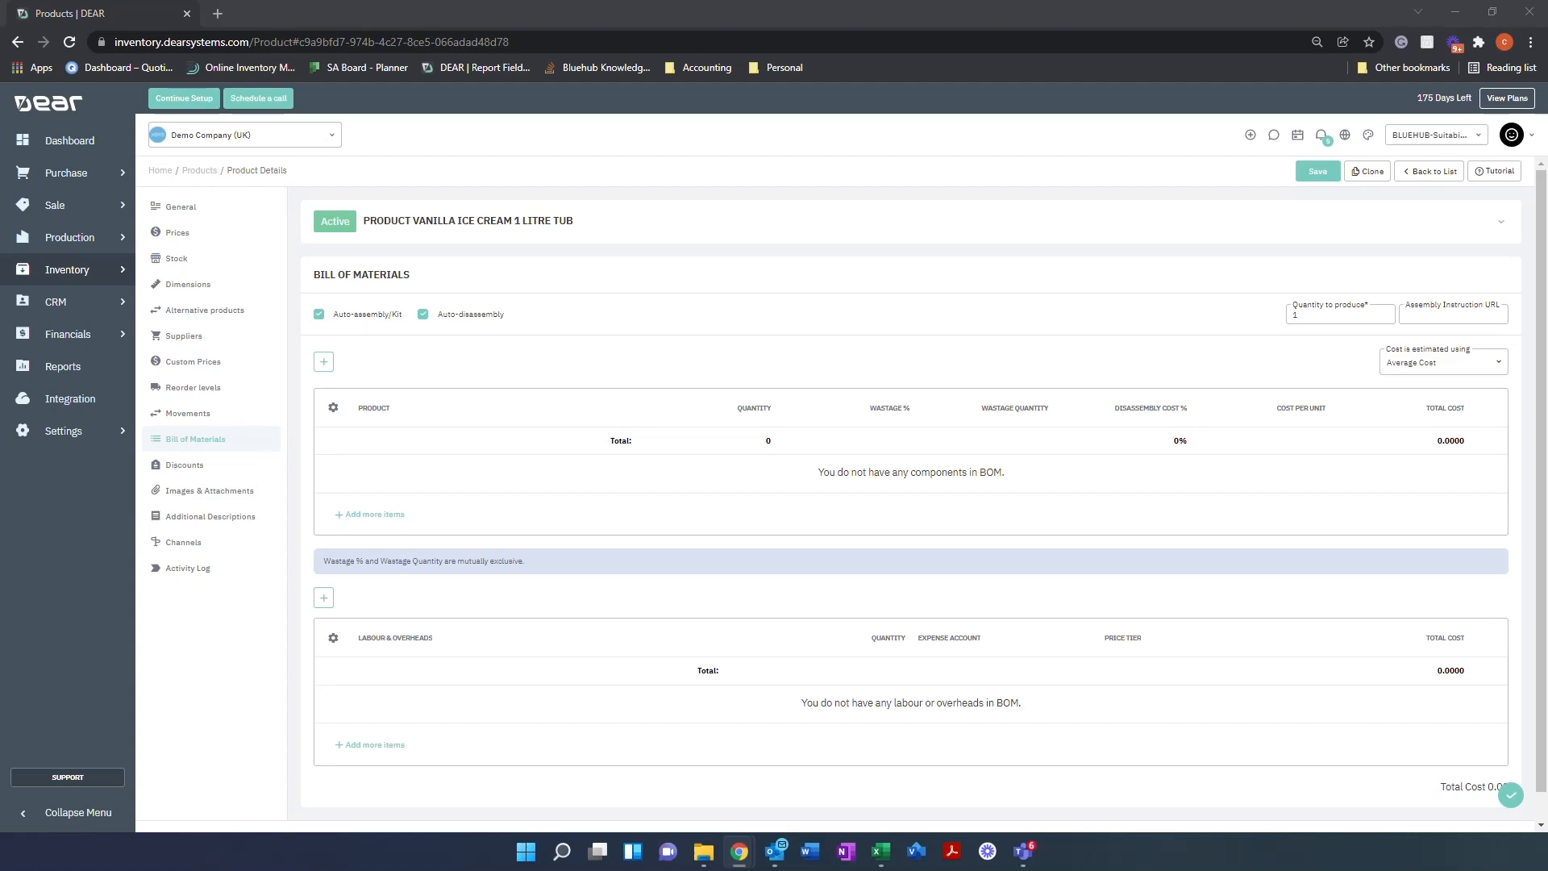
left_click(318, 313)
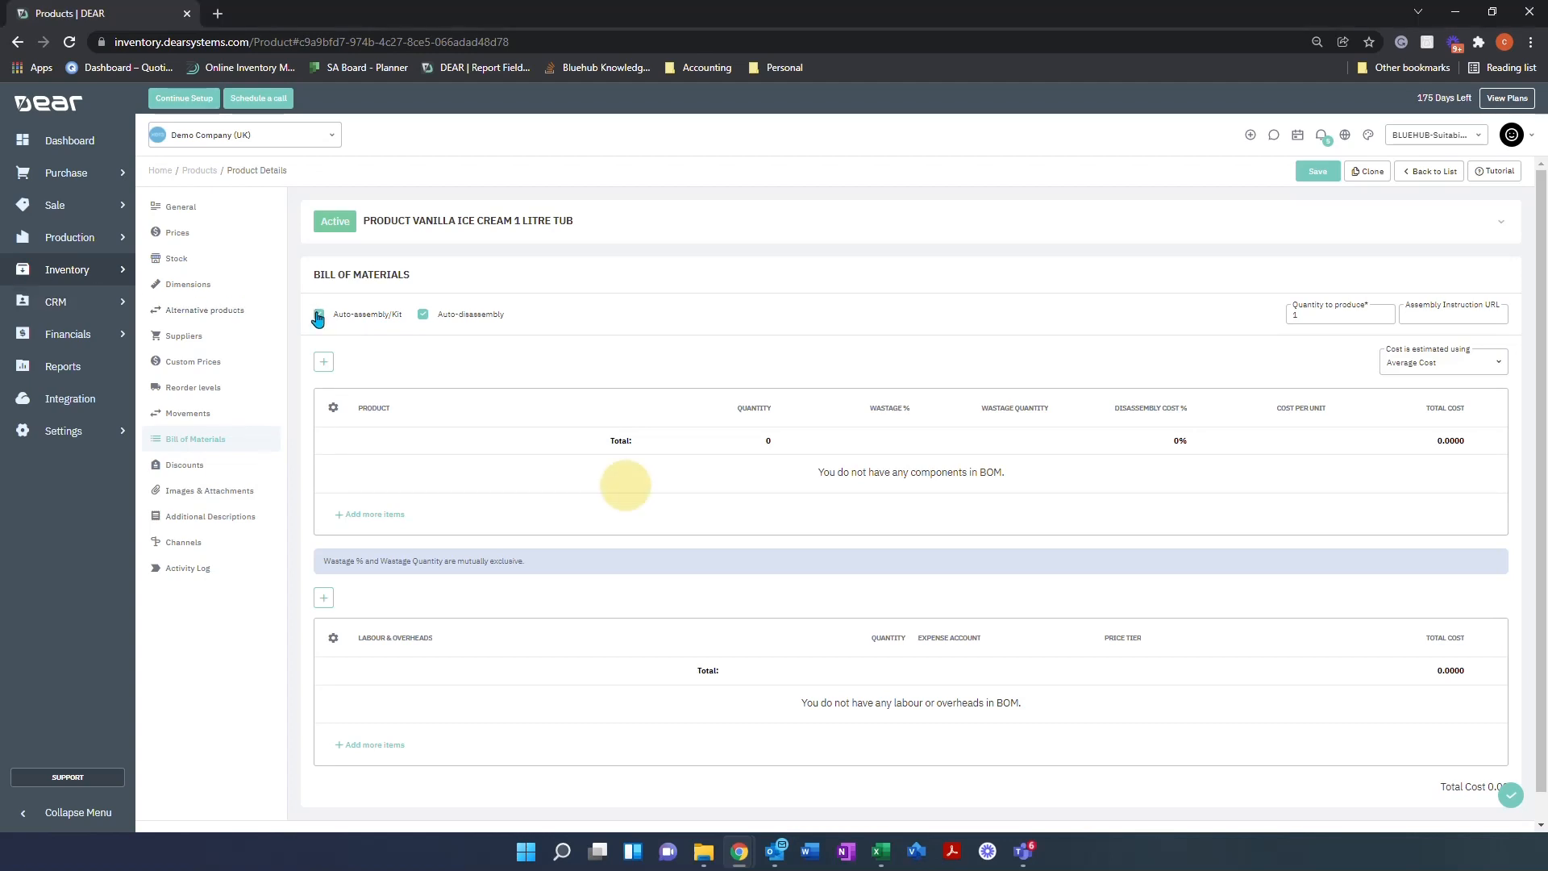
left_click(317, 313)
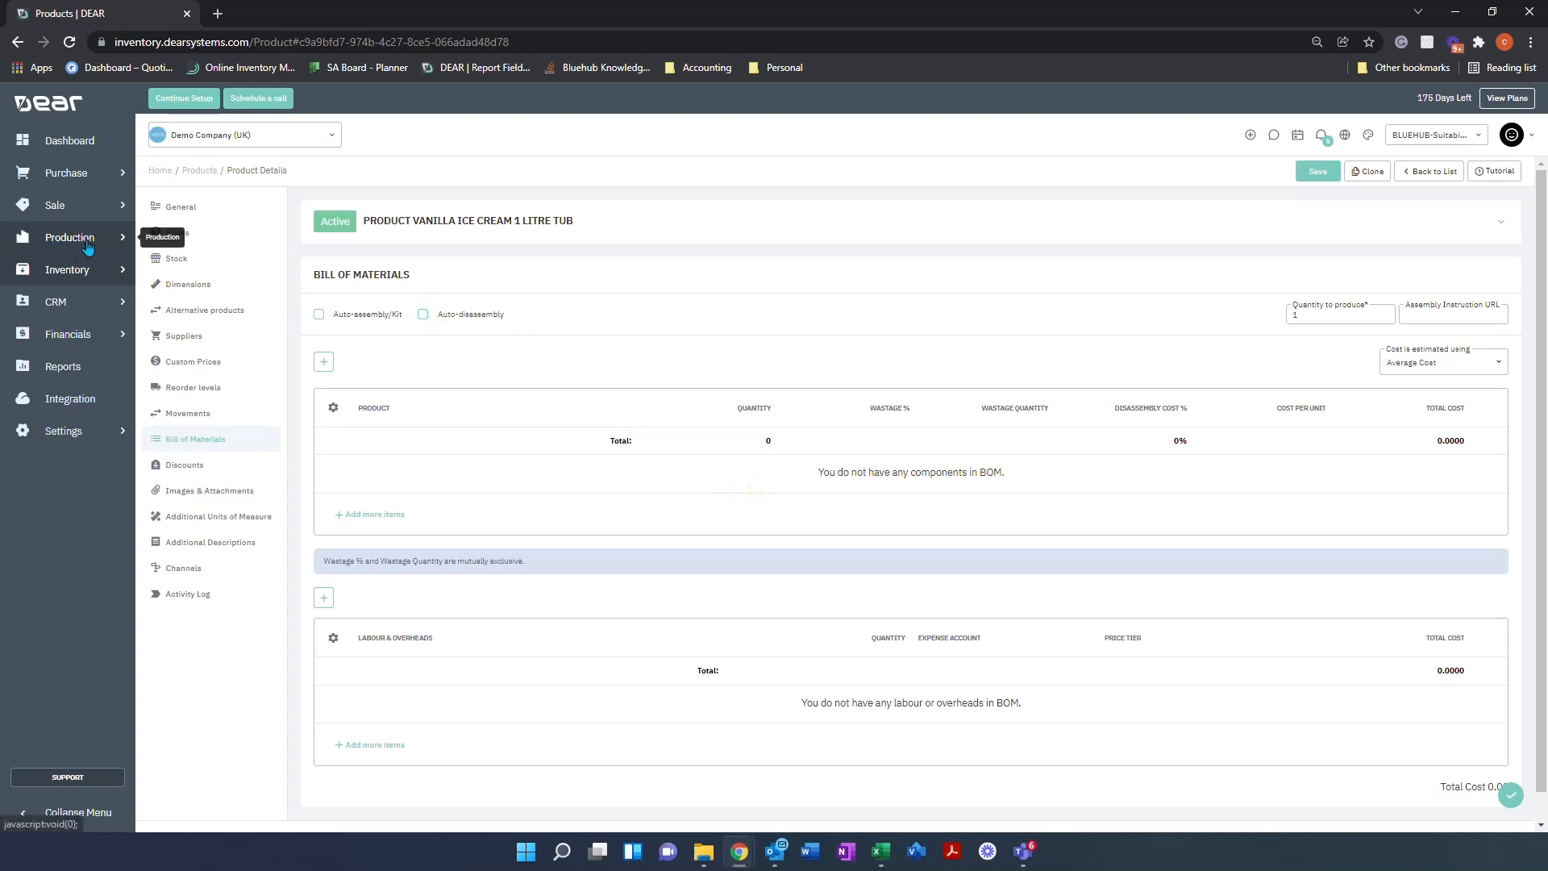
left_click(69, 237)
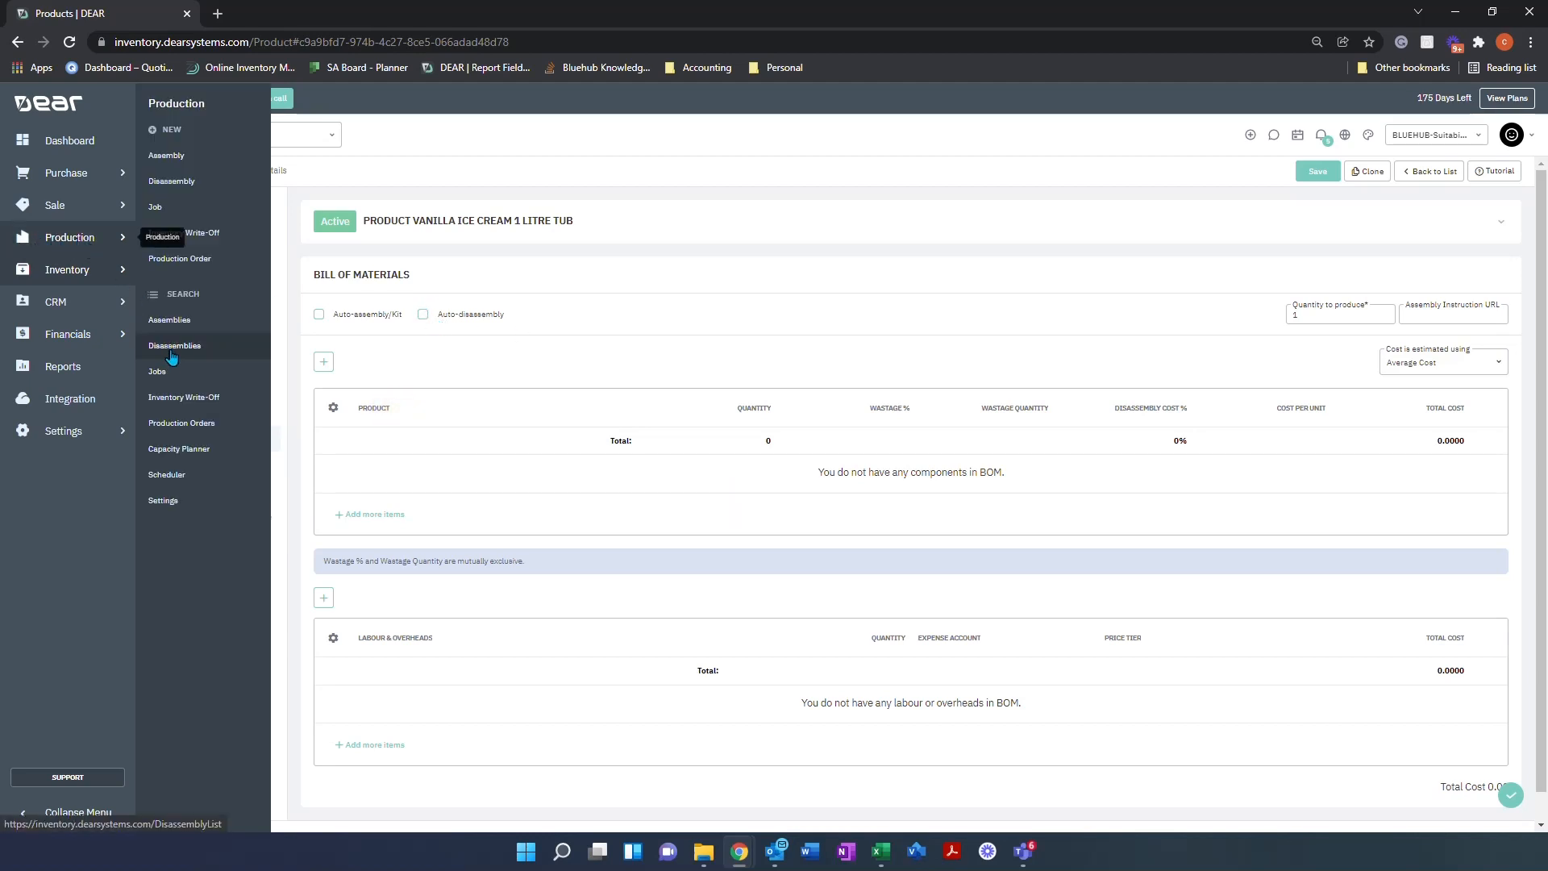
left_click(423, 313)
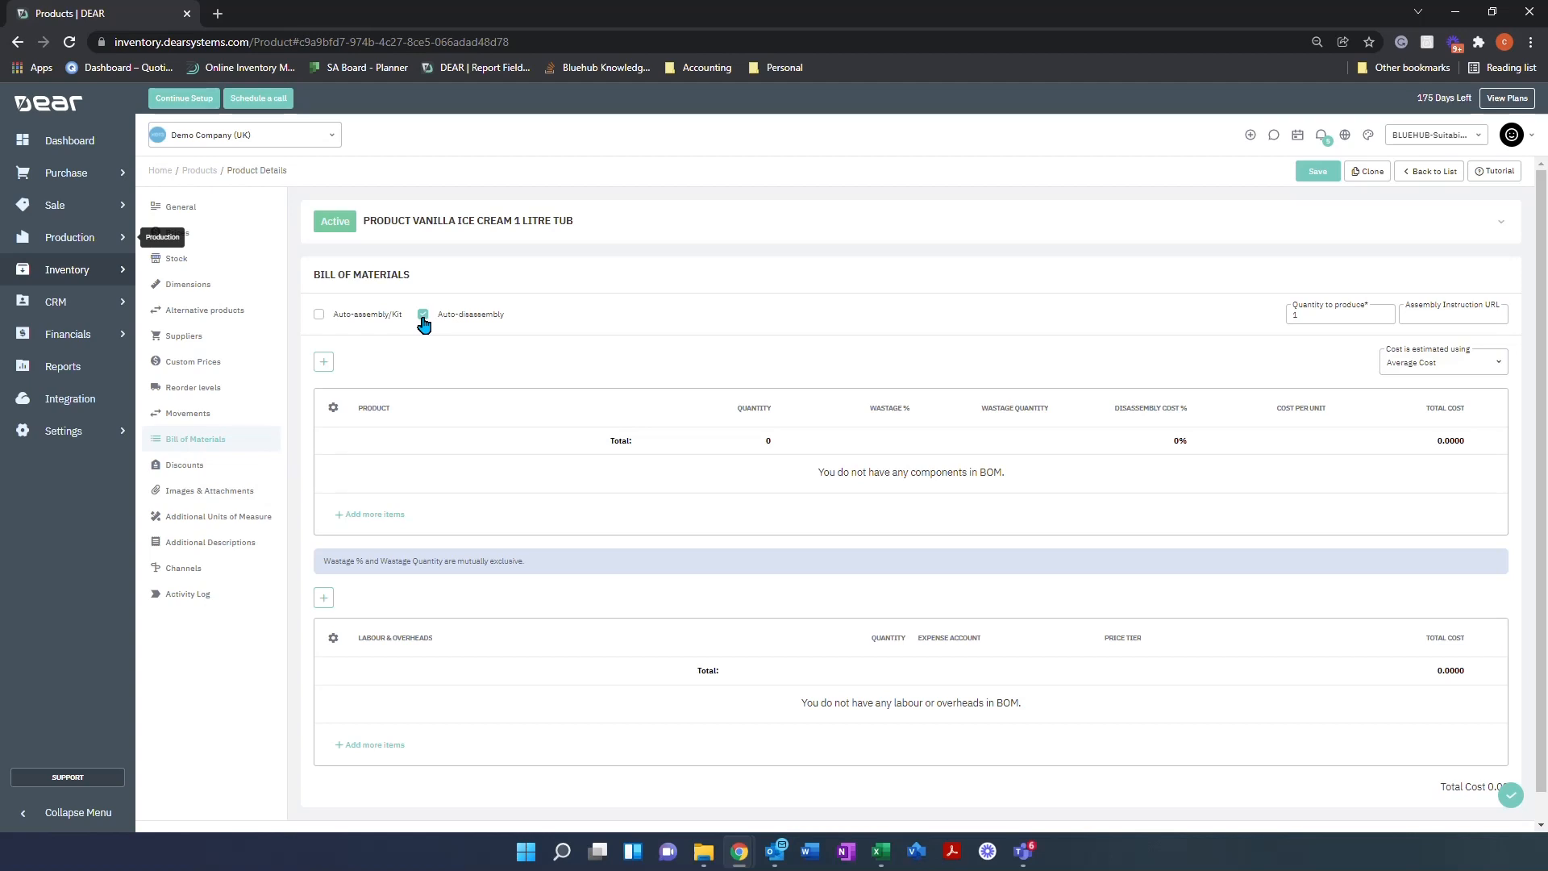
- Turn automatic disassembly back off and enter 500 as the quantity to produce
left_click(423, 313)
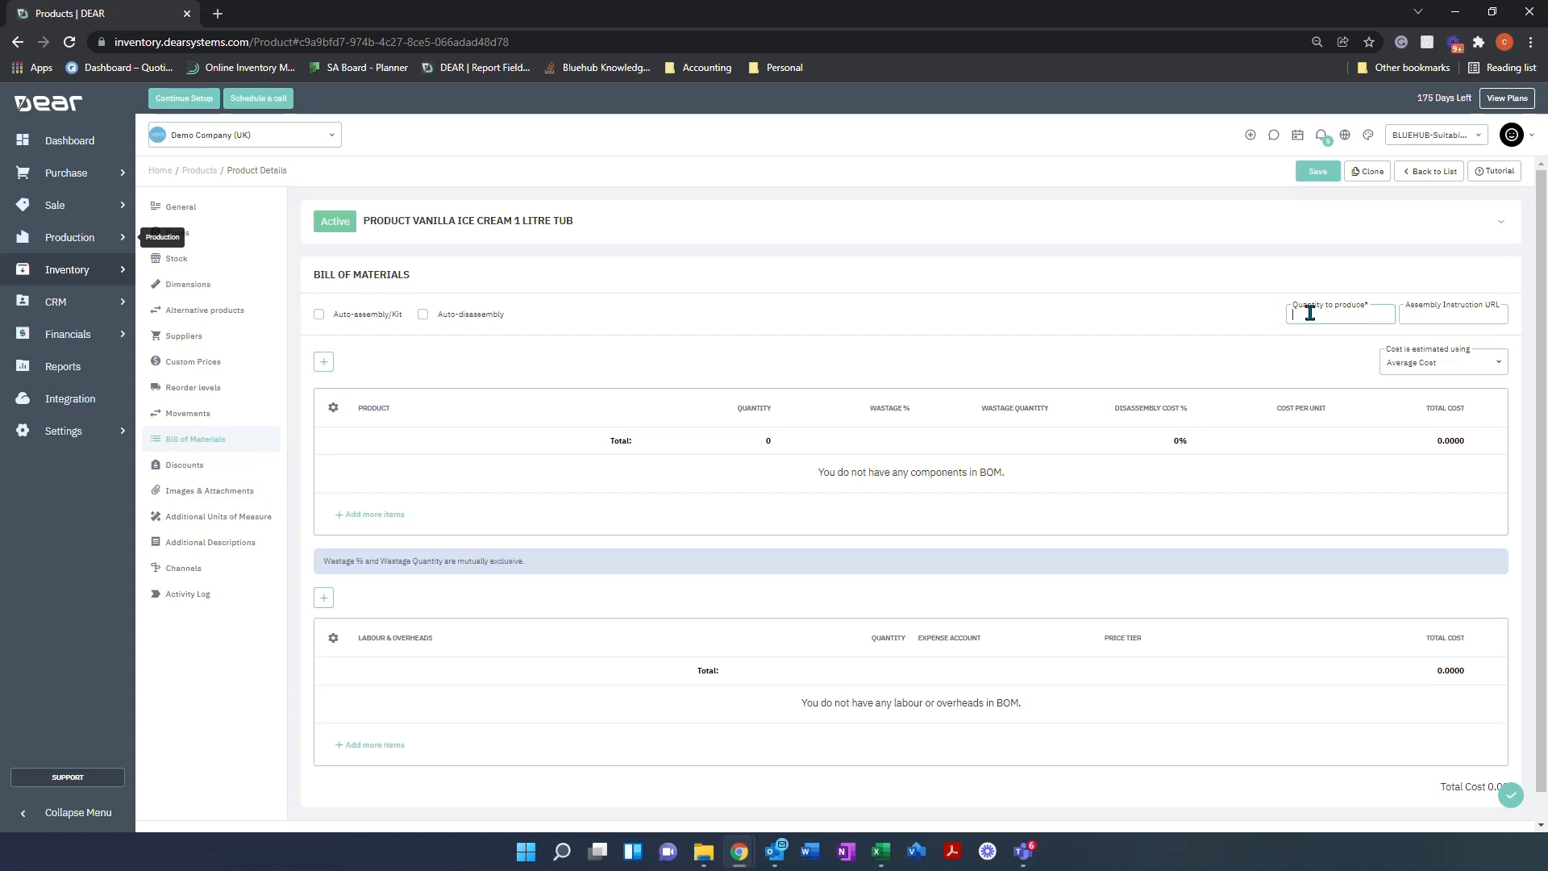
type("500")
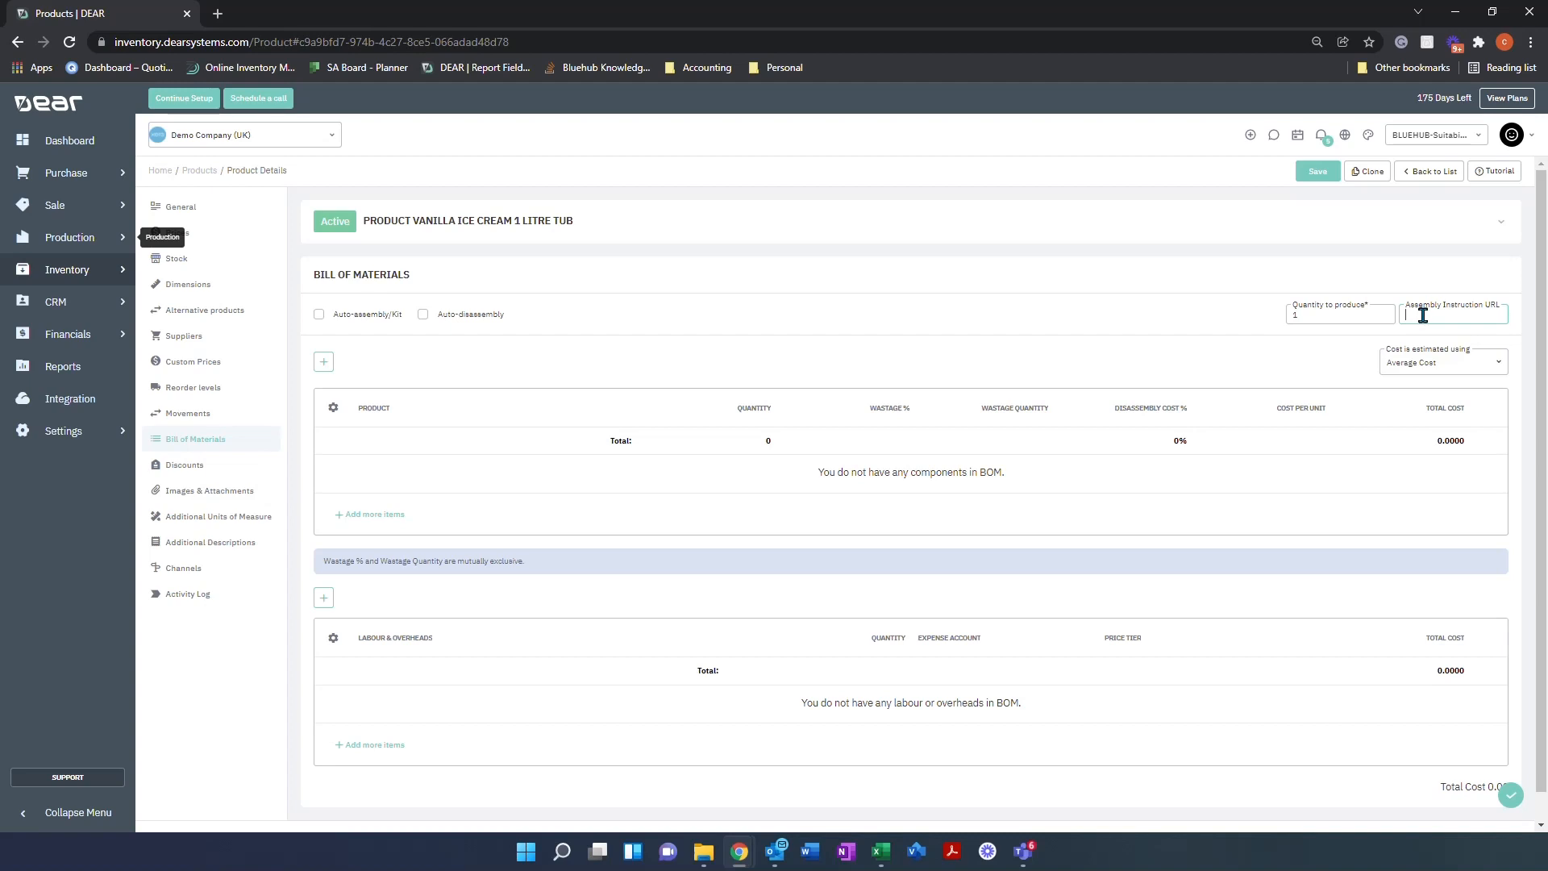
mouse_move(485, 360)
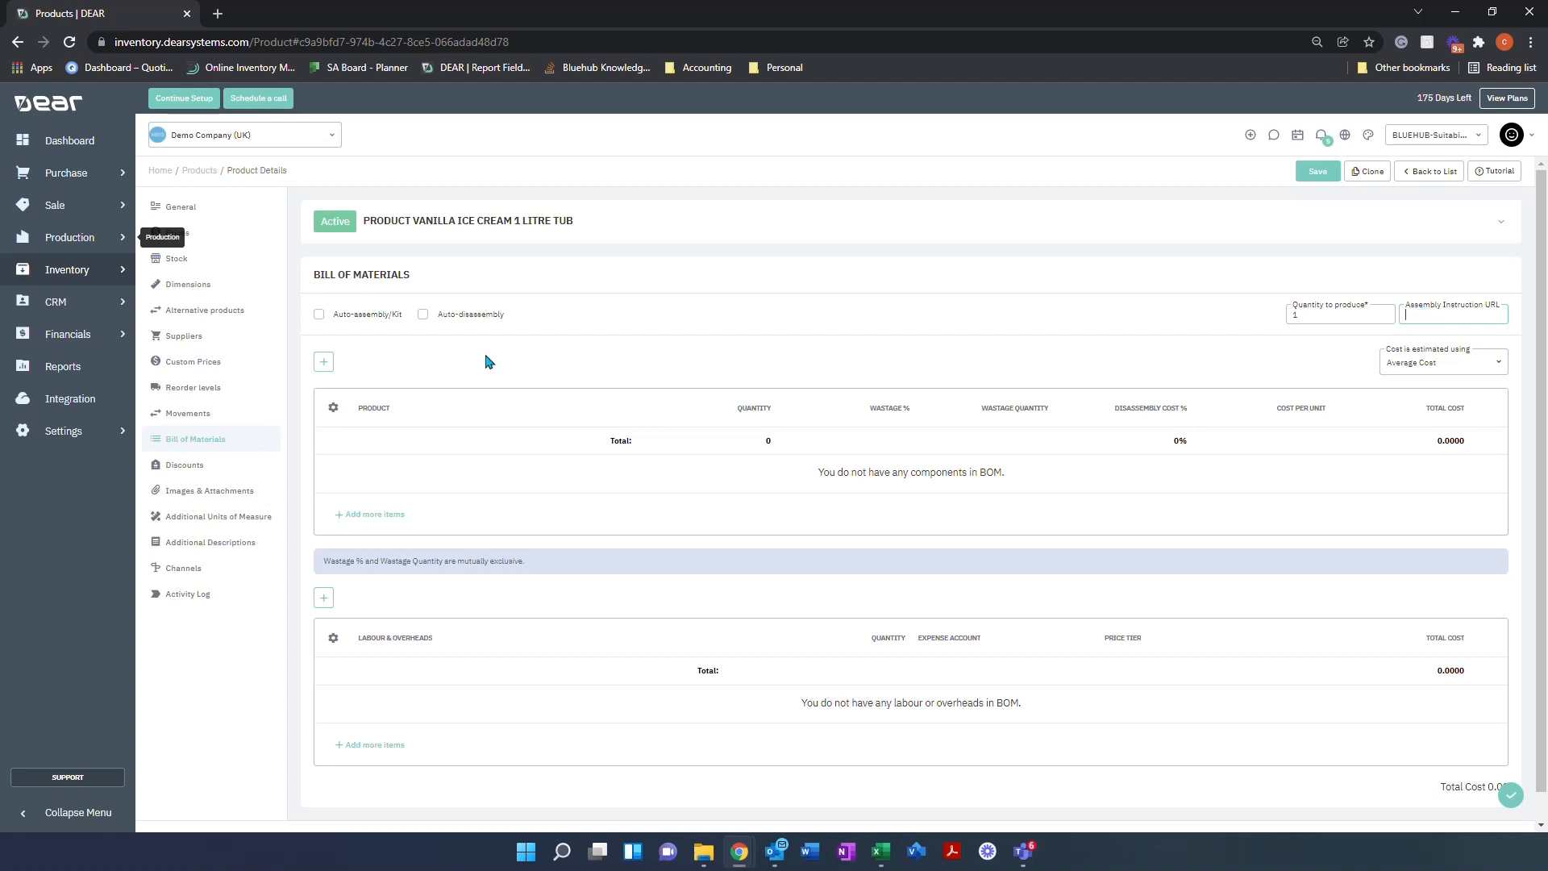
mouse_move(793, 558)
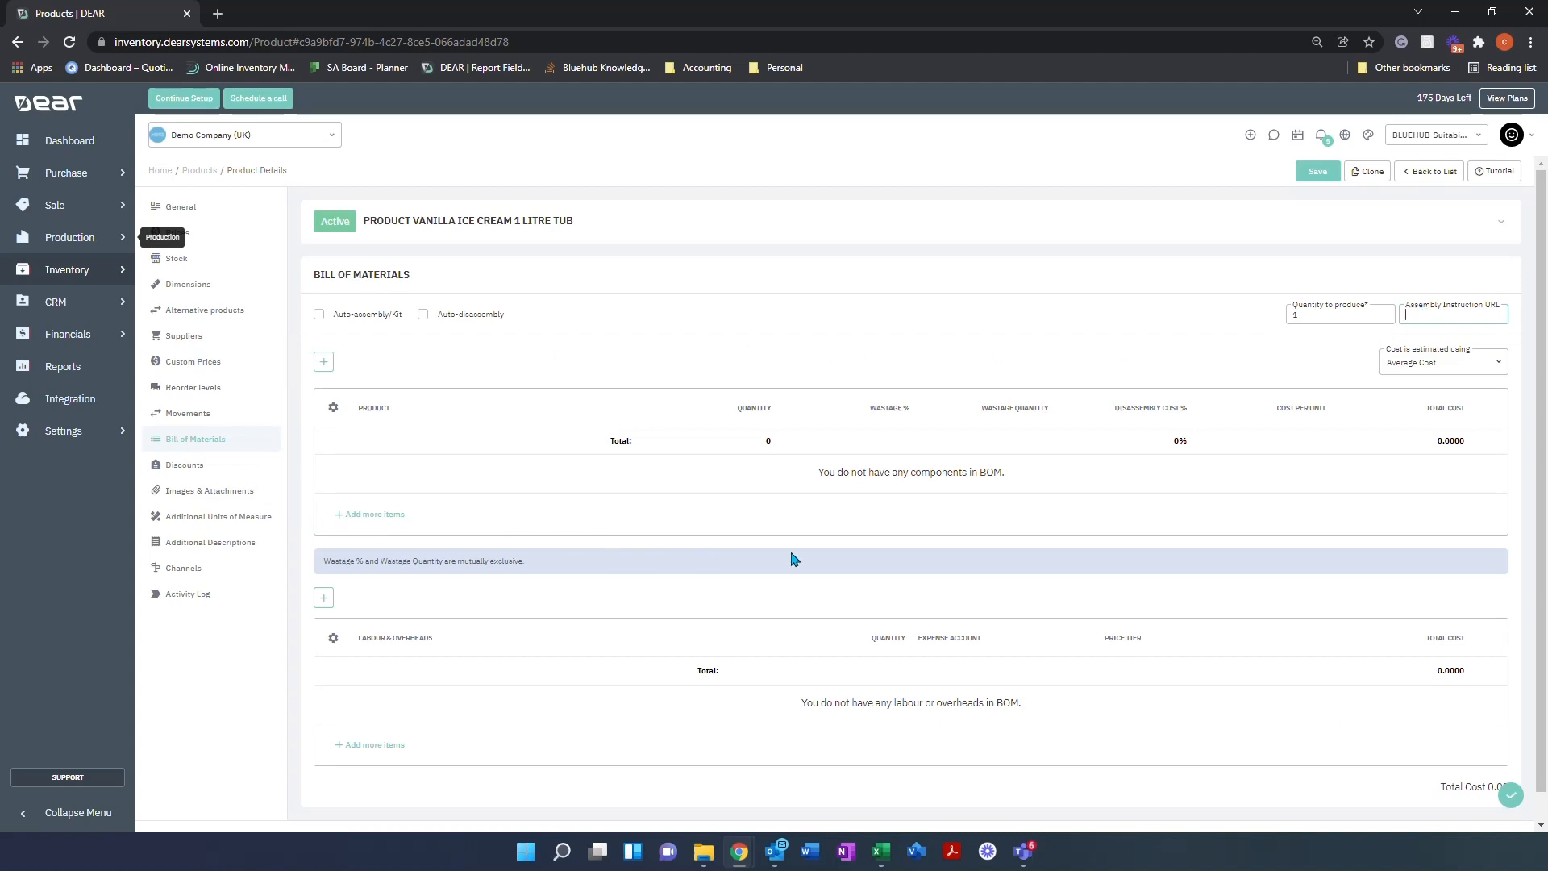
mouse_move(618, 362)
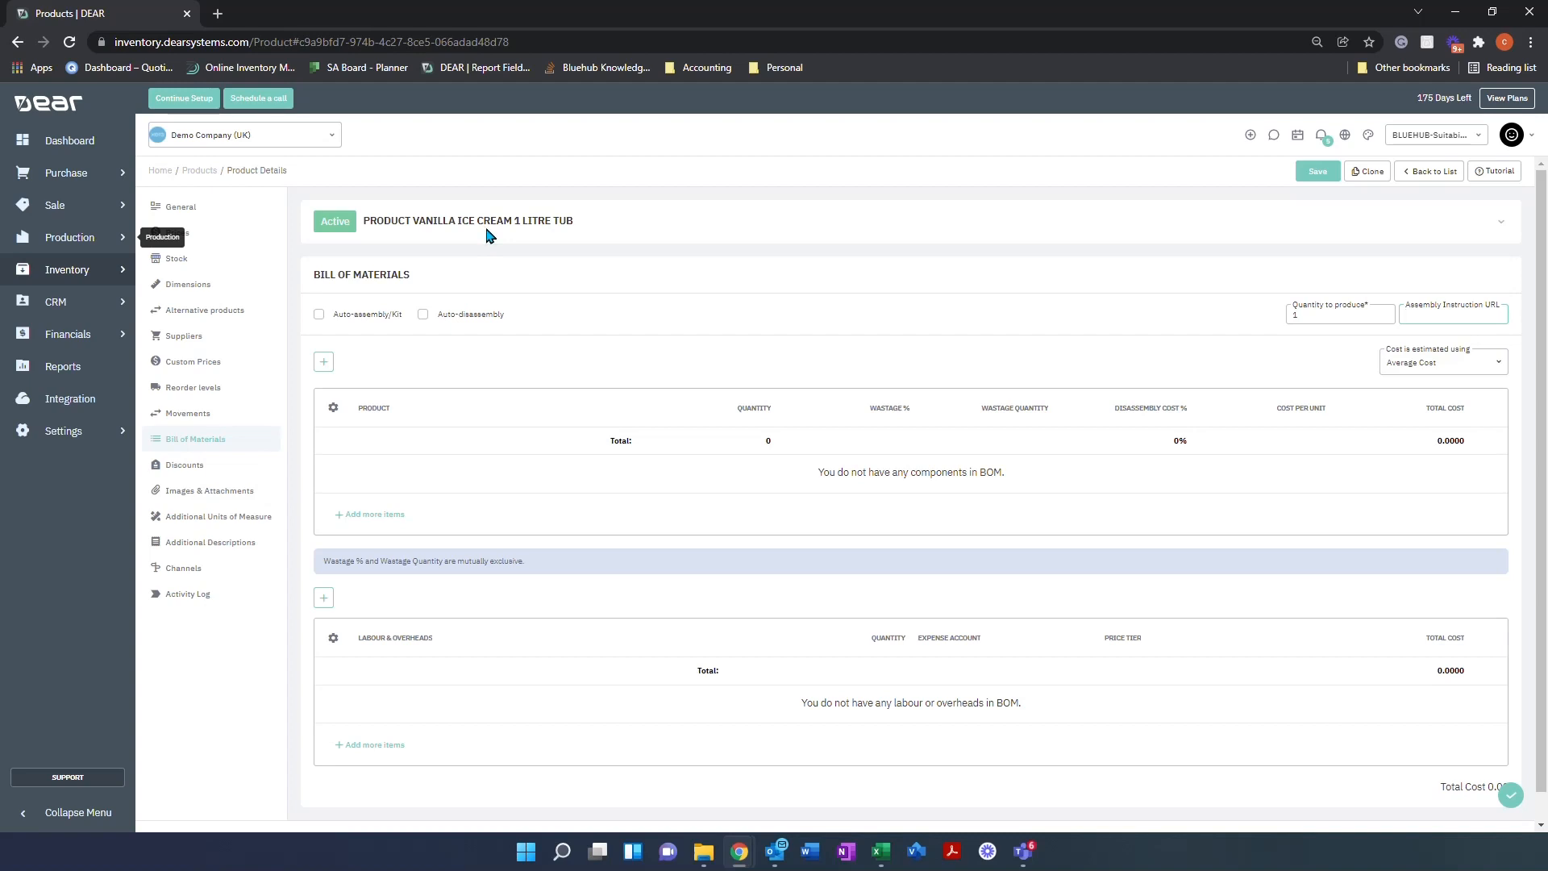
mouse_move(430, 236)
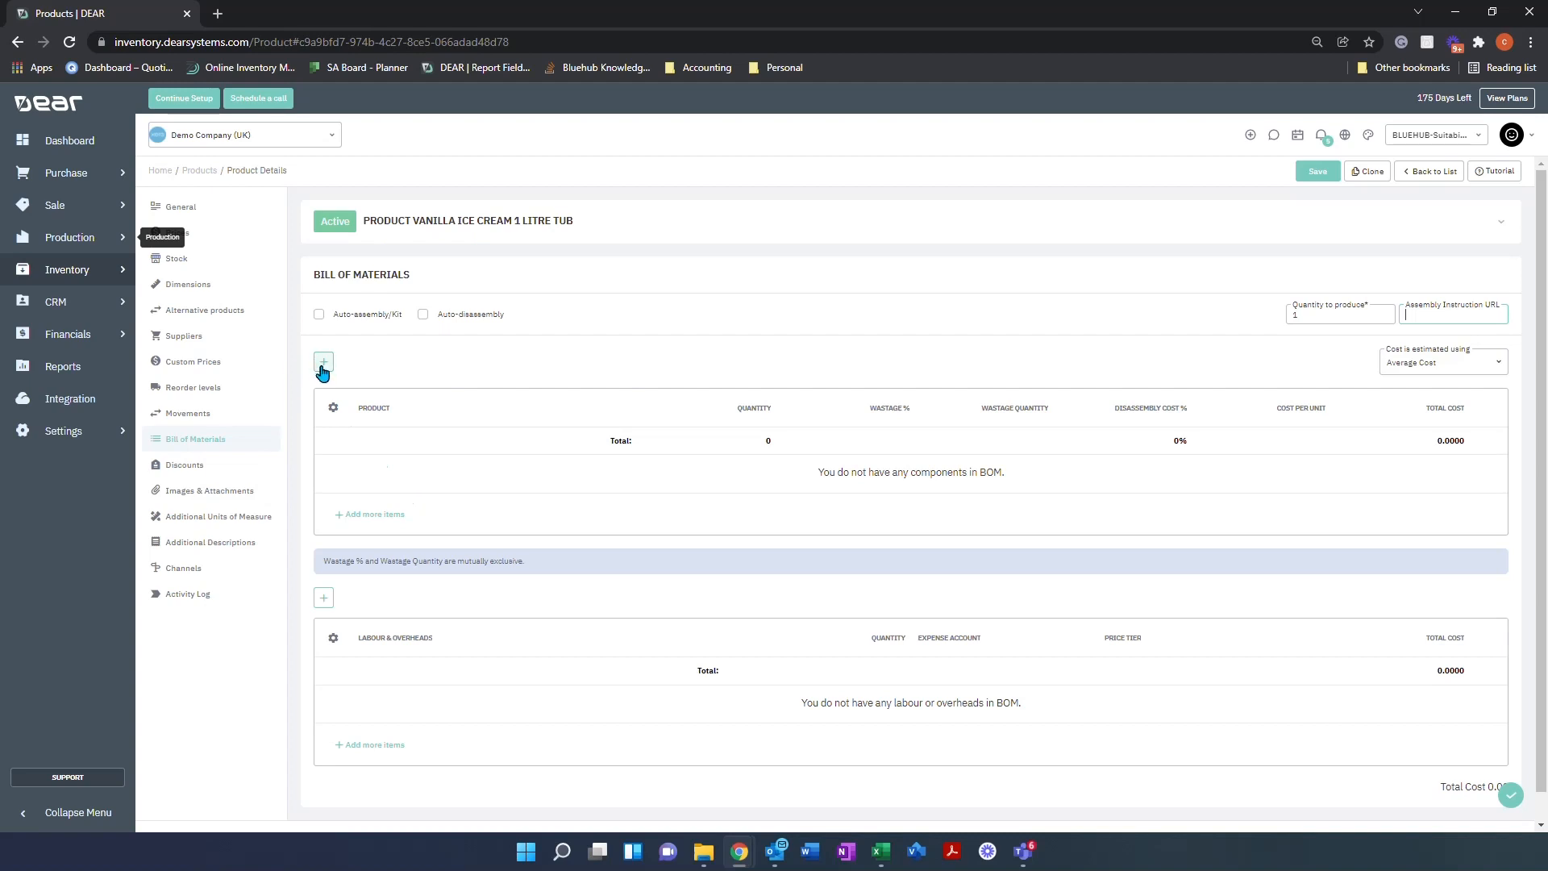
- Add component rows for Milk, Butter Milk and Glycerin Powder
left_click(322, 361)
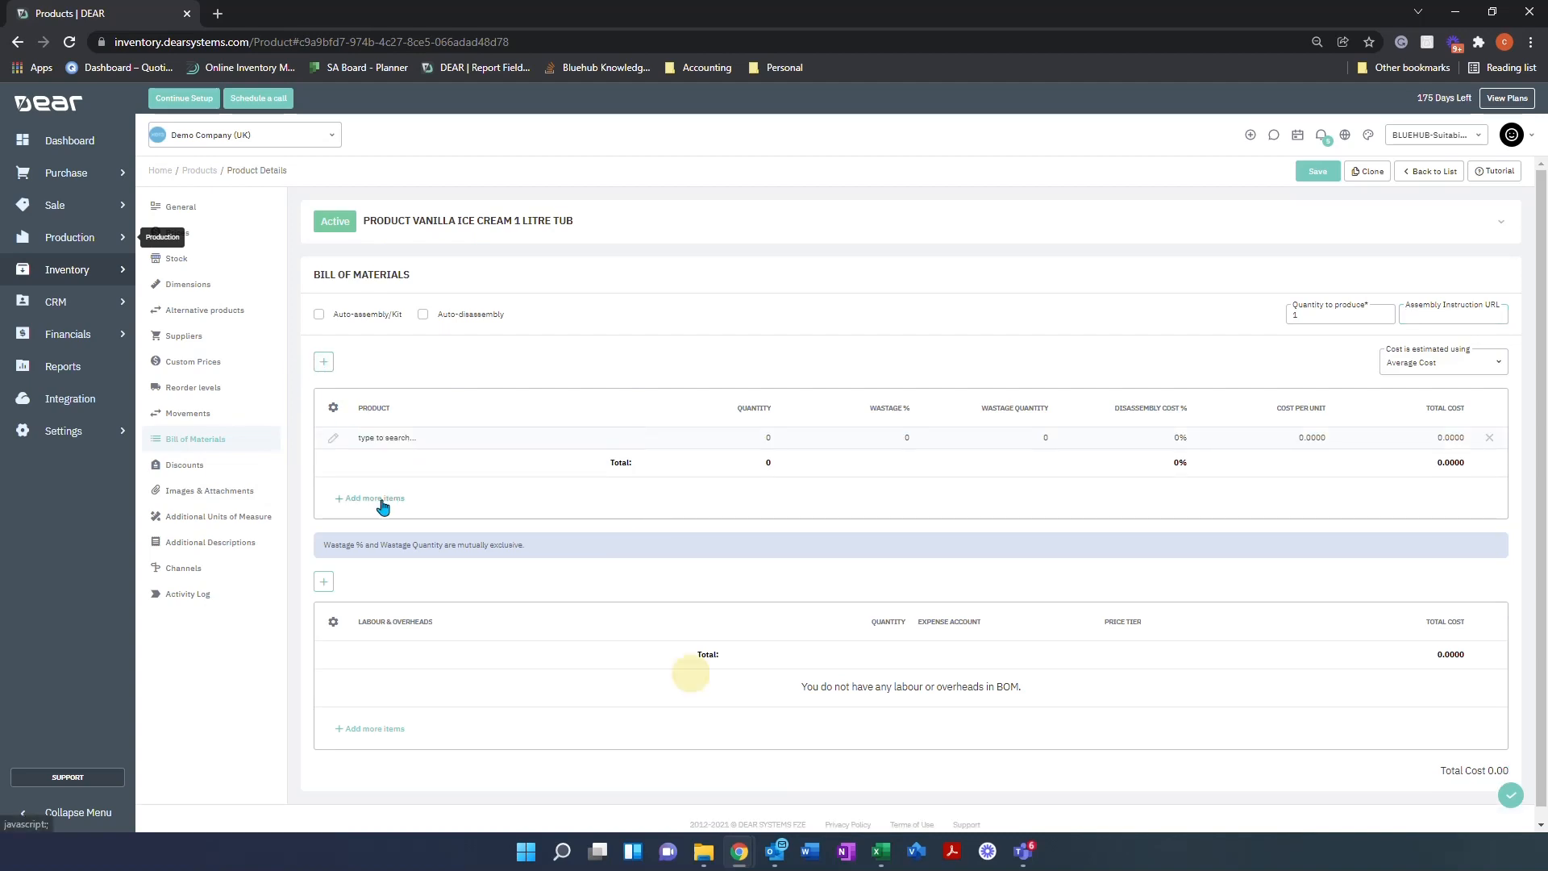
left_click(369, 499)
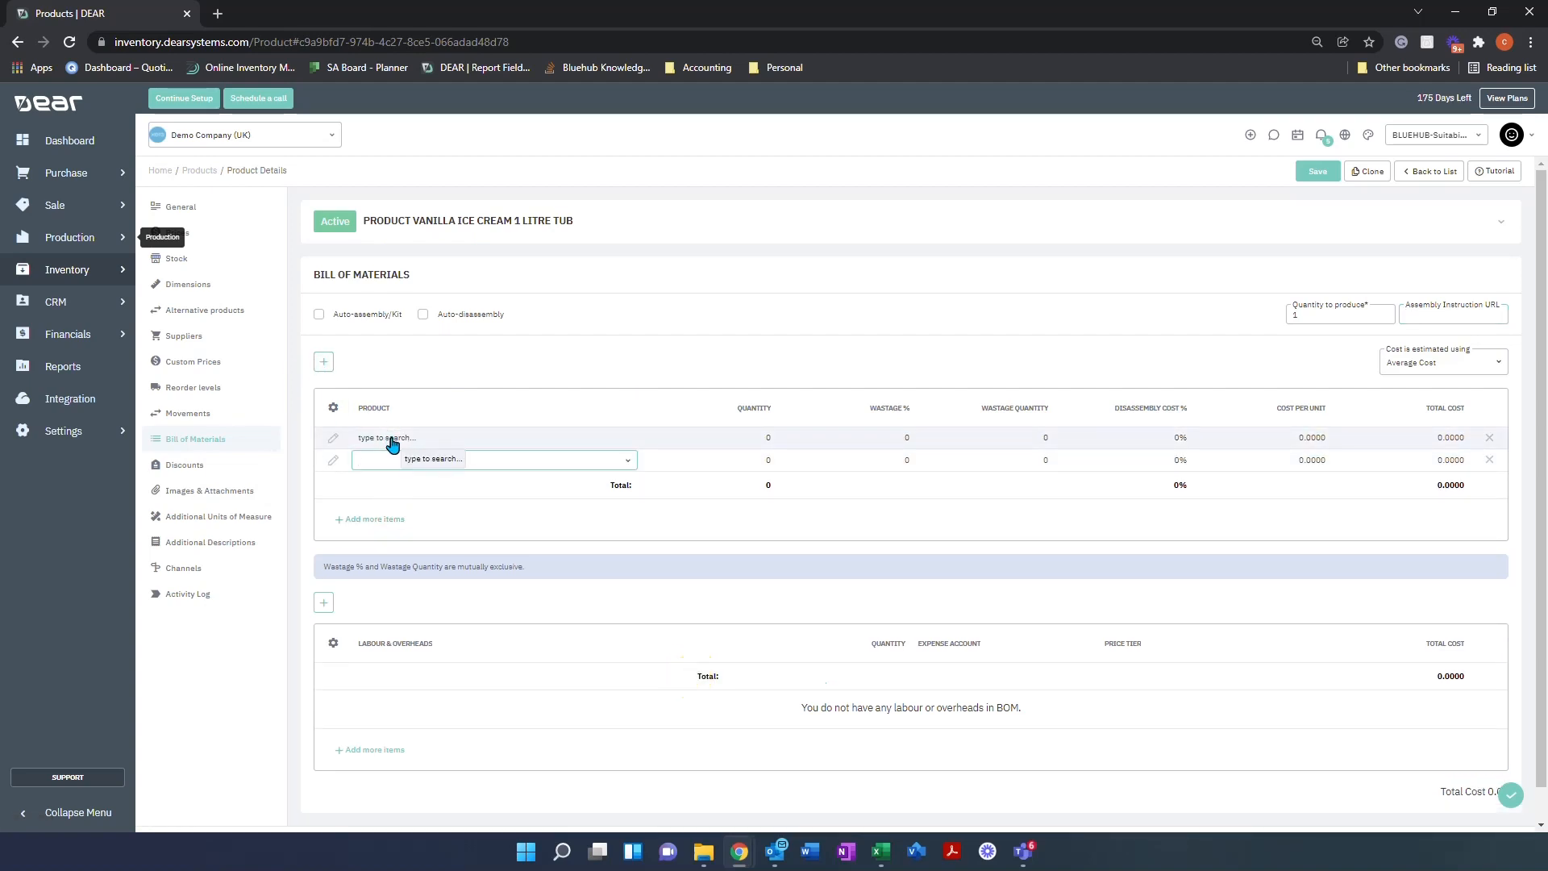
left_click(397, 439)
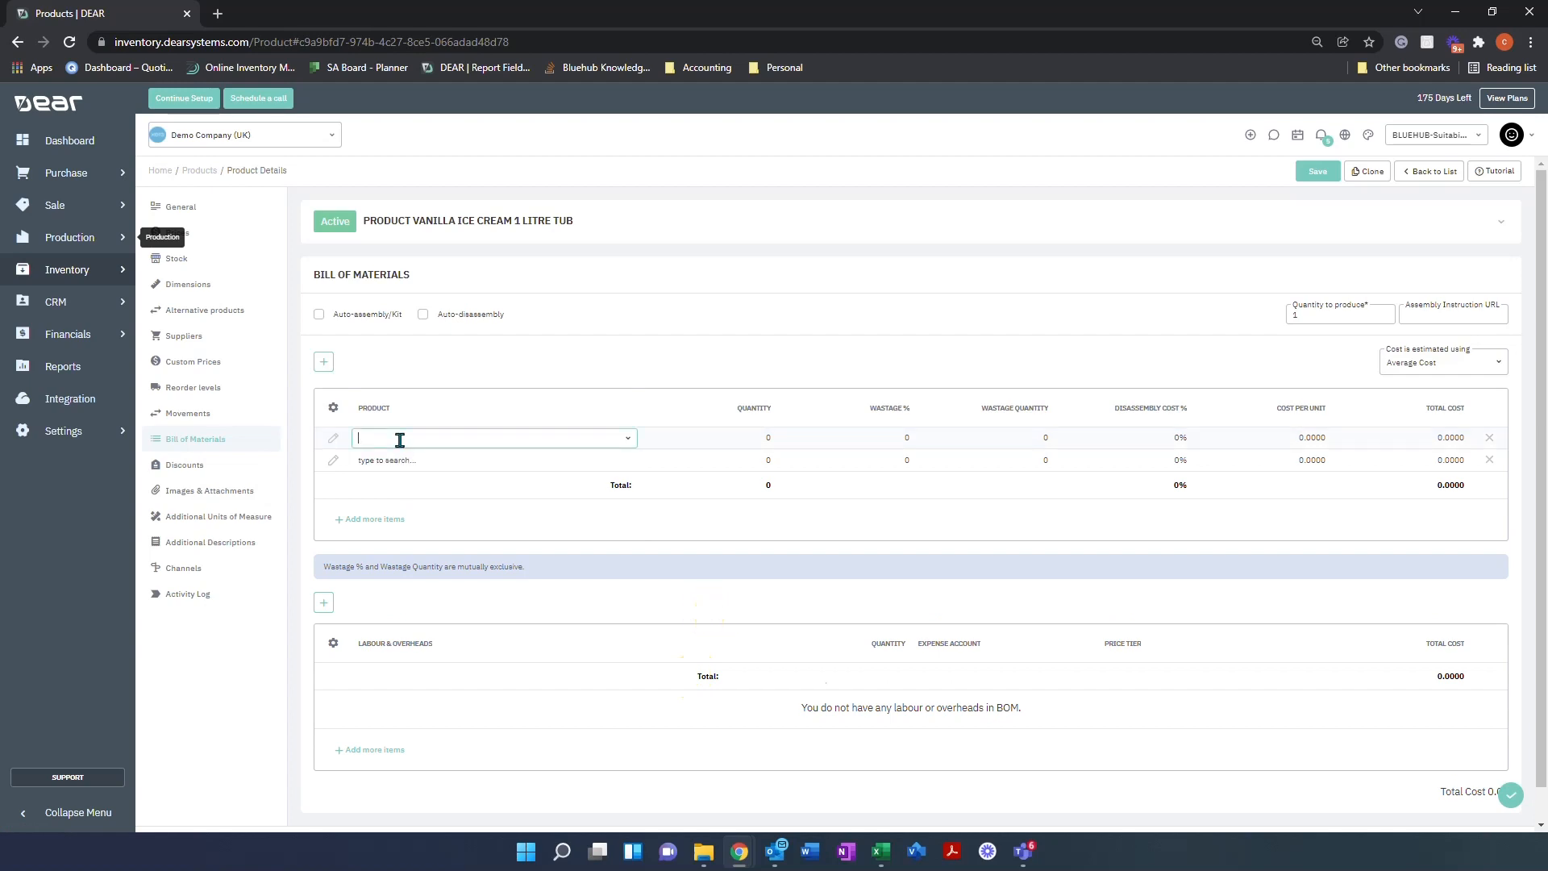
type("milk")
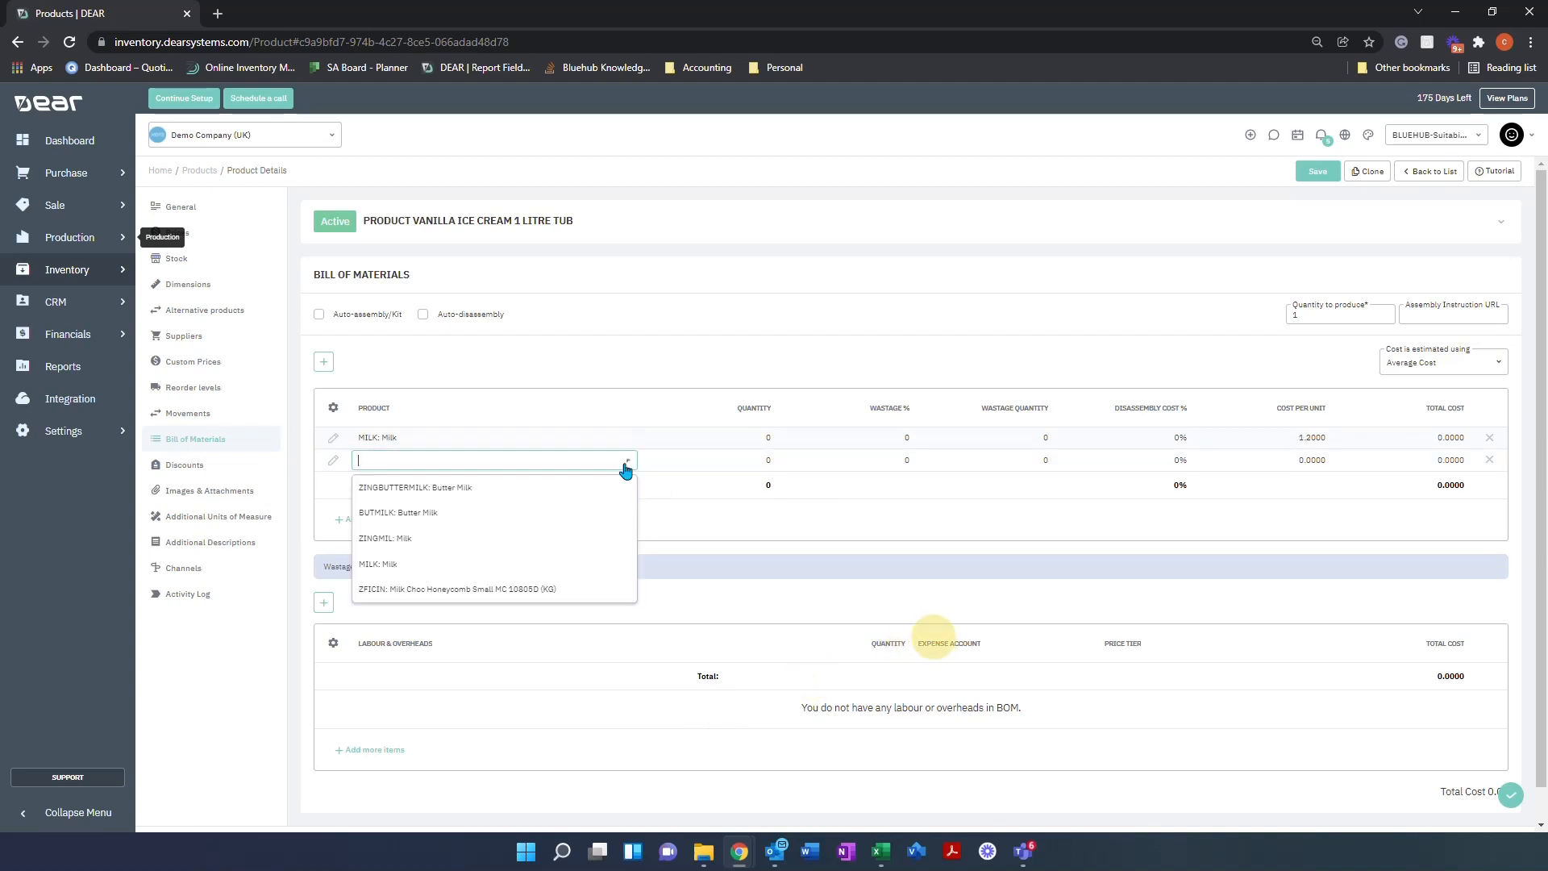
mouse_move(680, 586)
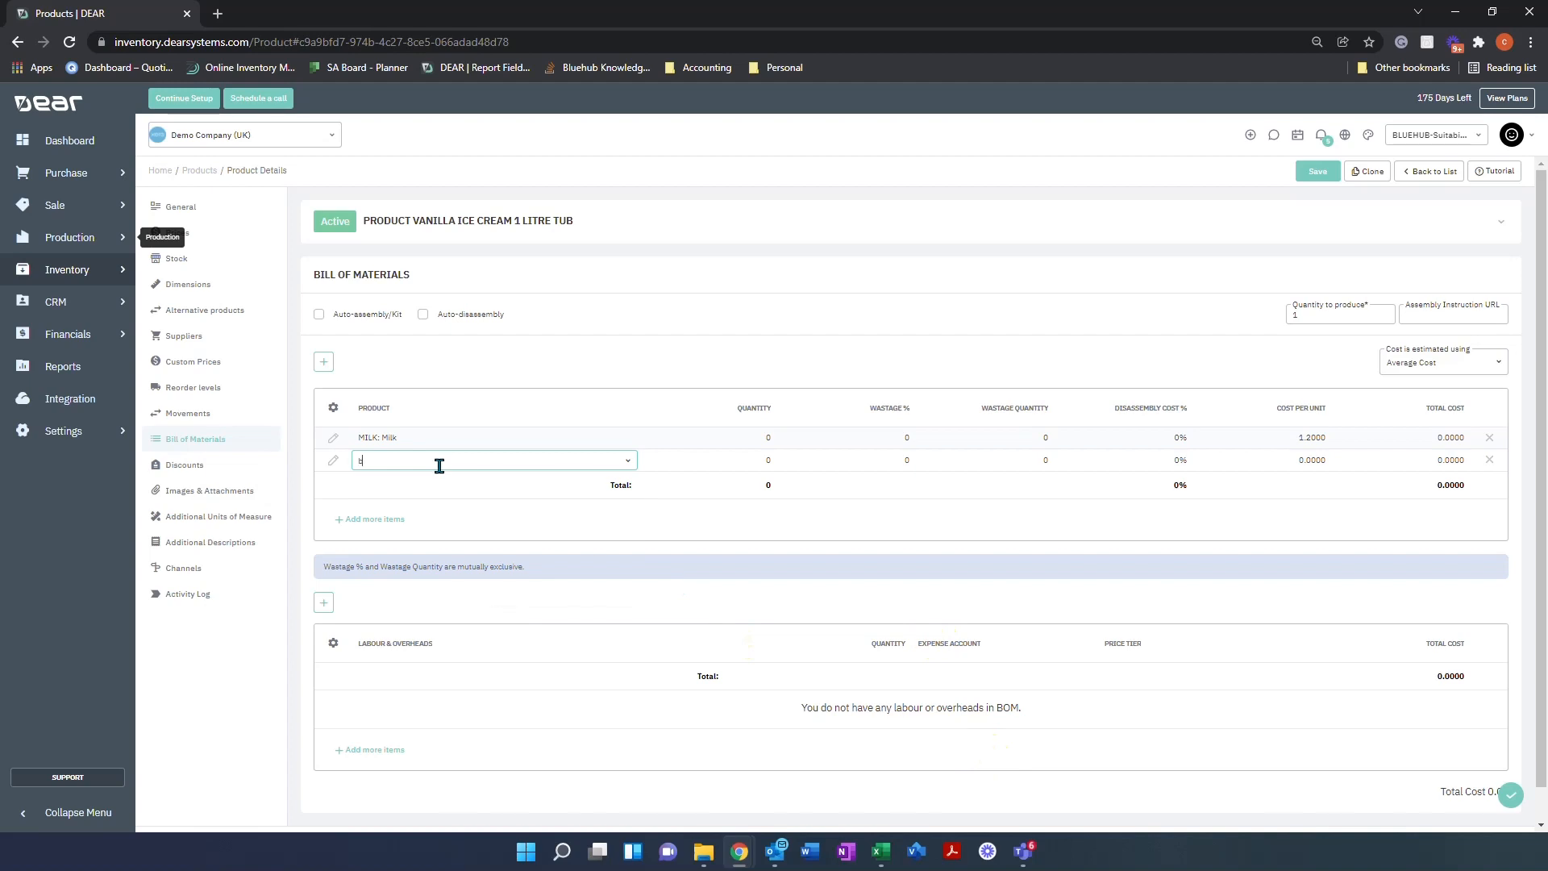
type("butter")
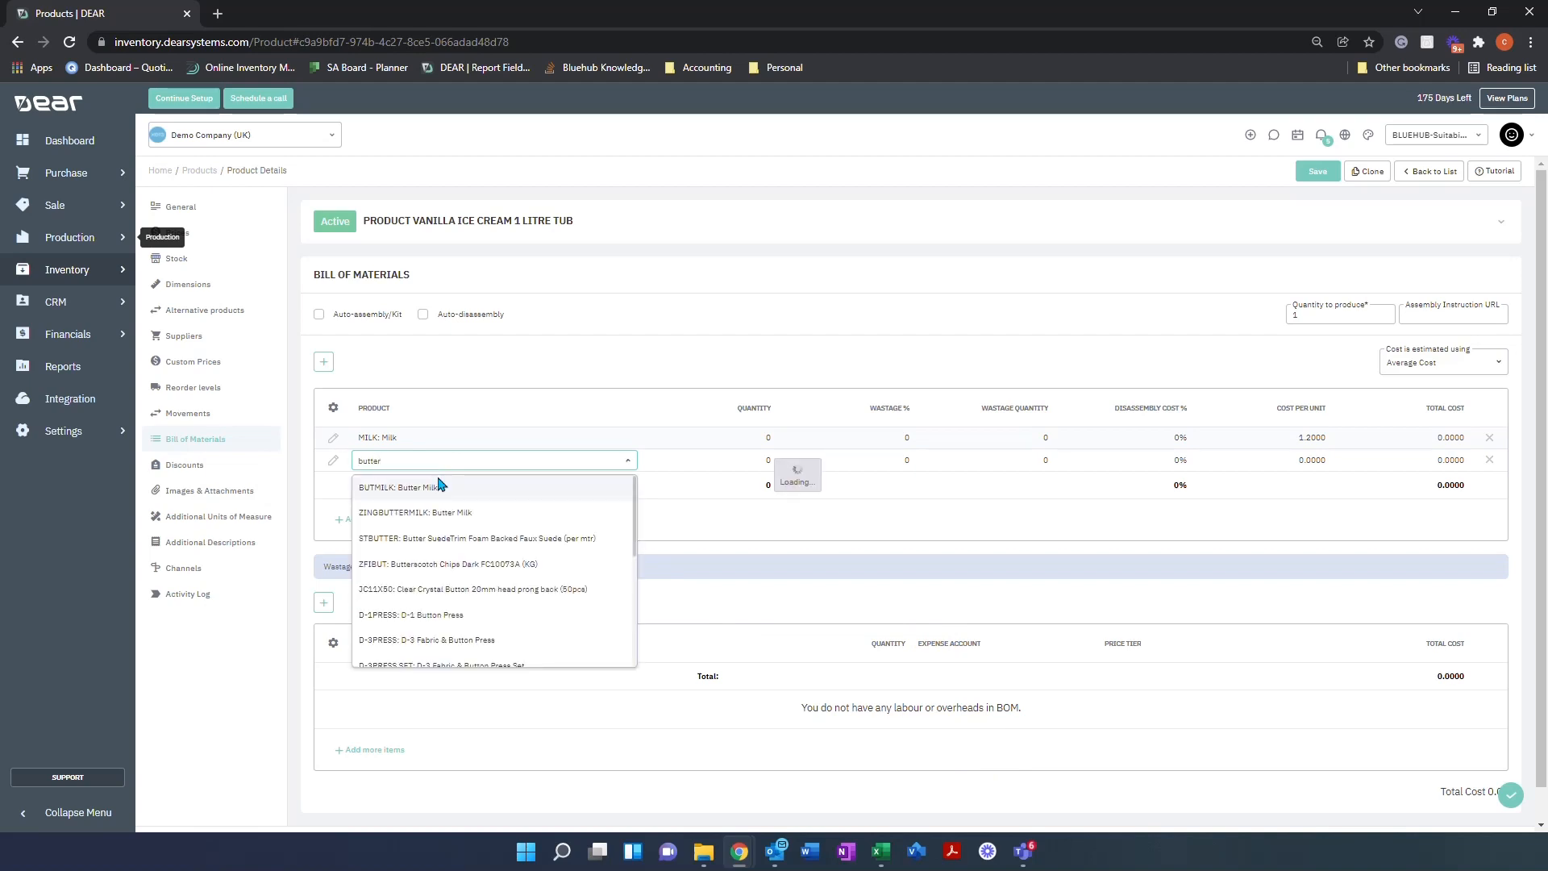
left_click(398, 487)
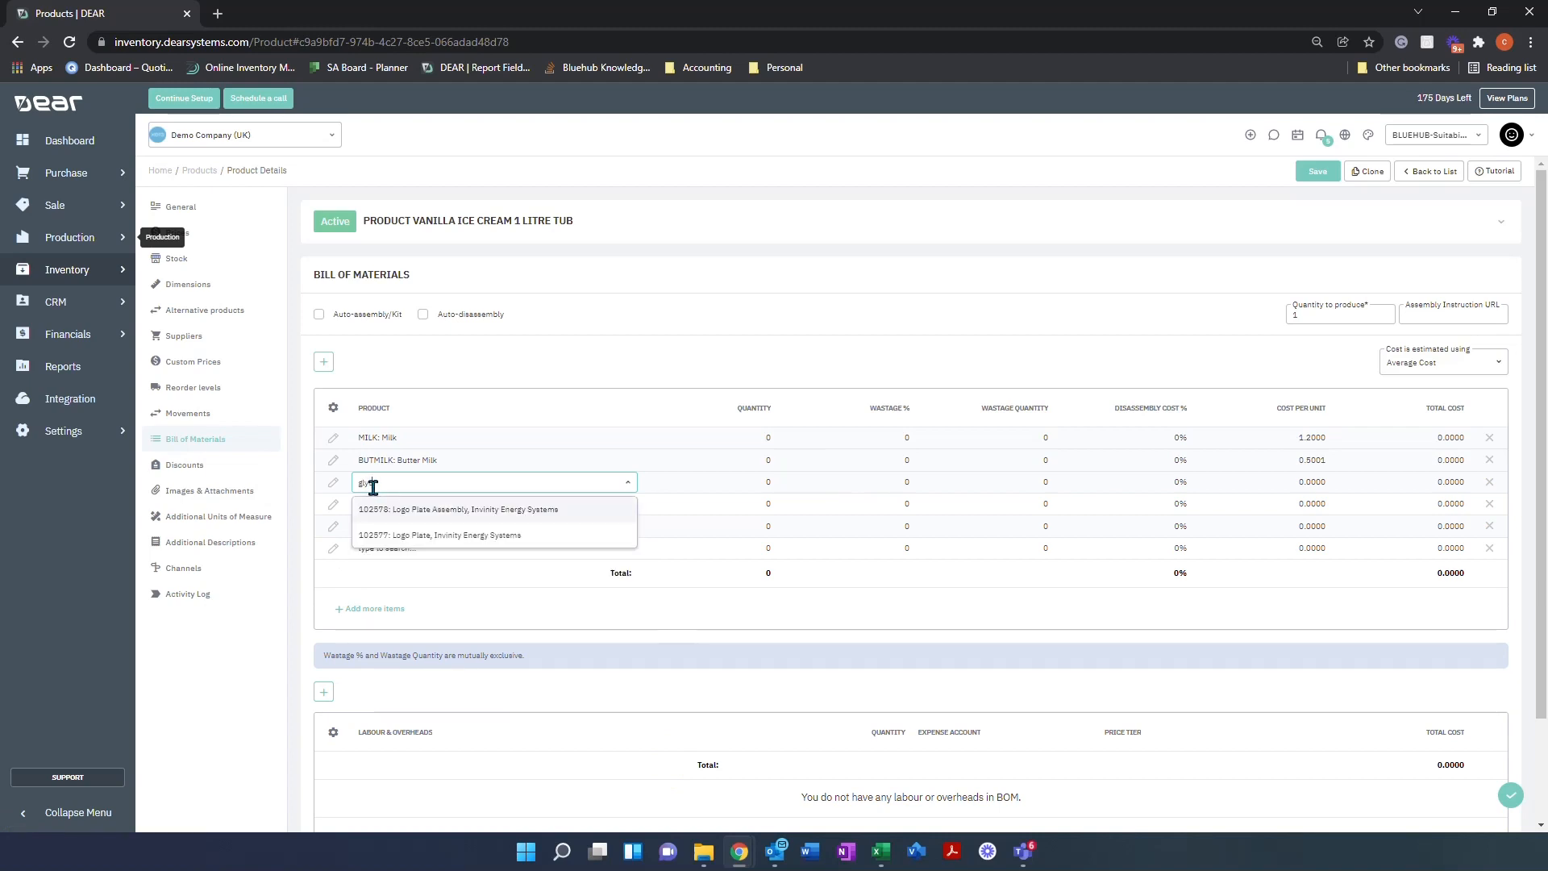
type("gly")
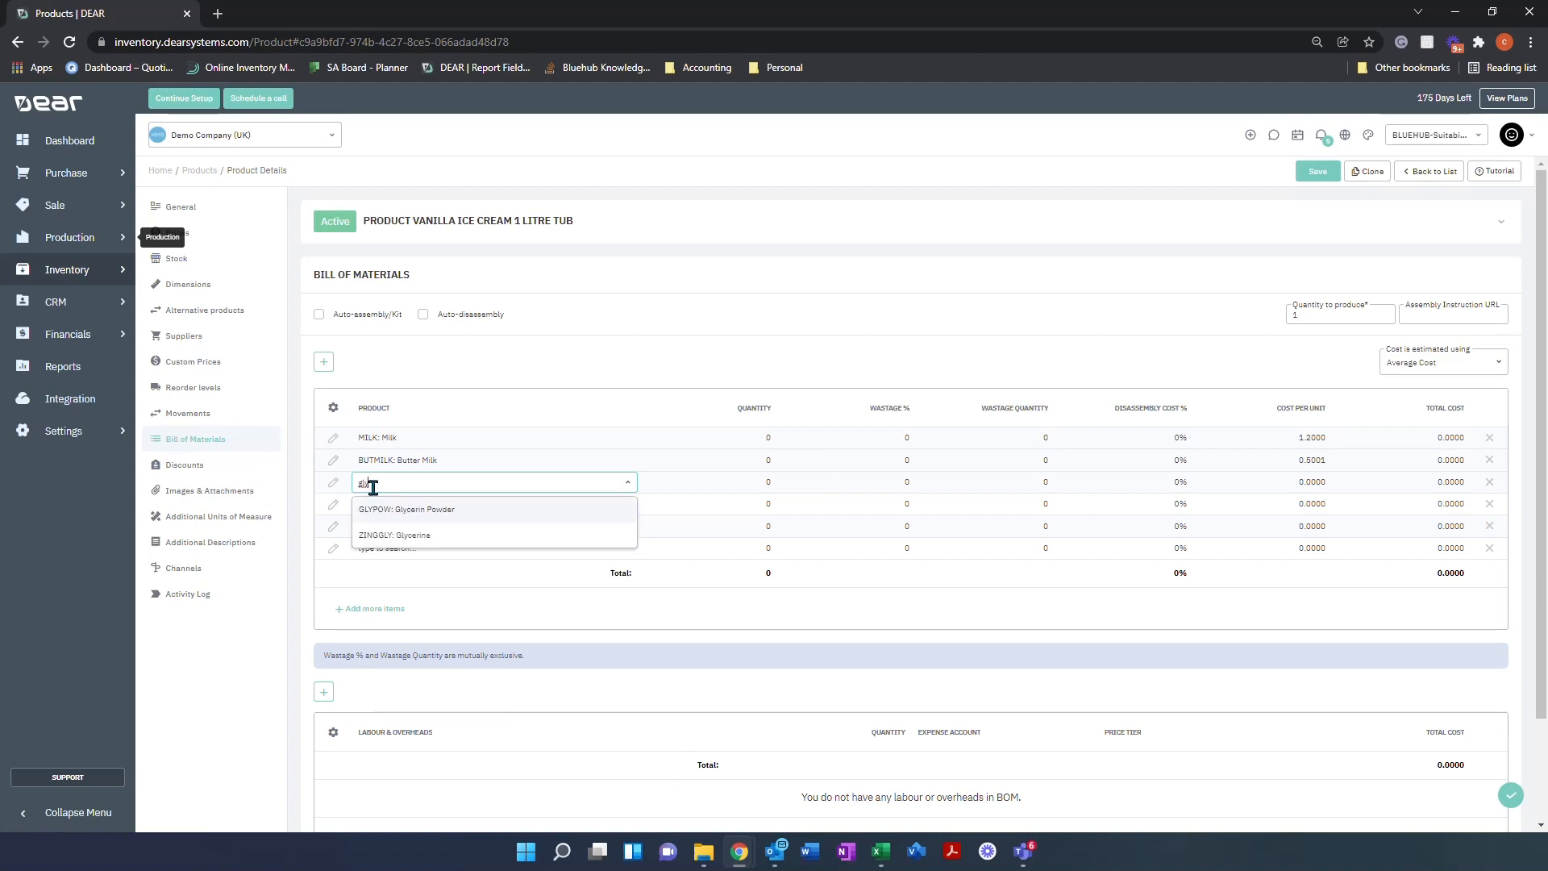
left_click(408, 508)
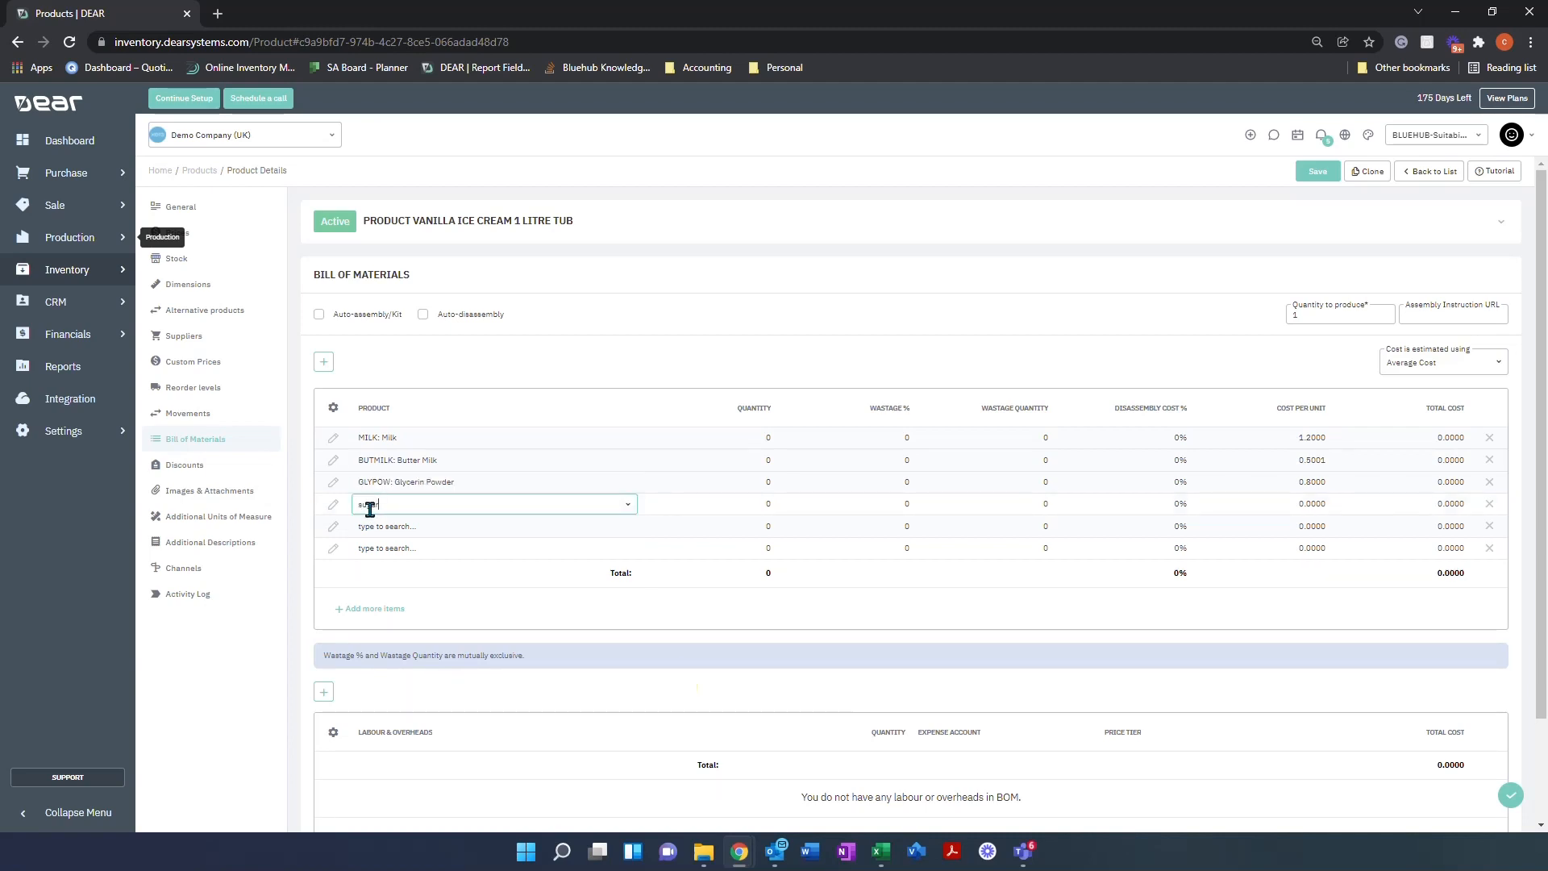
- Add Sugar, 1 Litre Lid, 1 Litre Label and 1 Litre Tub as further components
type("sugar")
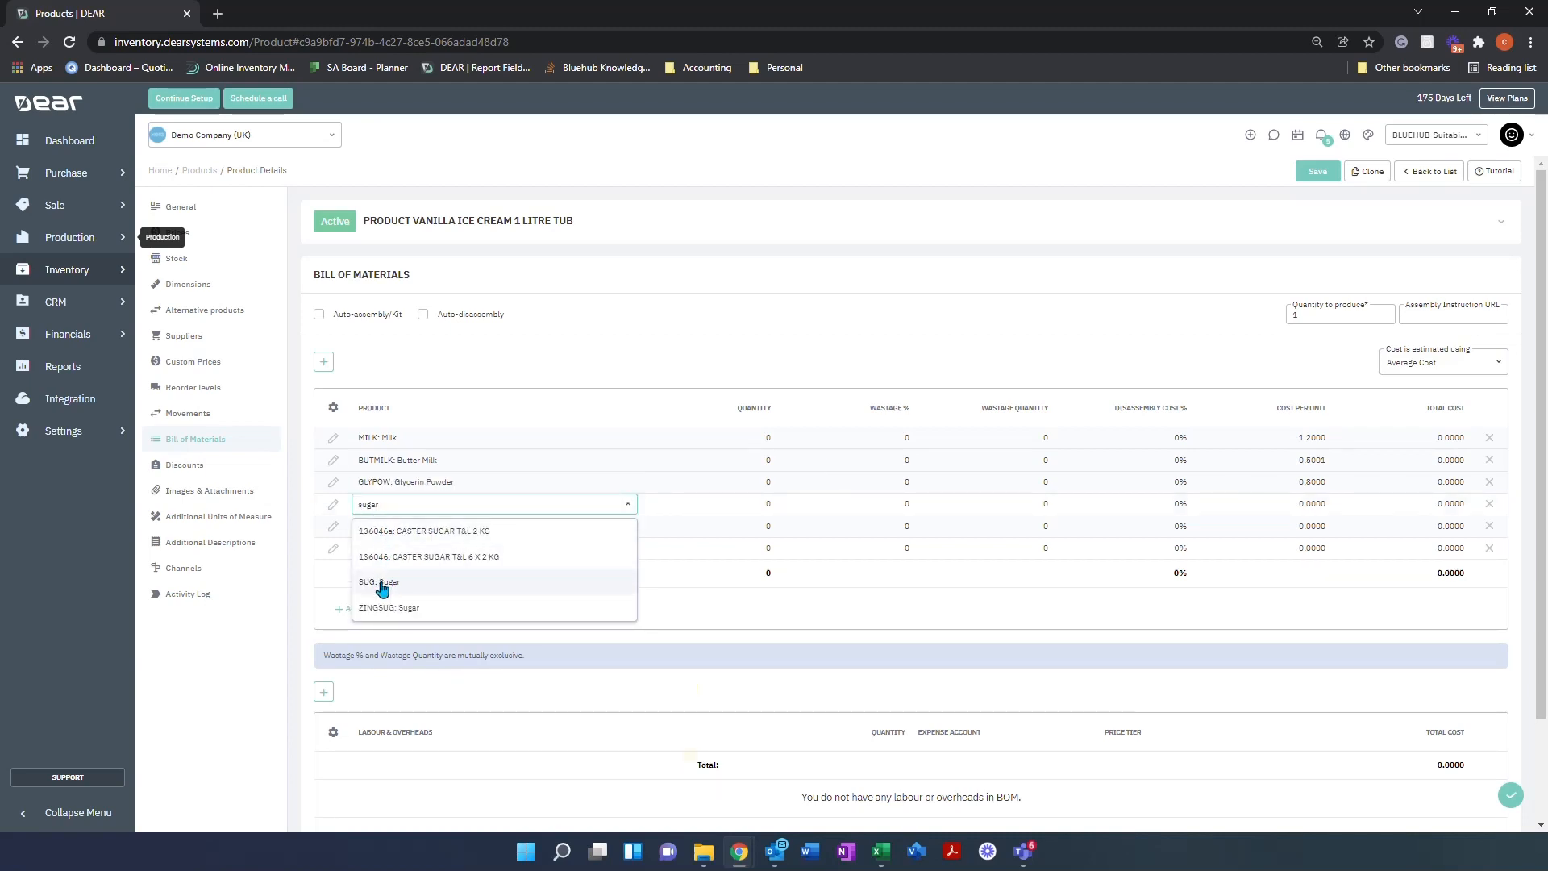
left_click(380, 581)
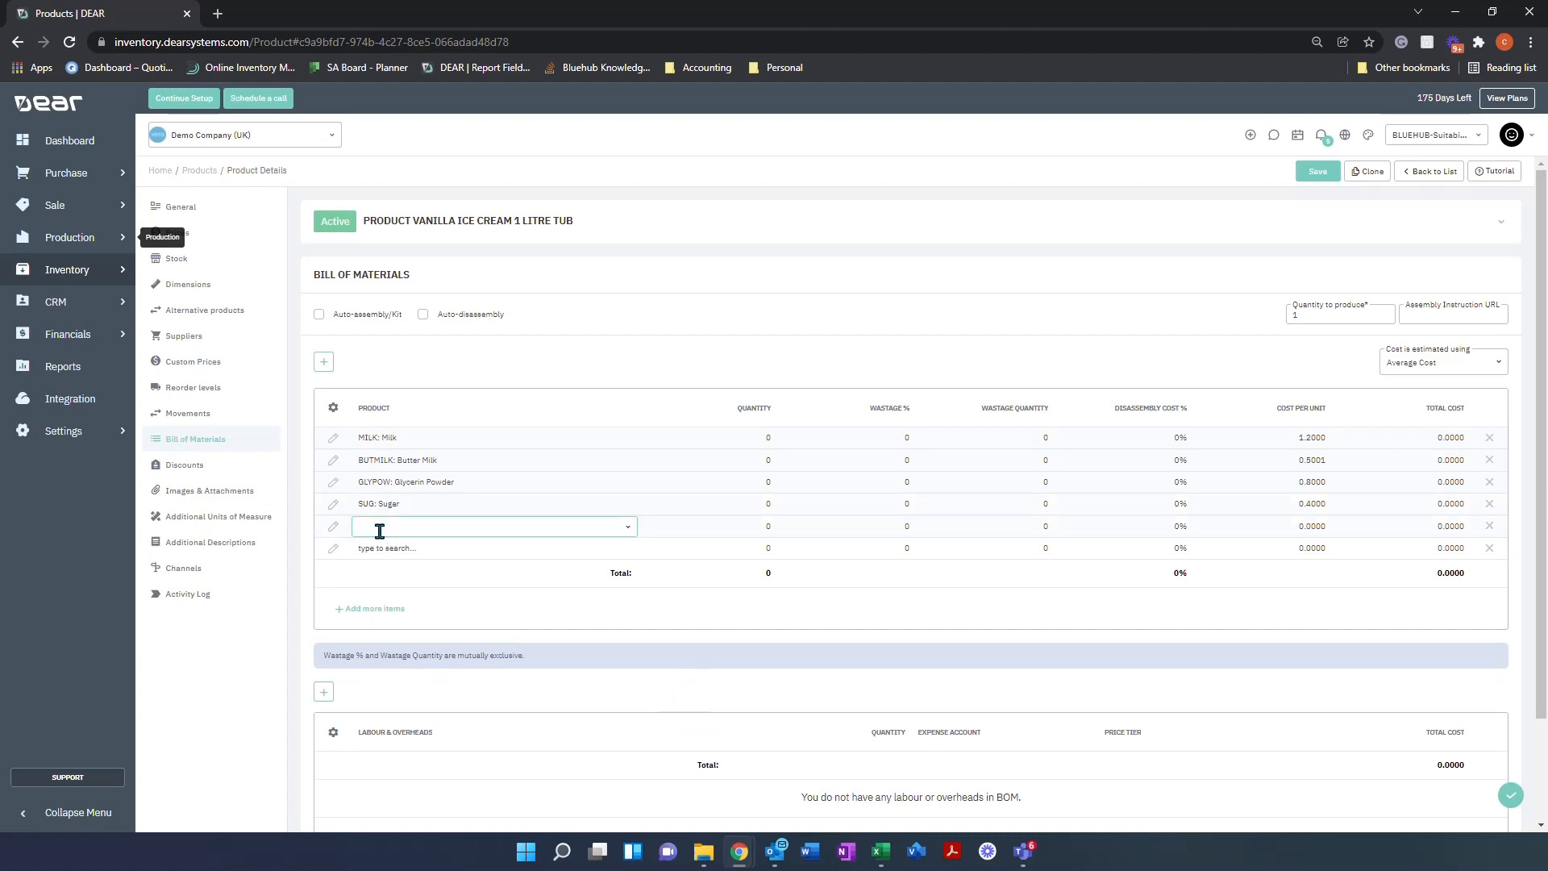
type("lid")
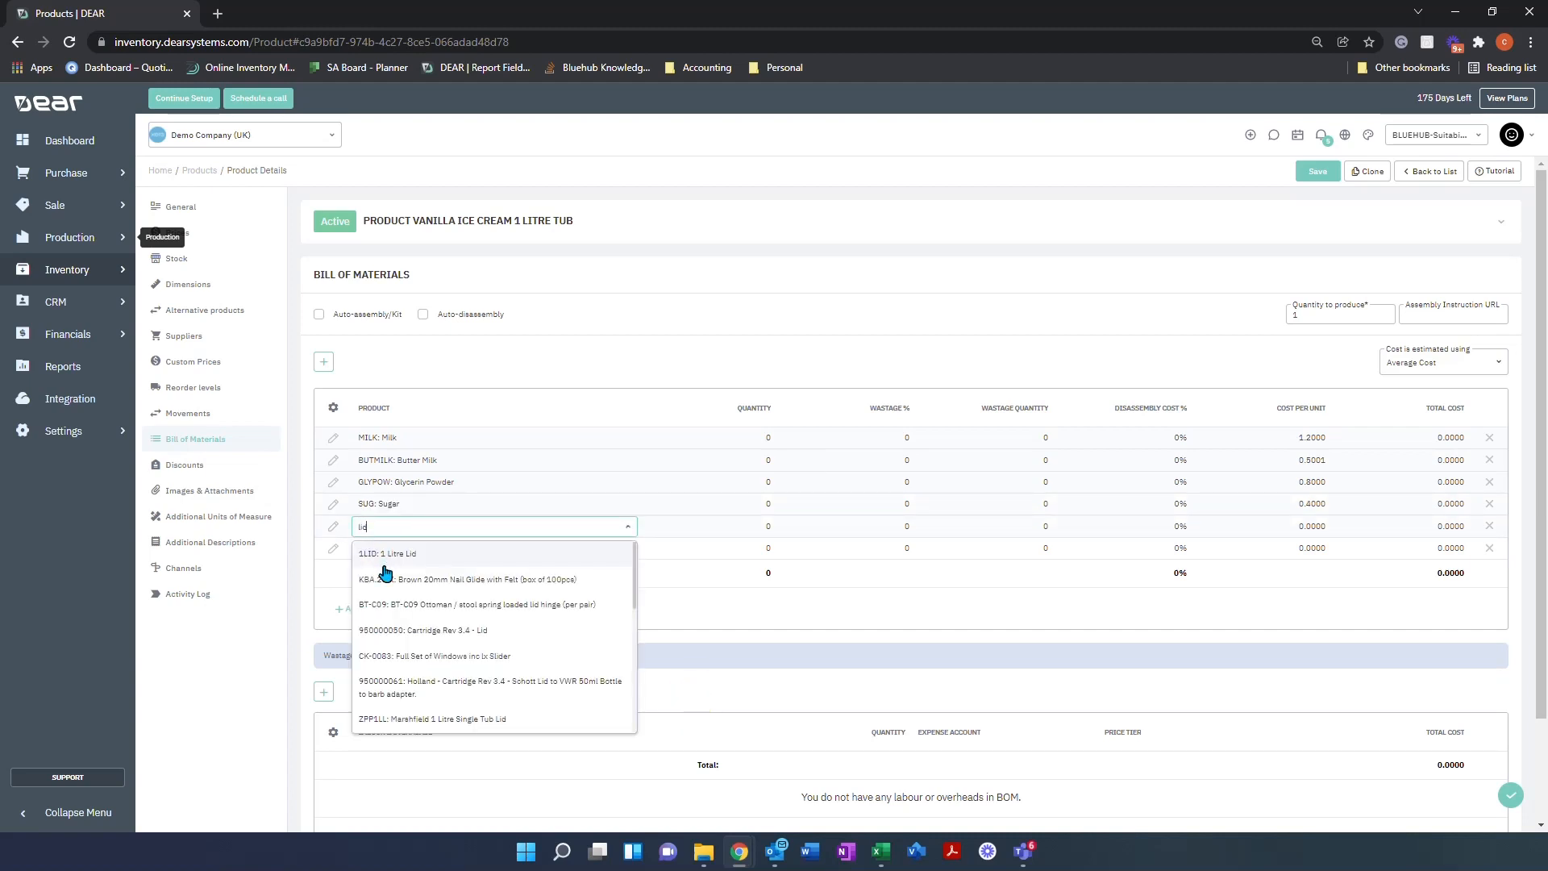
left_click(403, 553)
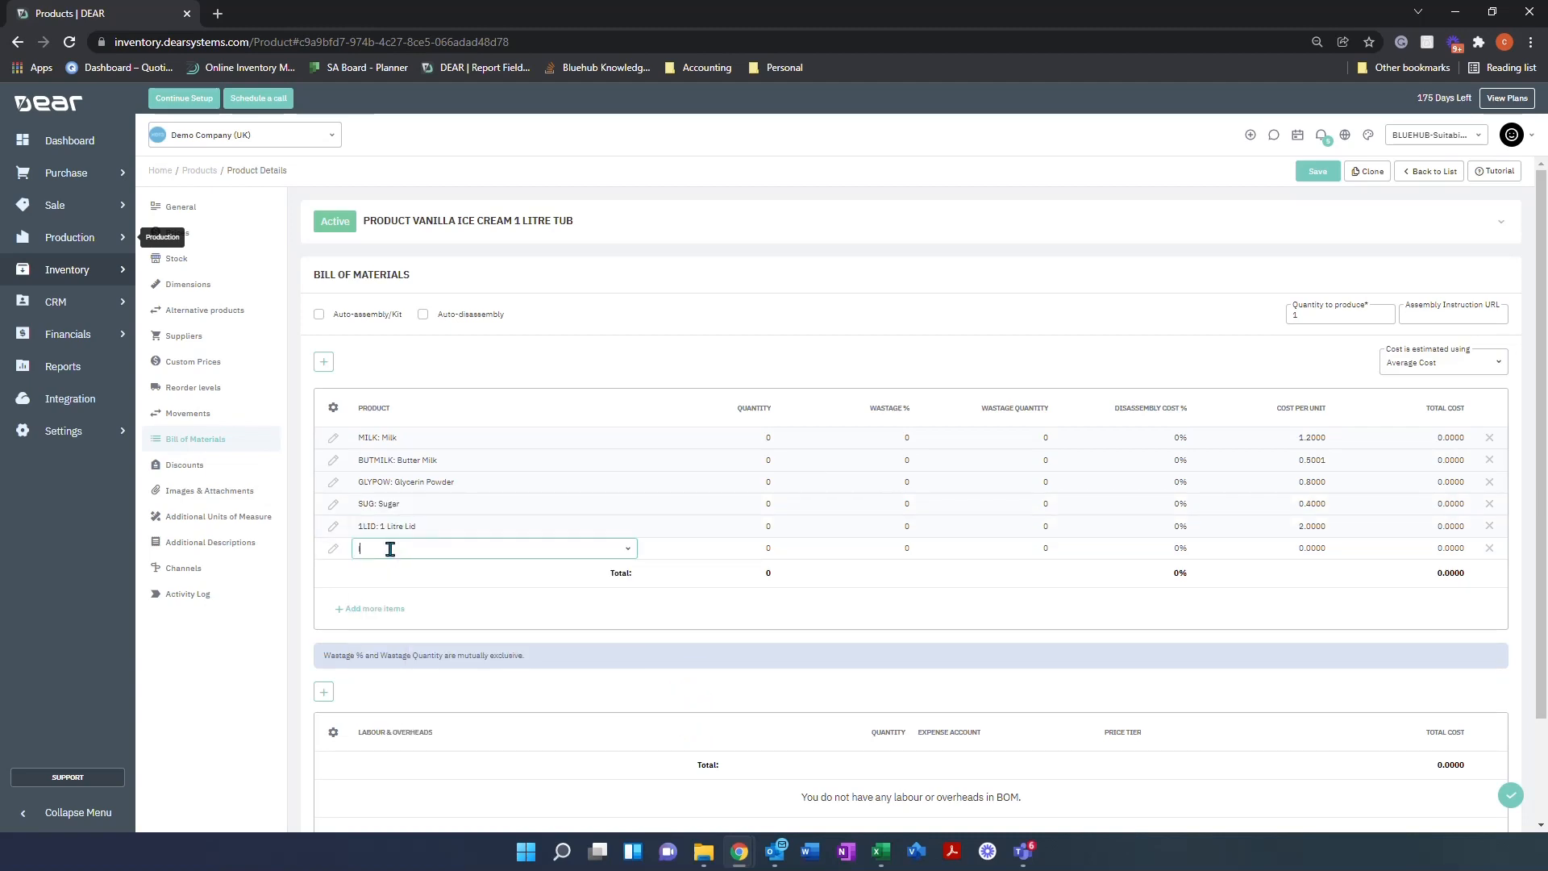
type("label")
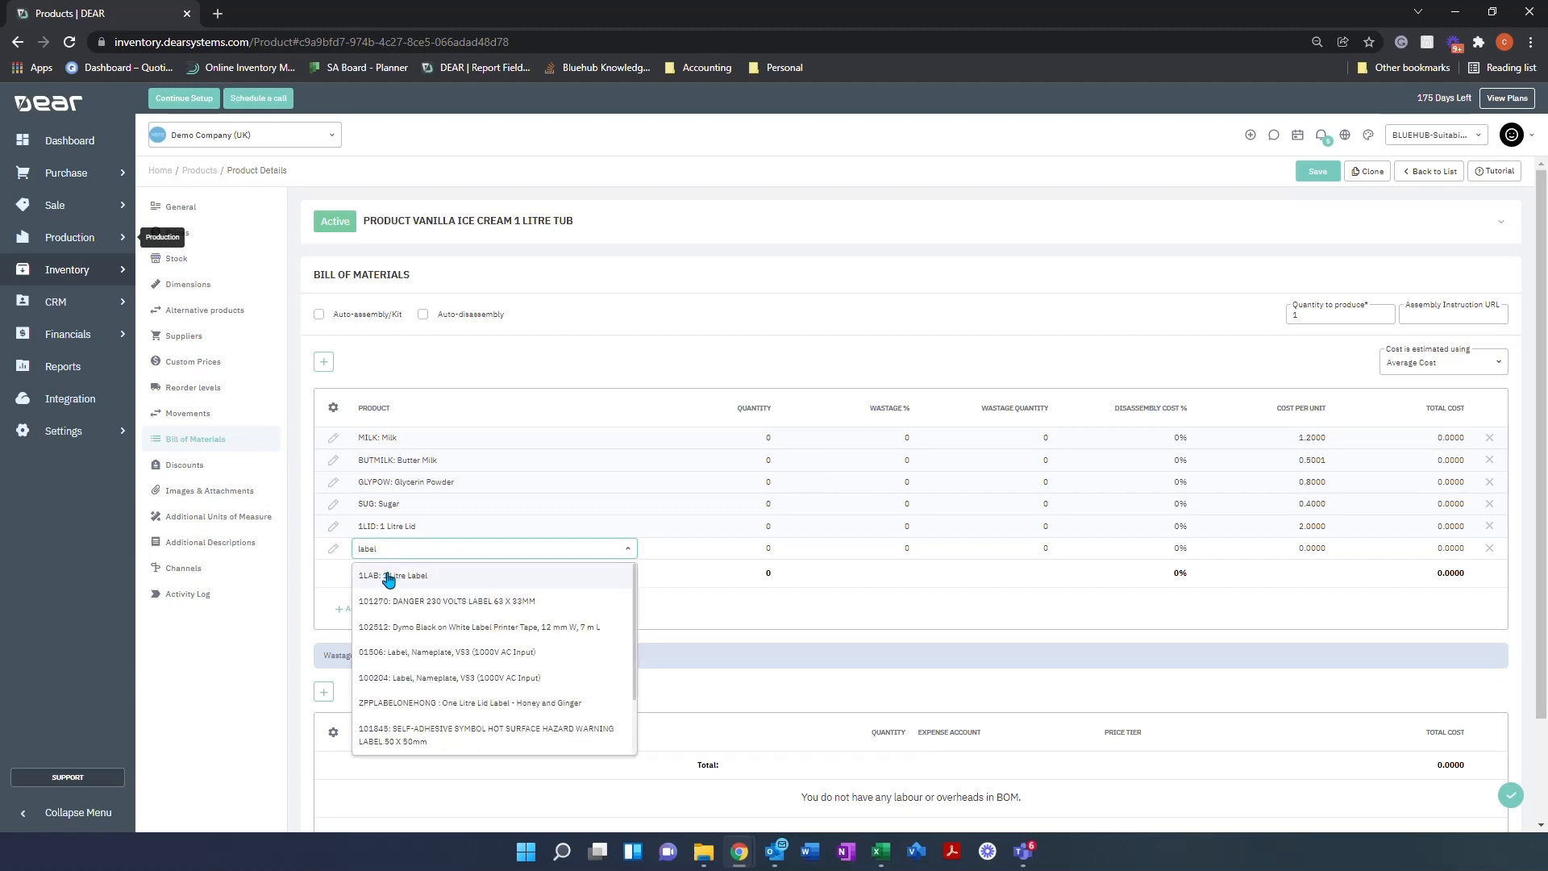
left_click(393, 574)
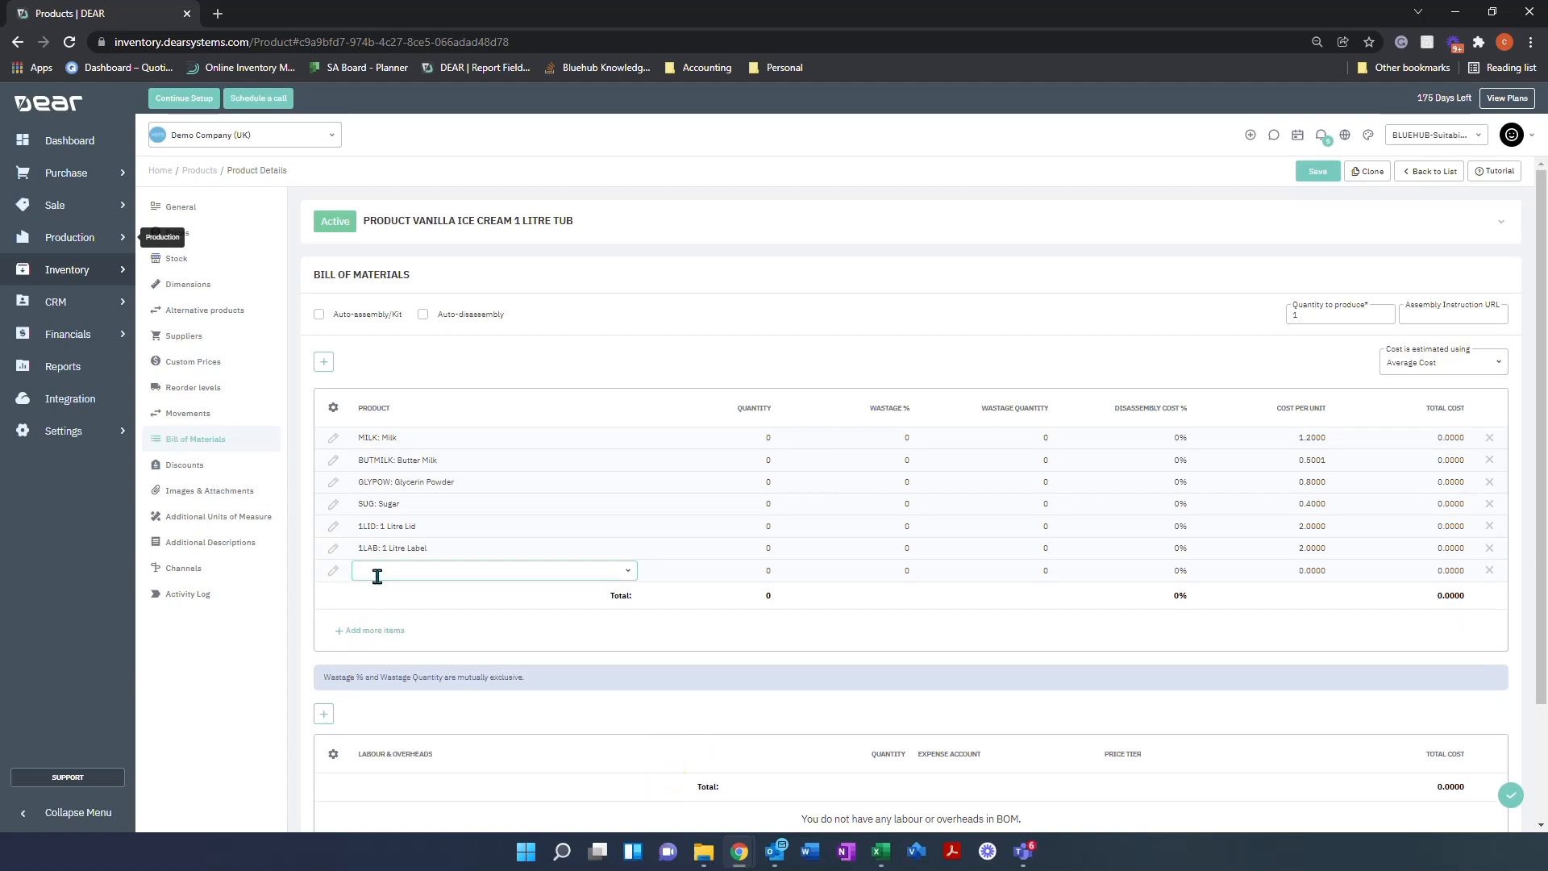
type("tub")
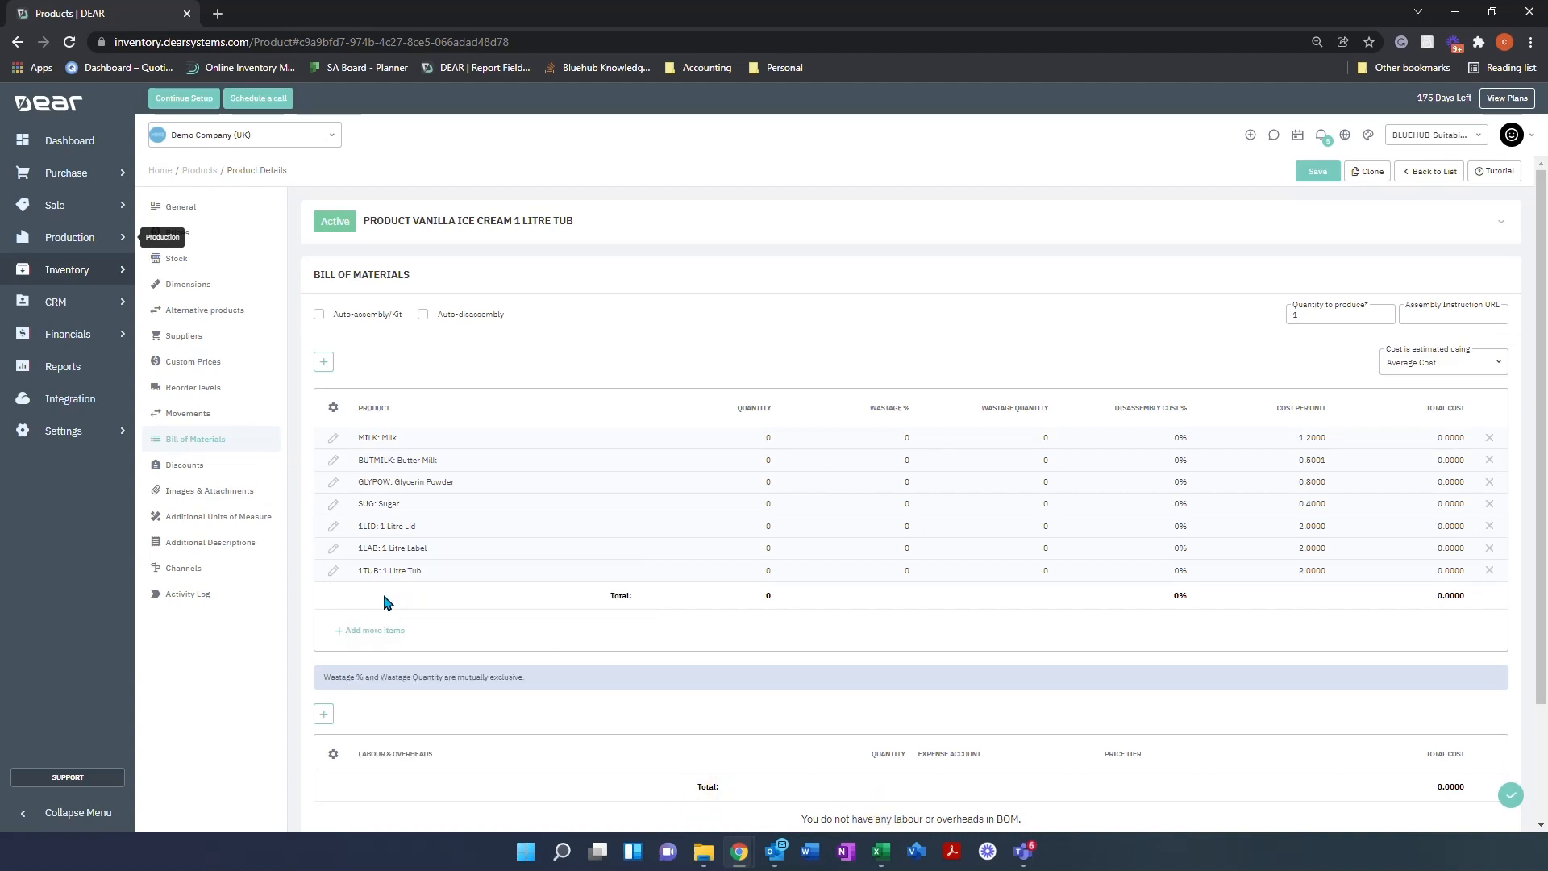
mouse_move(375, 516)
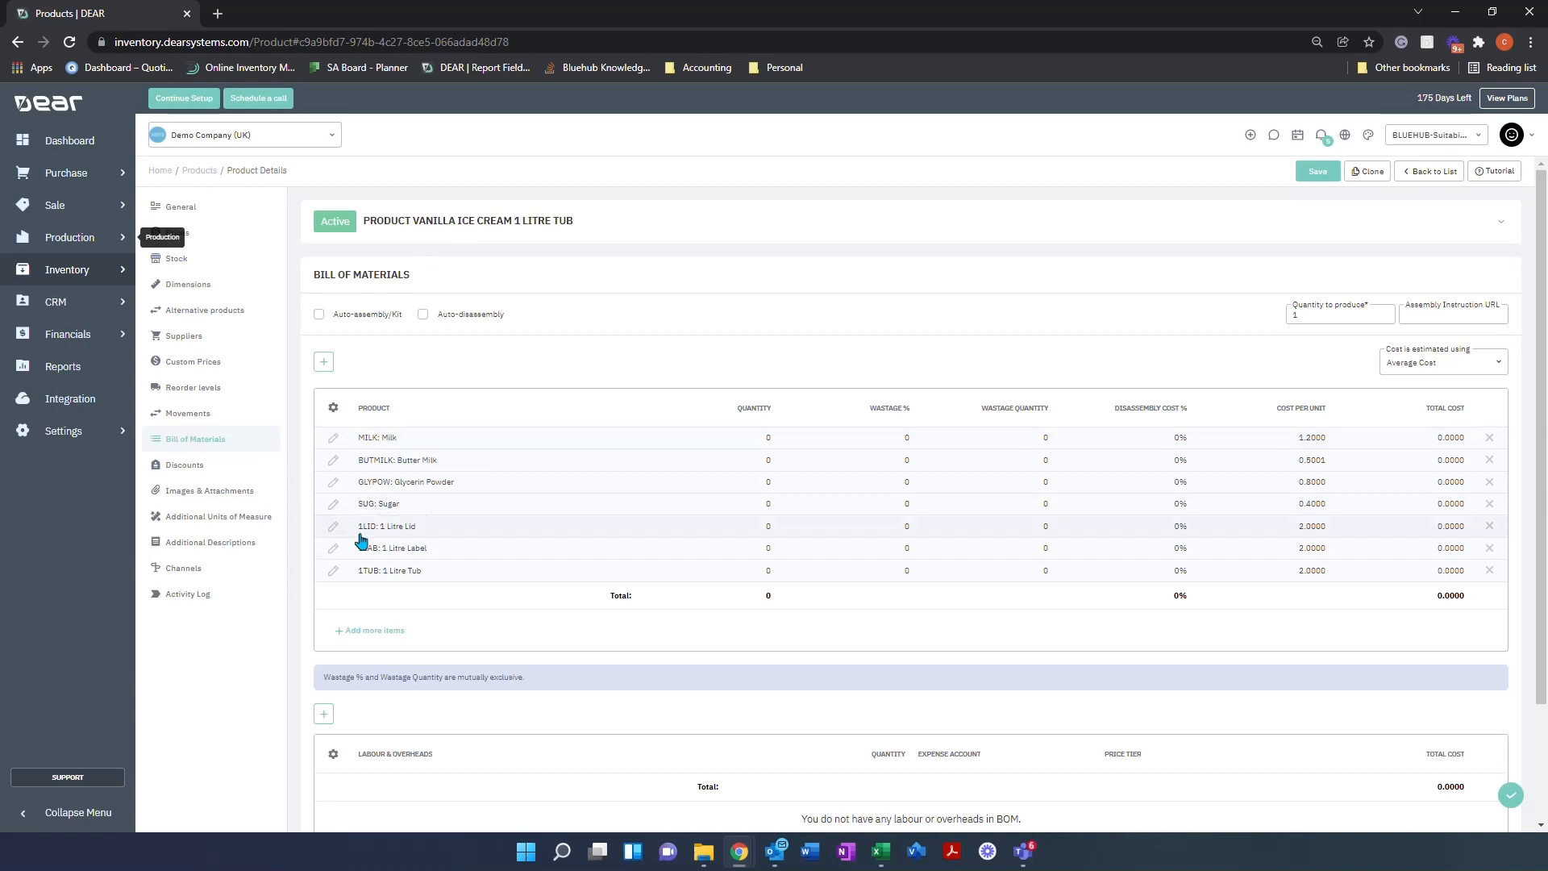
mouse_move(400, 545)
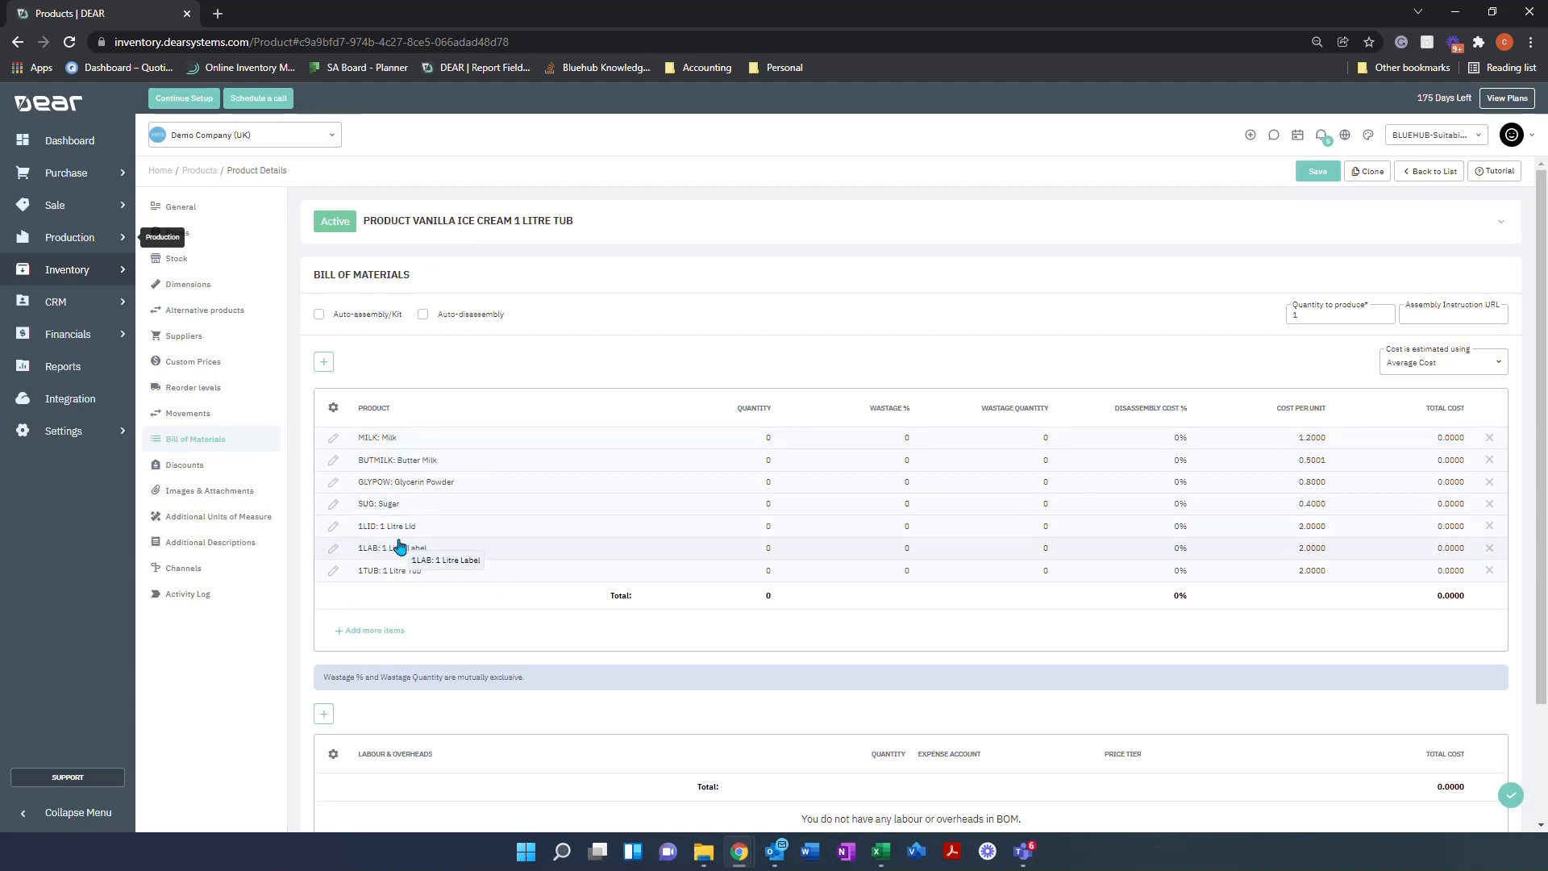
mouse_move(782, 438)
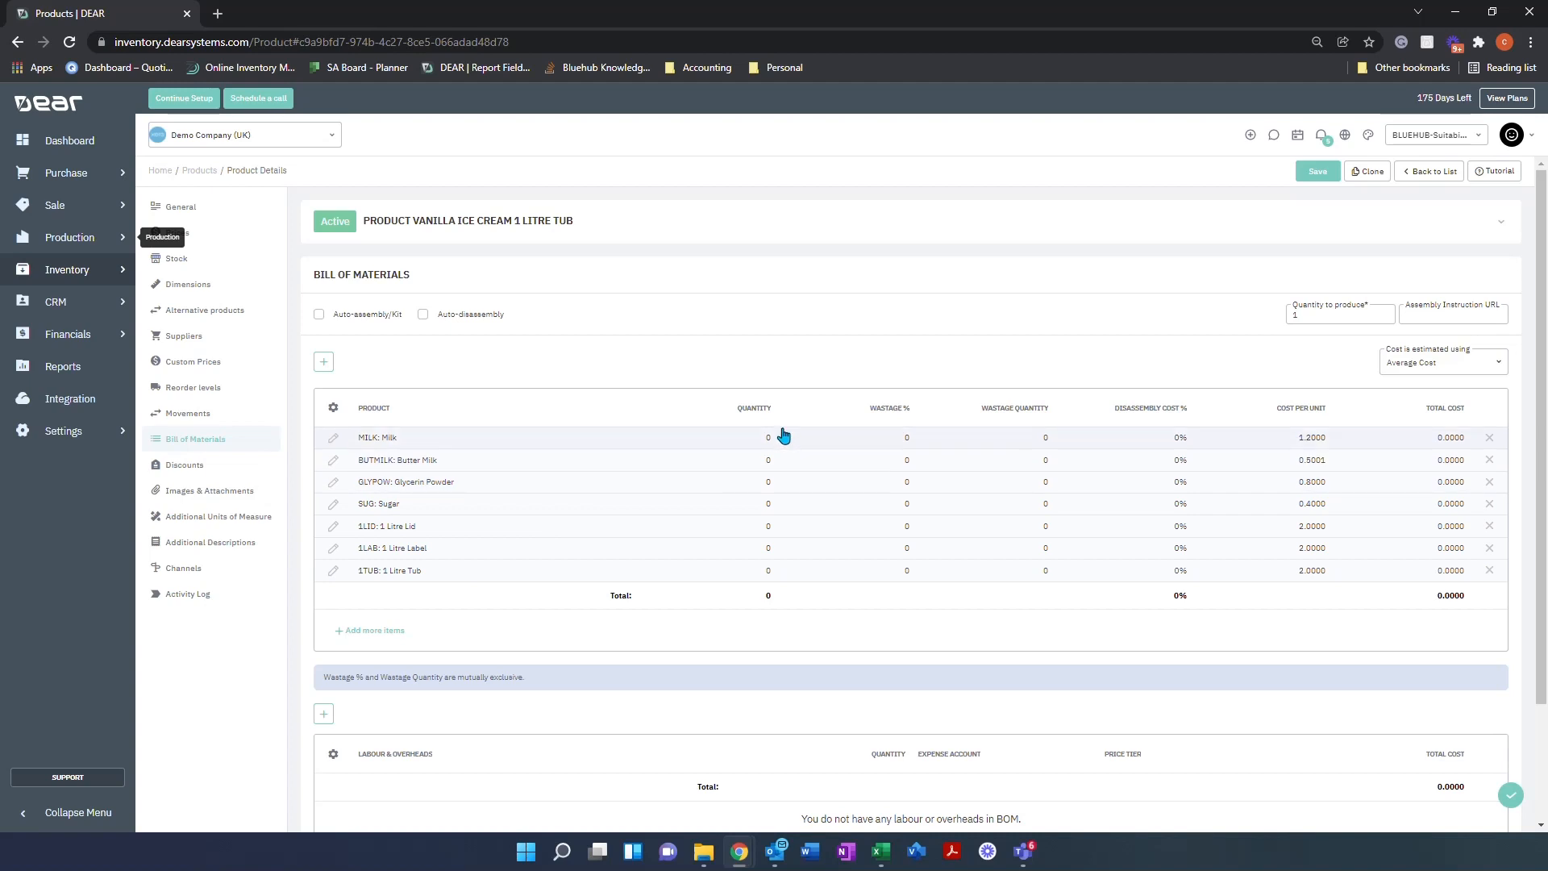
- Produce 500 and enter quantities 360 milk, 200 butter milk, 5 glycerin, 20 sugar, 500 lids, labels and tubs
left_click(767, 437)
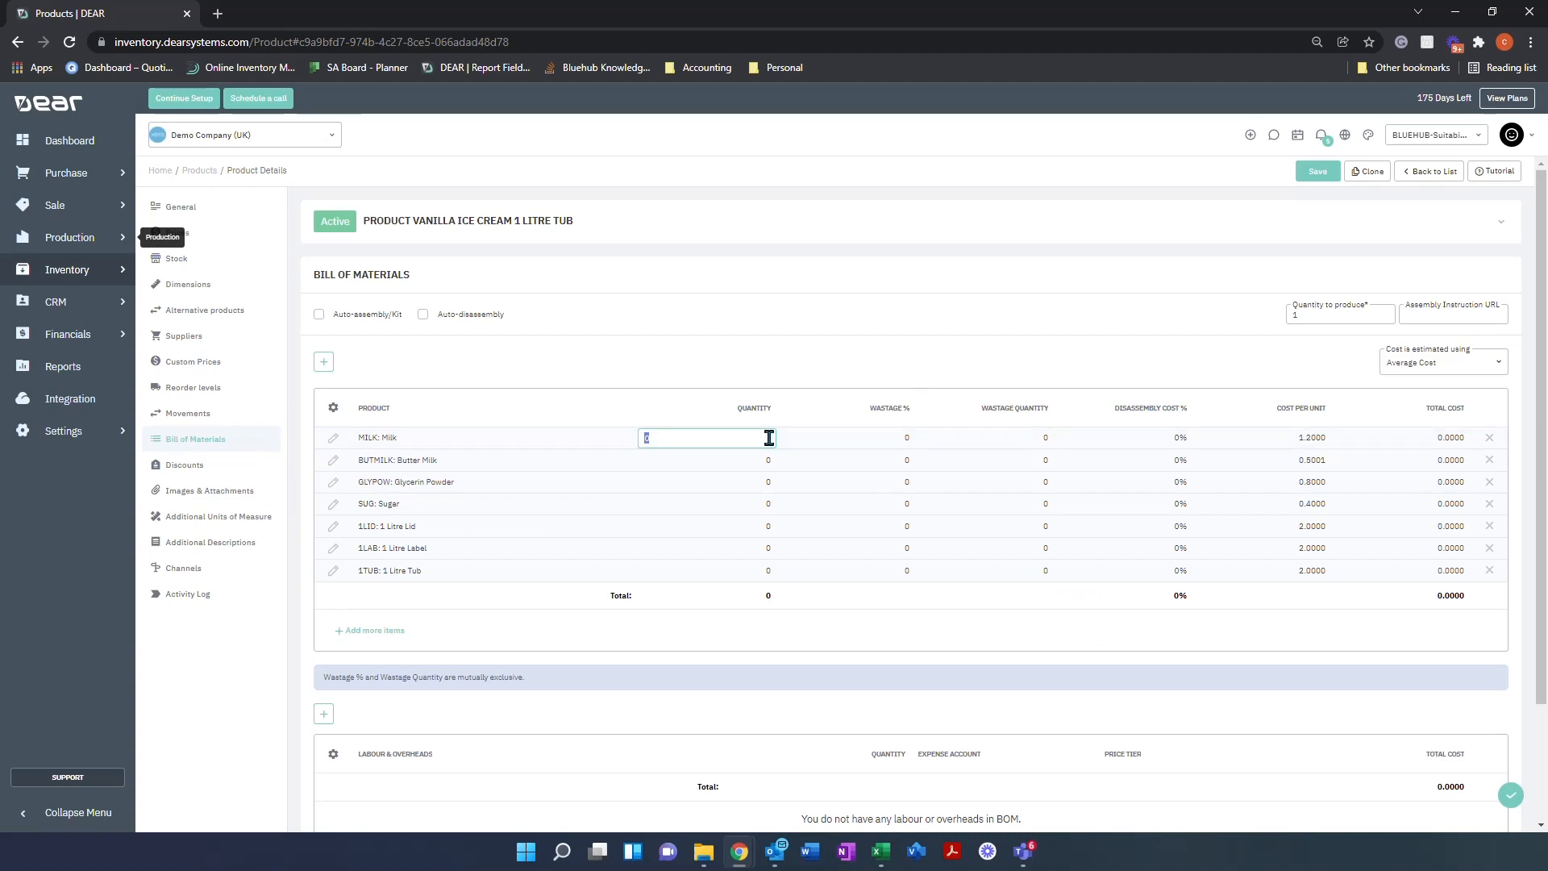
mouse_move(1326, 335)
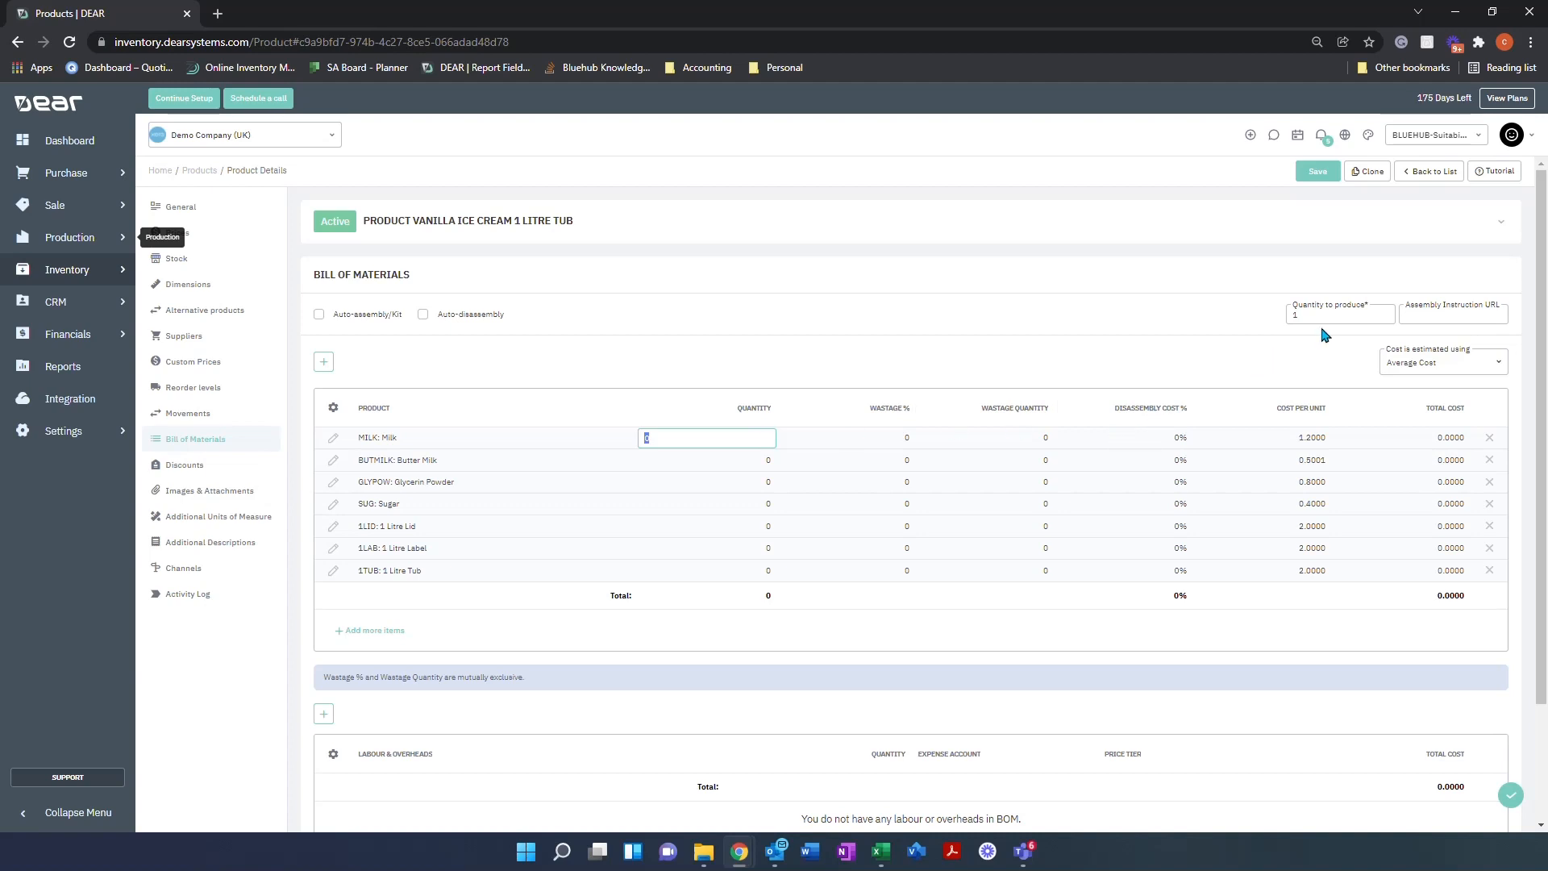
type("500")
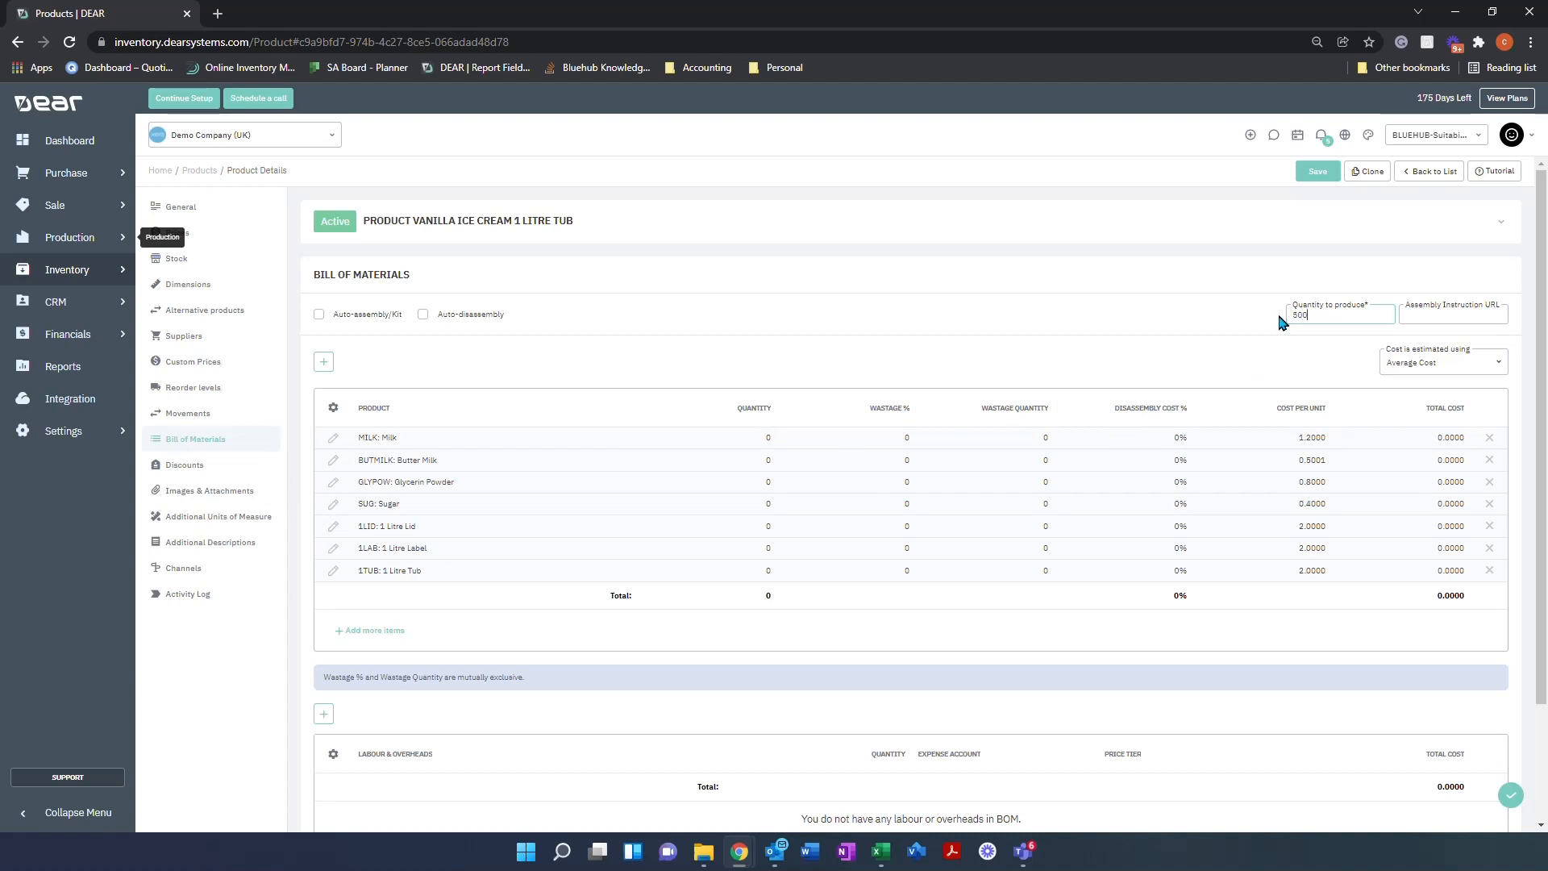
left_click(704, 438)
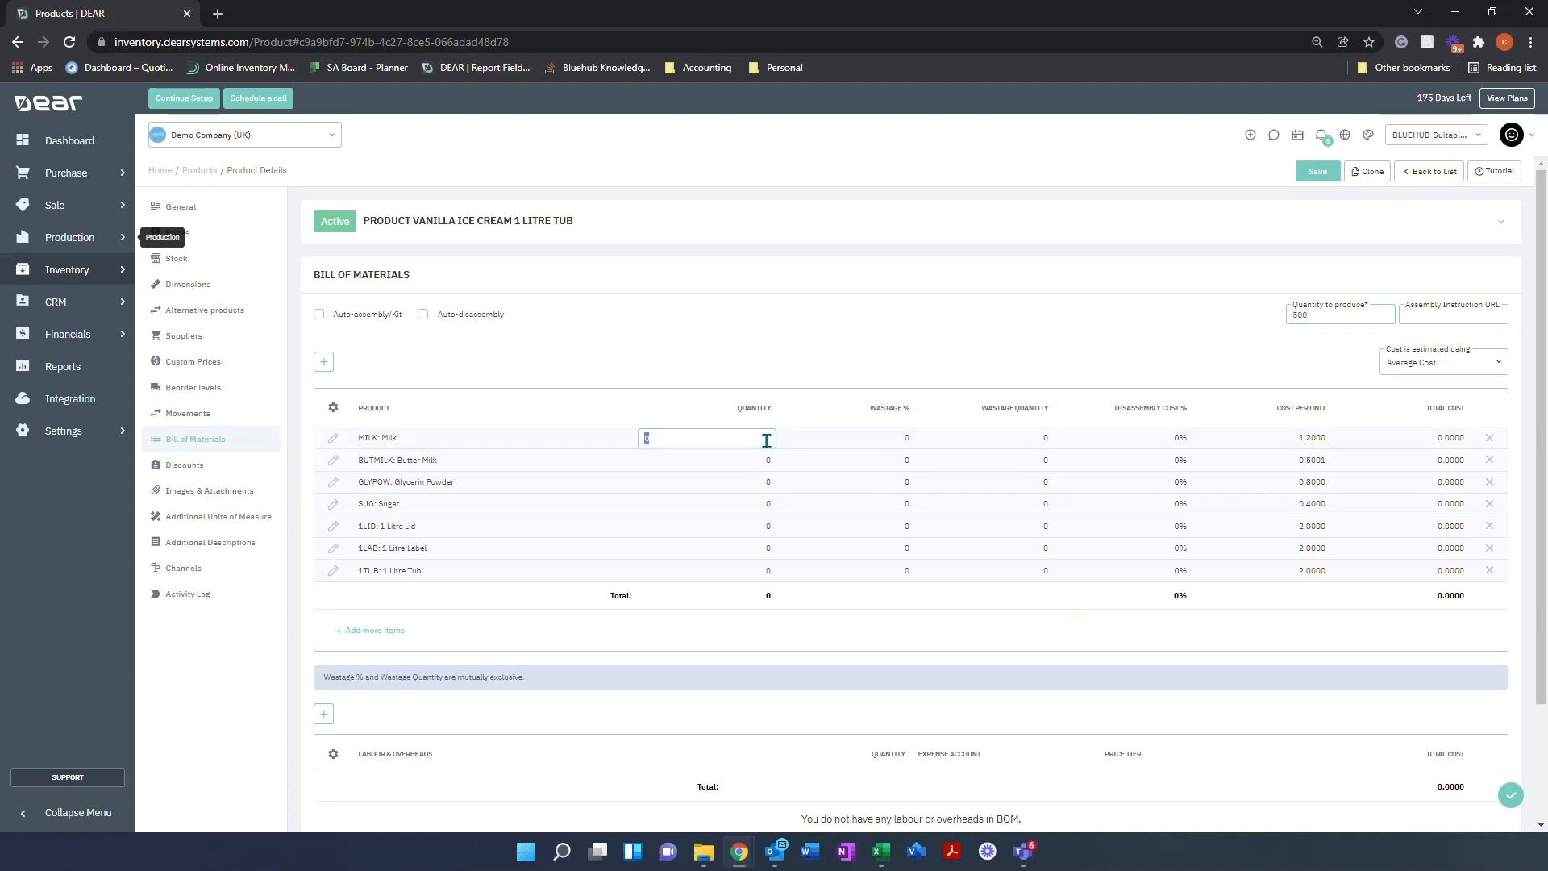
type("360")
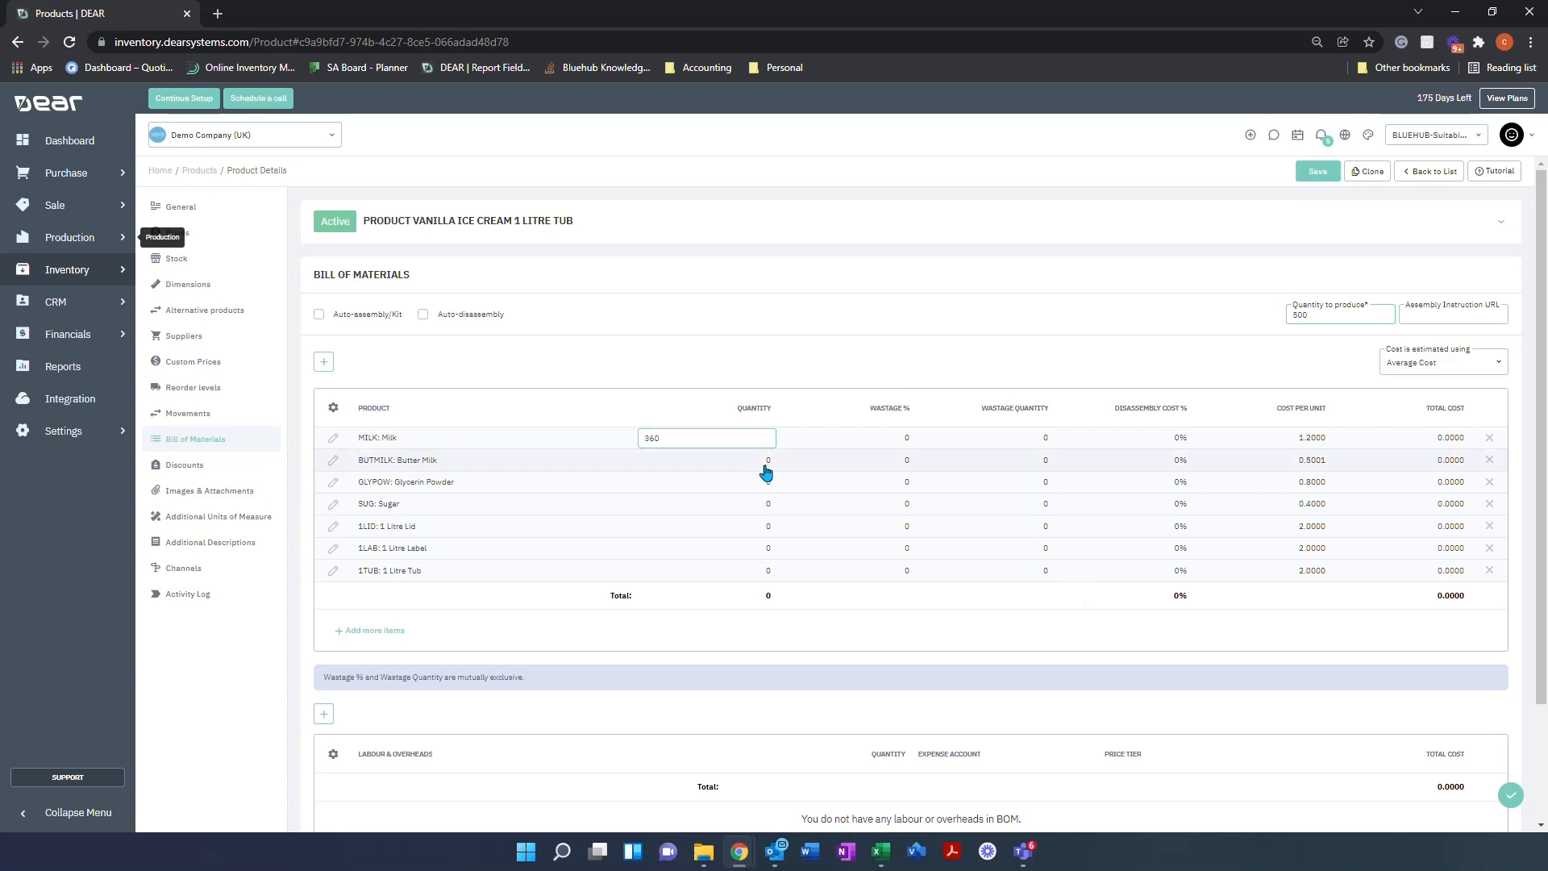
type("200")
left_click(706, 483)
type("5")
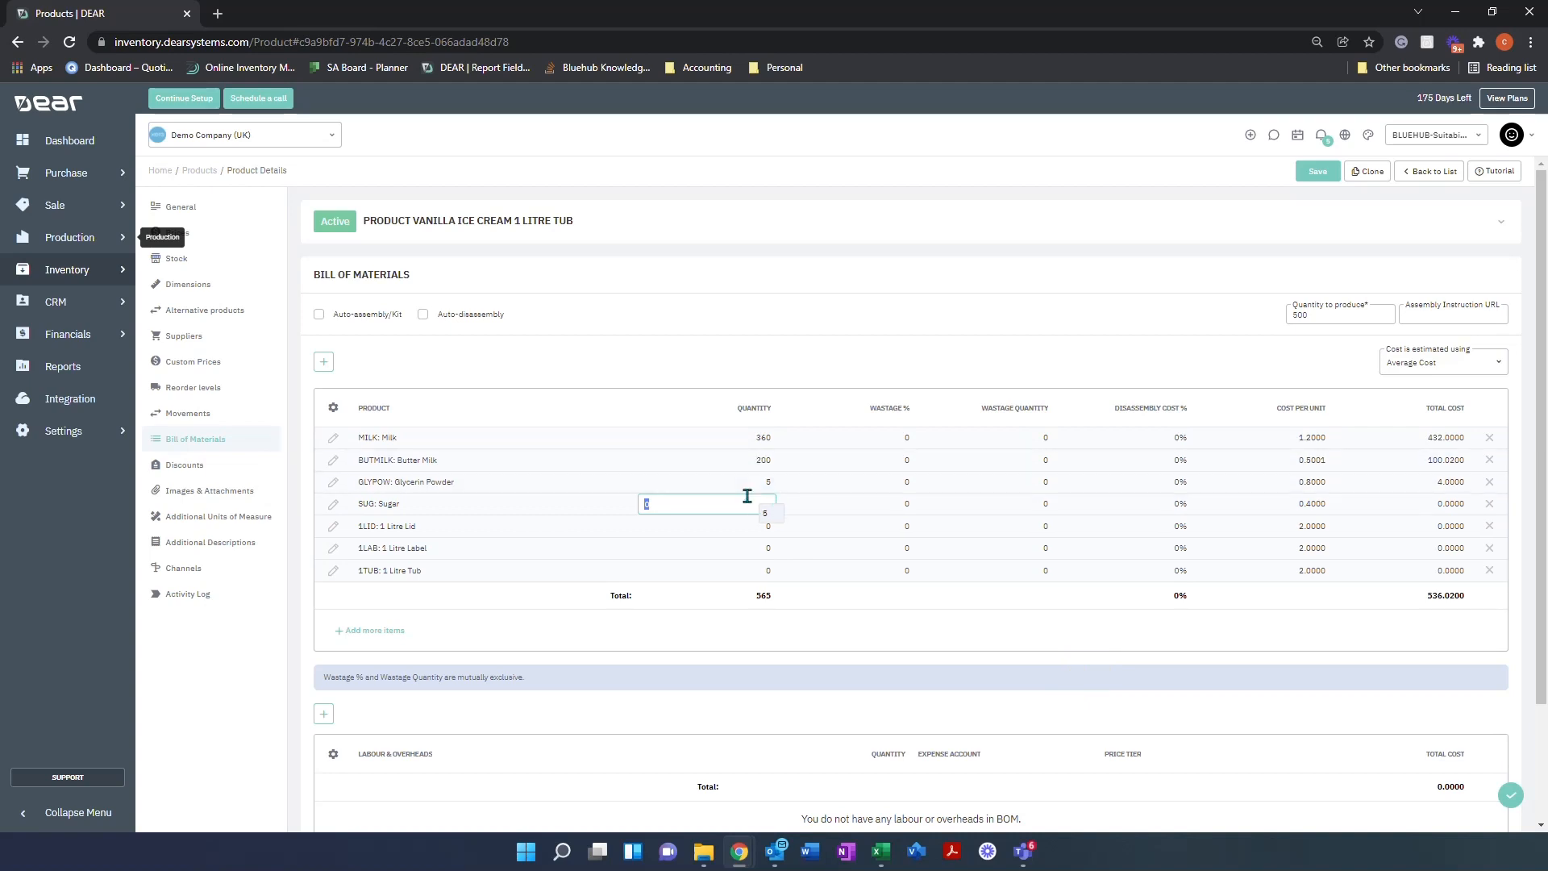
type("20")
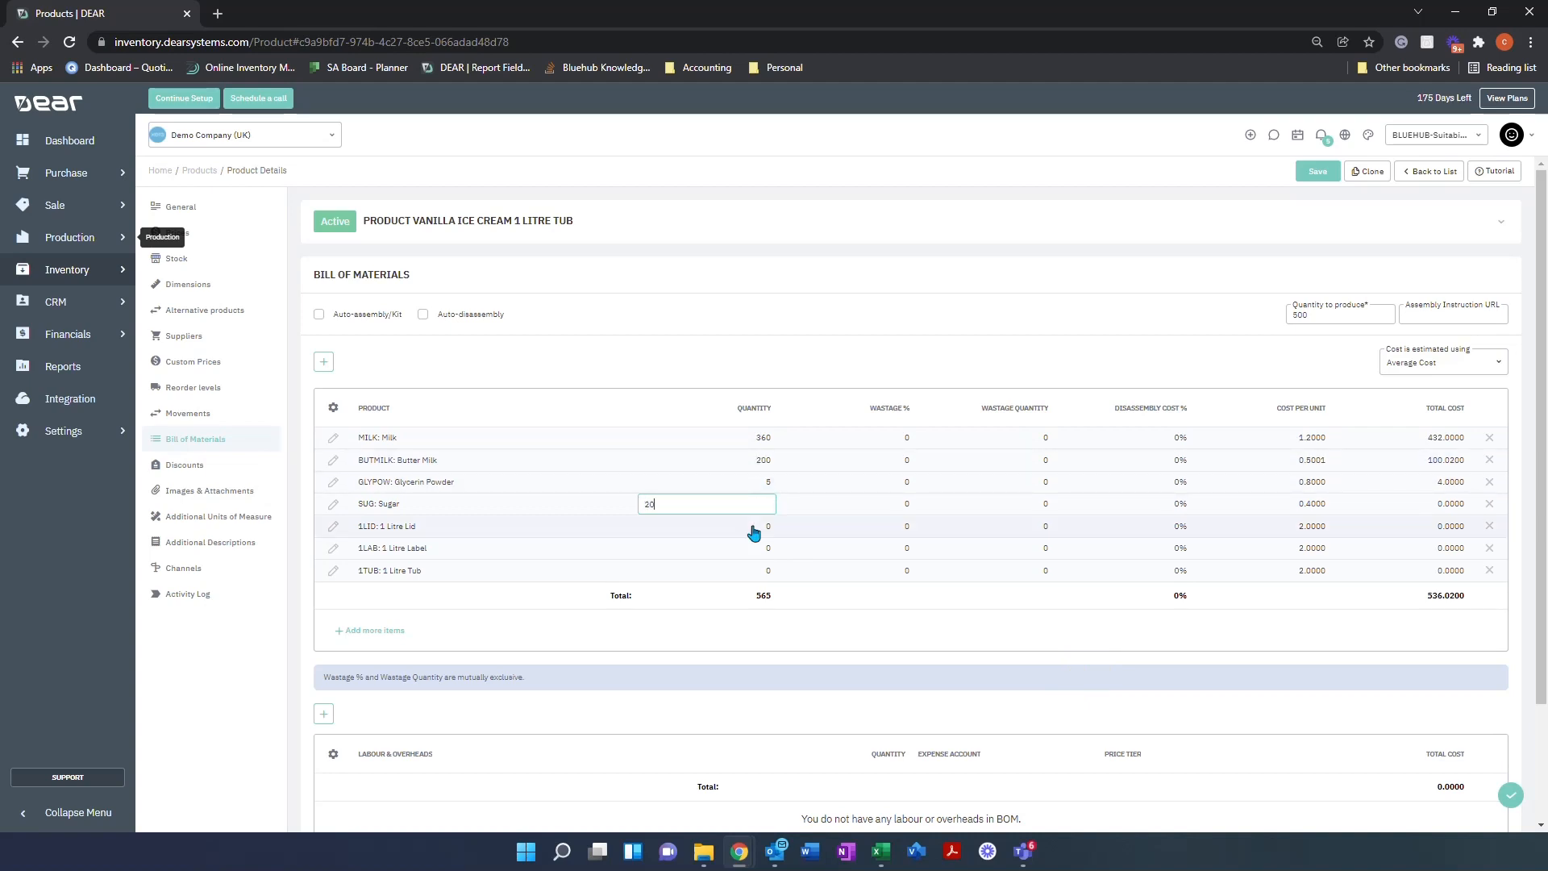
type("500")
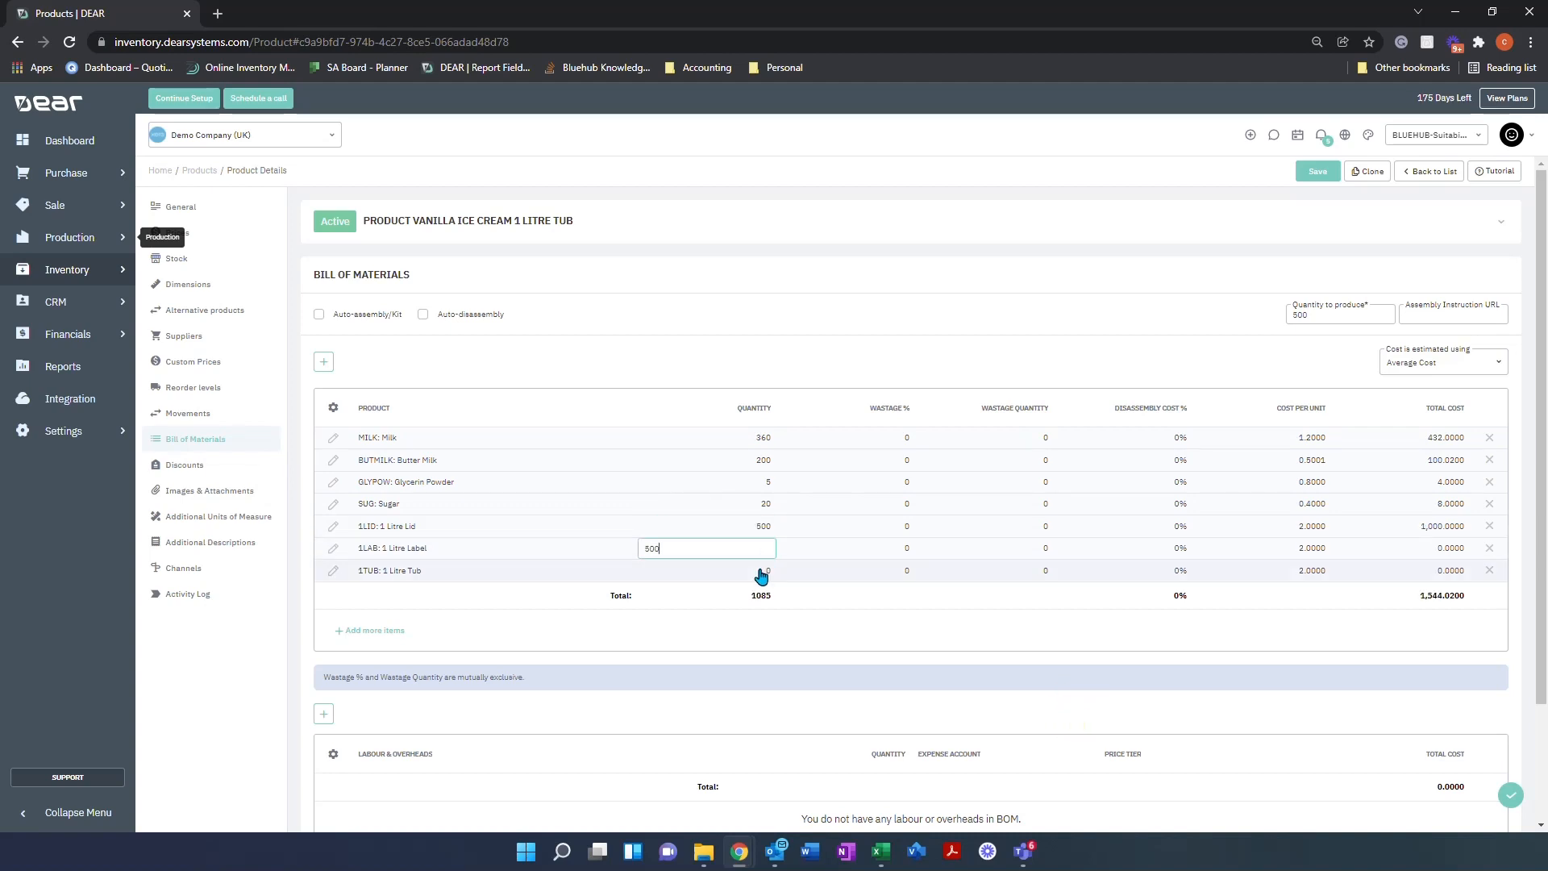
type("500")
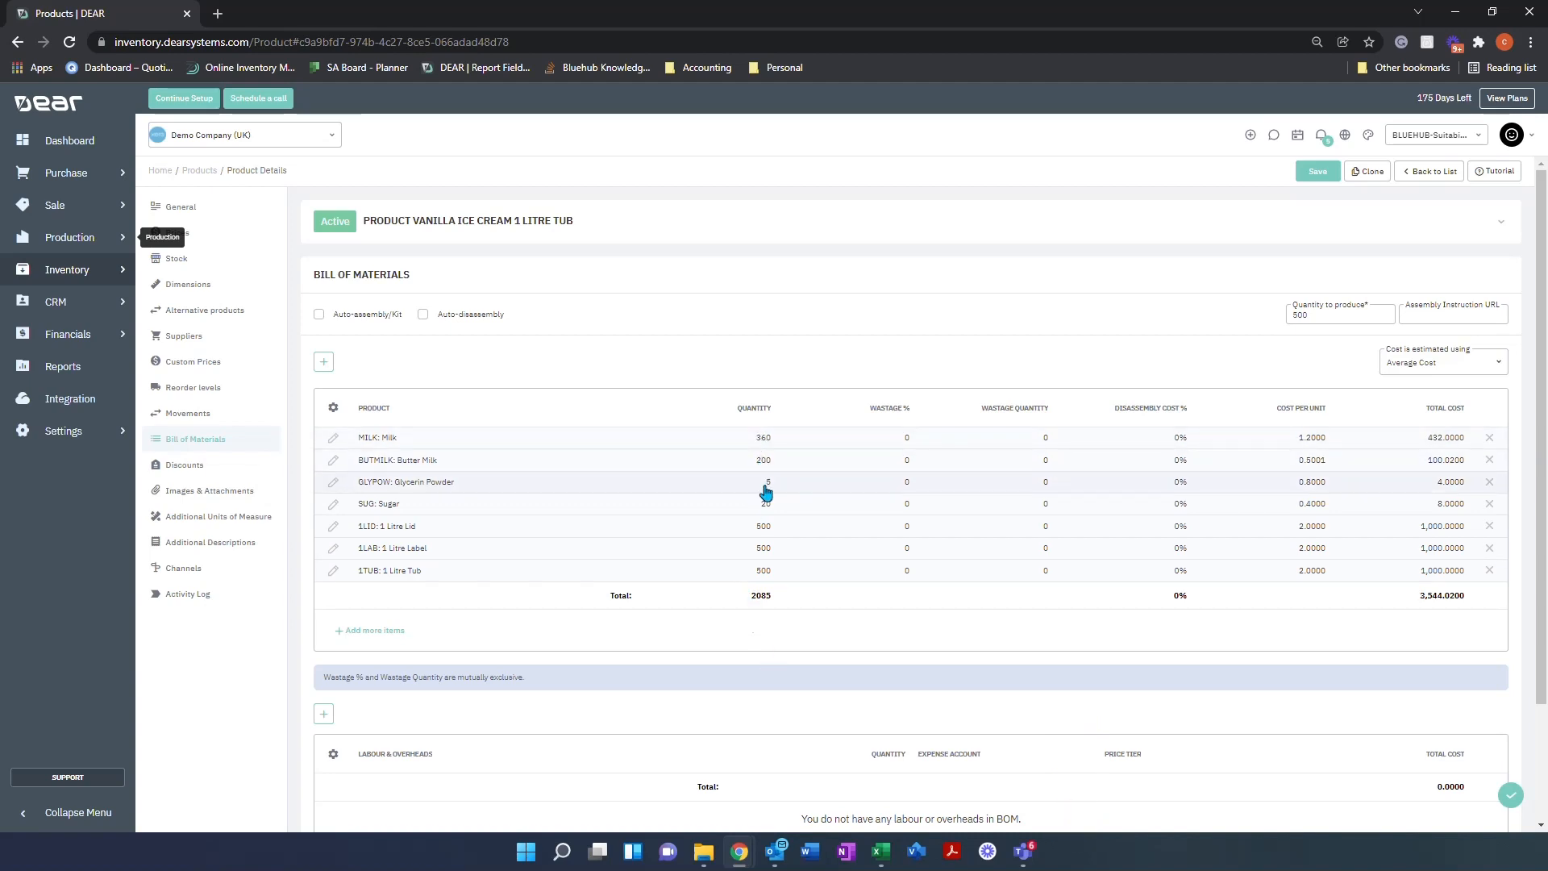
- Leave milk wastage unchanged and estimate costs using Fixed Purchase Cost
left_click(906, 437)
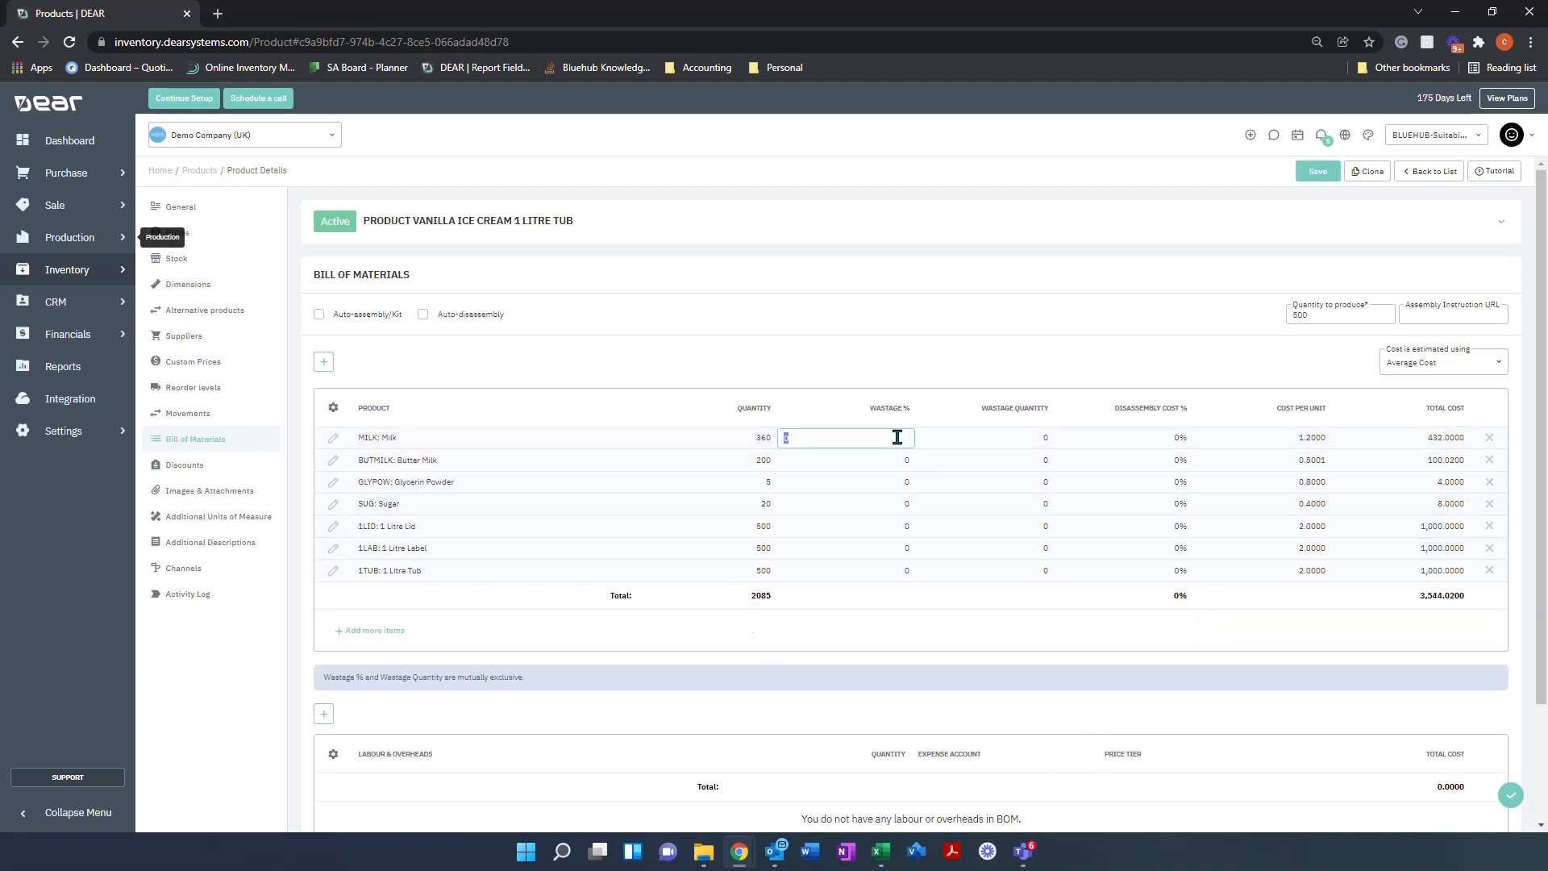
left_click(984, 437)
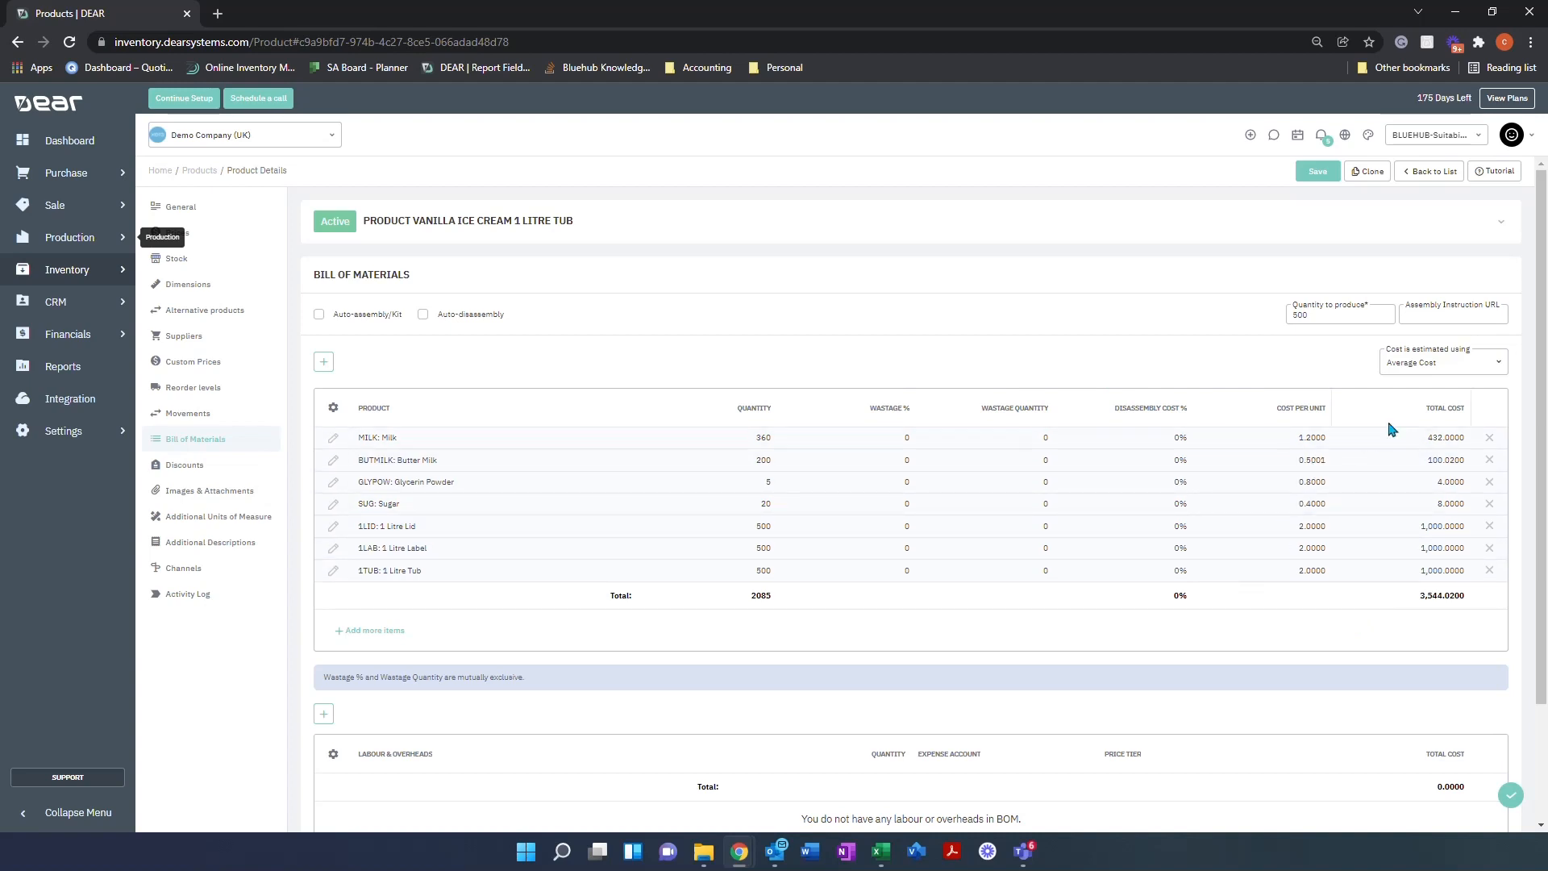
mouse_move(1494, 364)
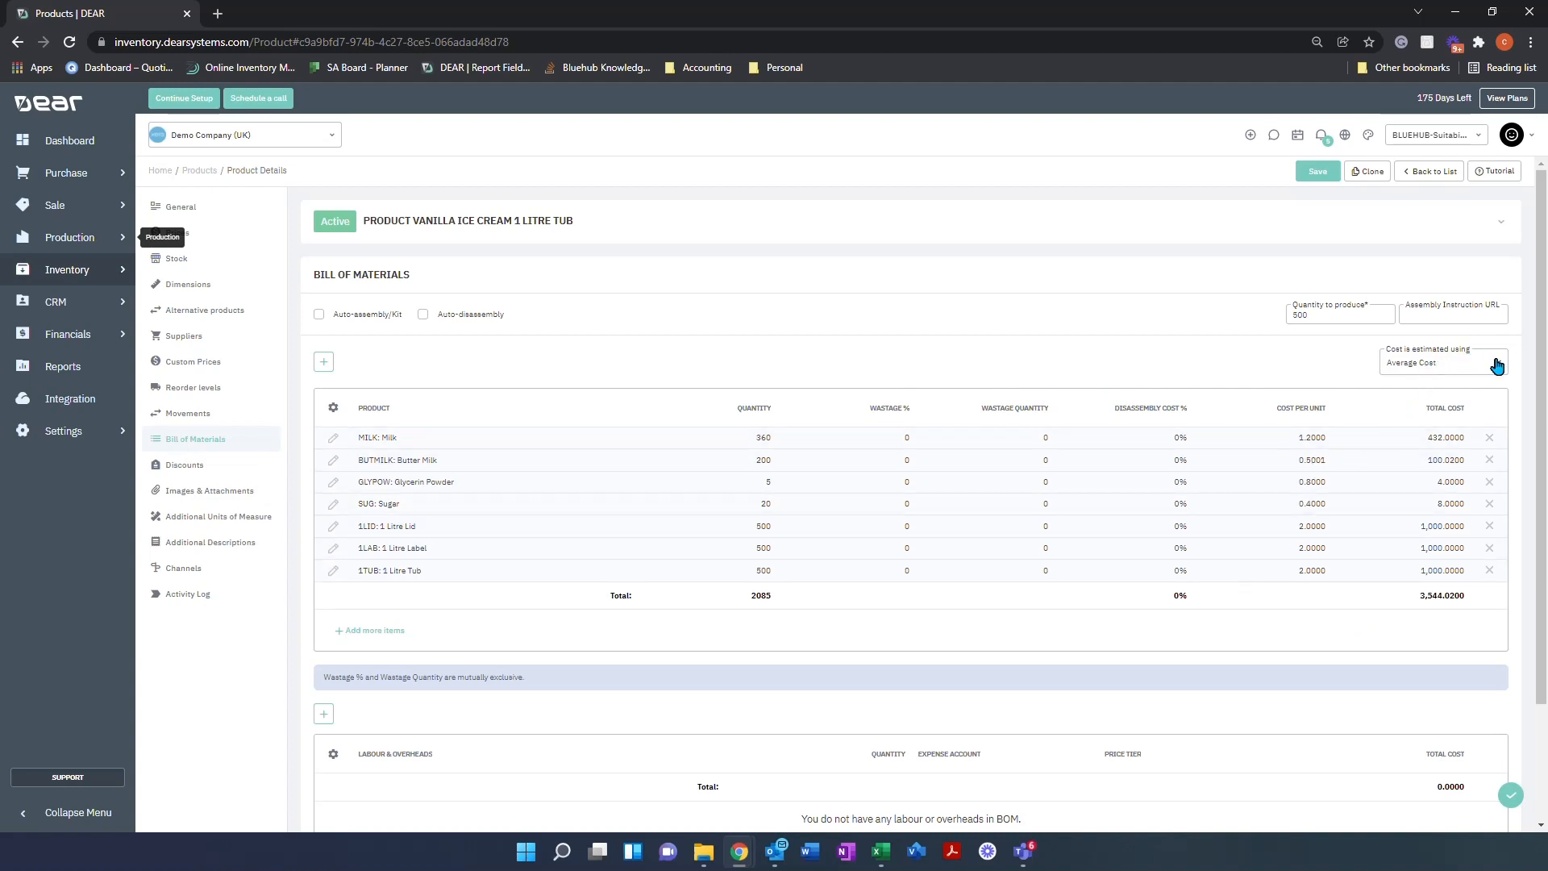
mouse_move(1496, 365)
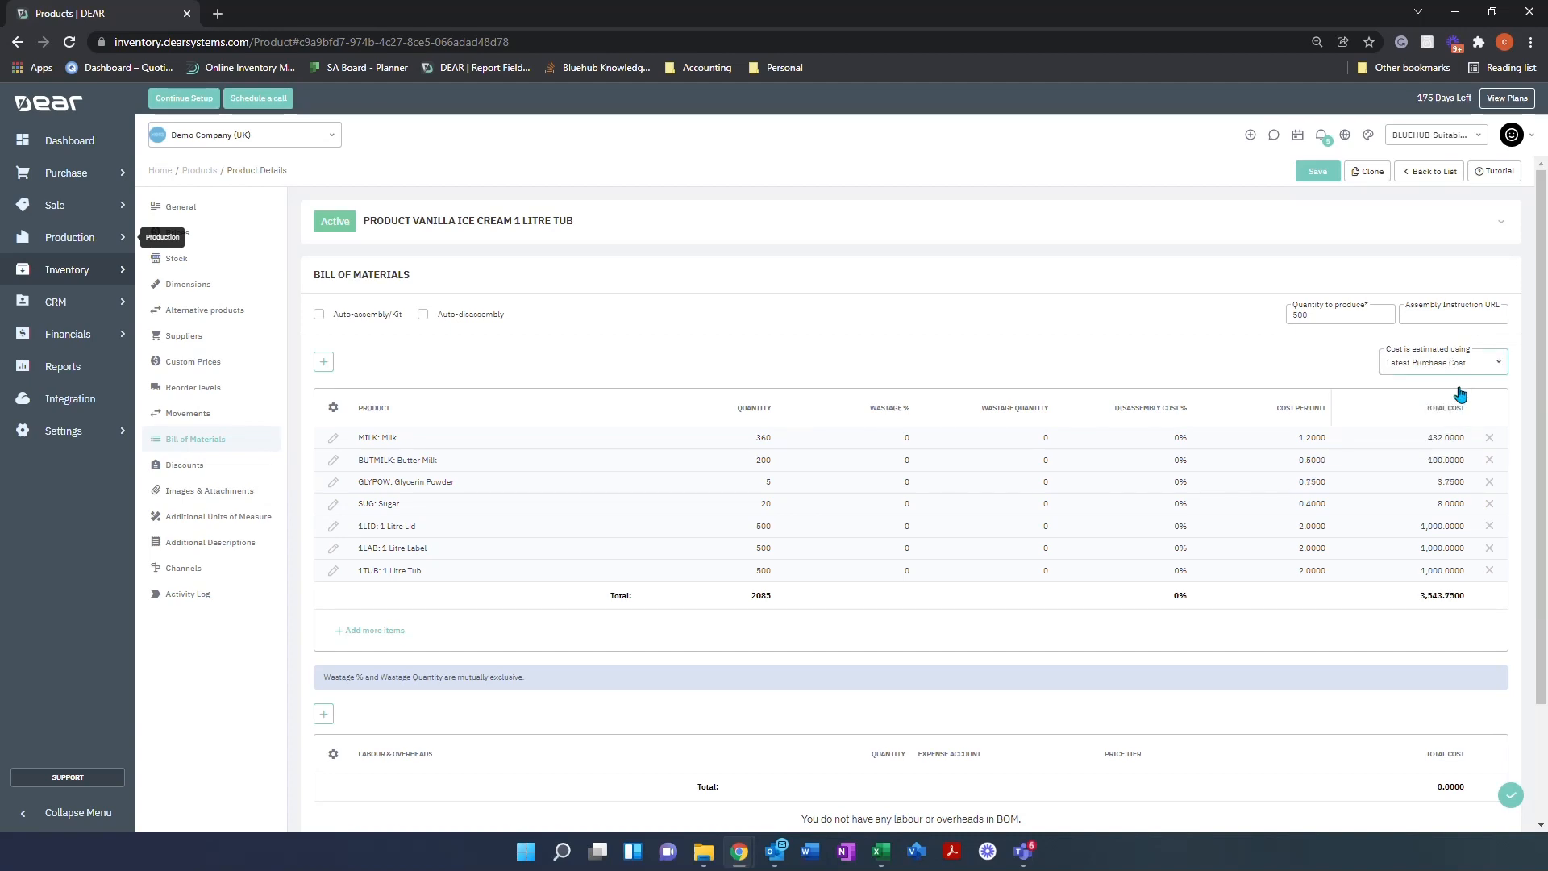
left_click(1443, 361)
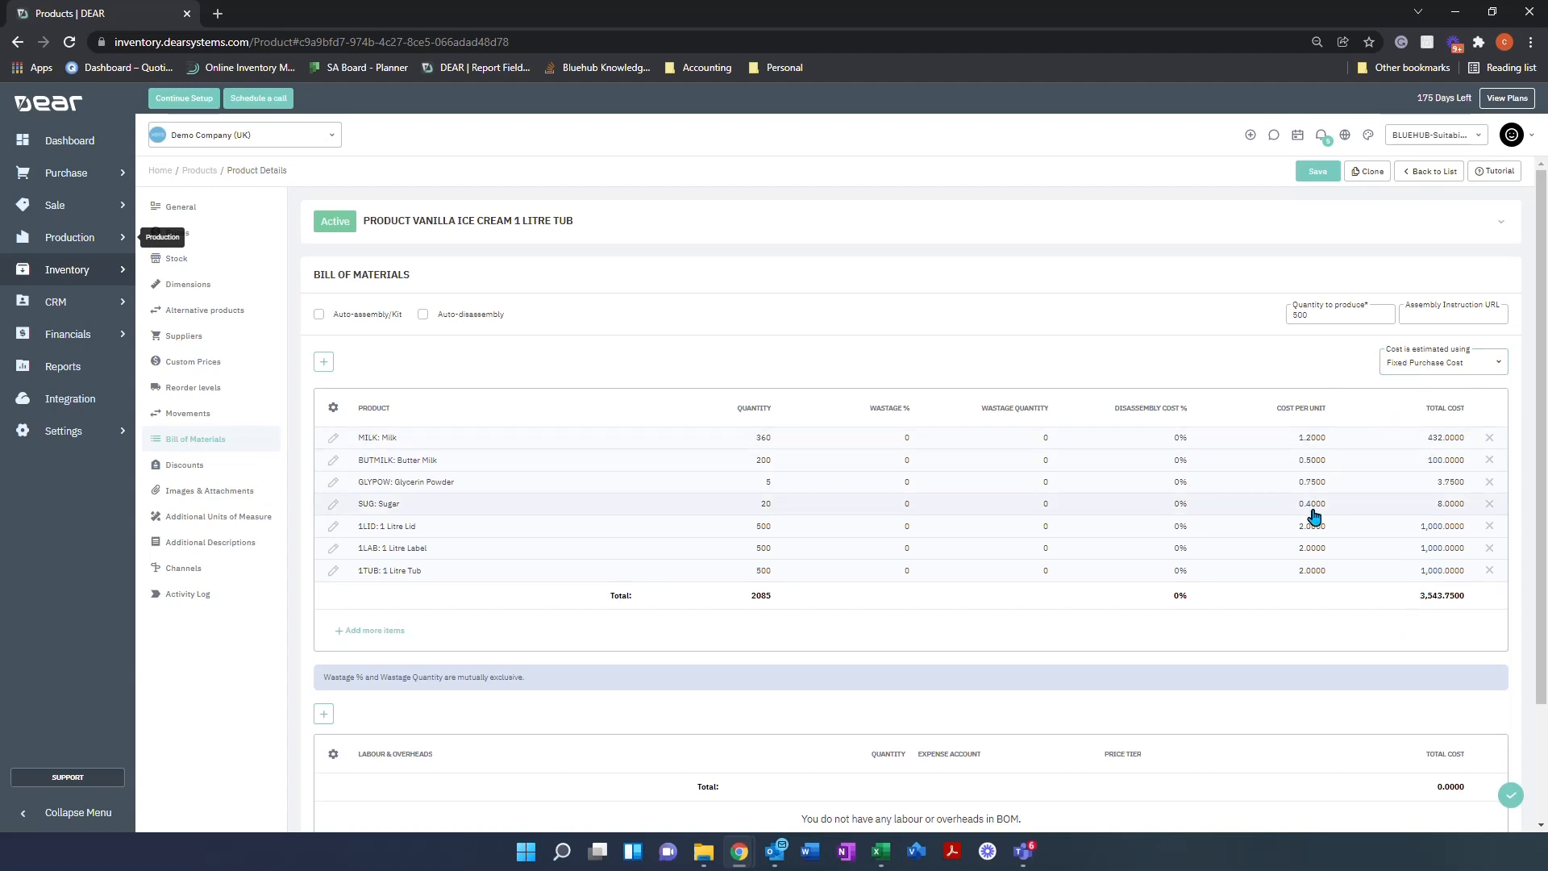
mouse_move(1345, 458)
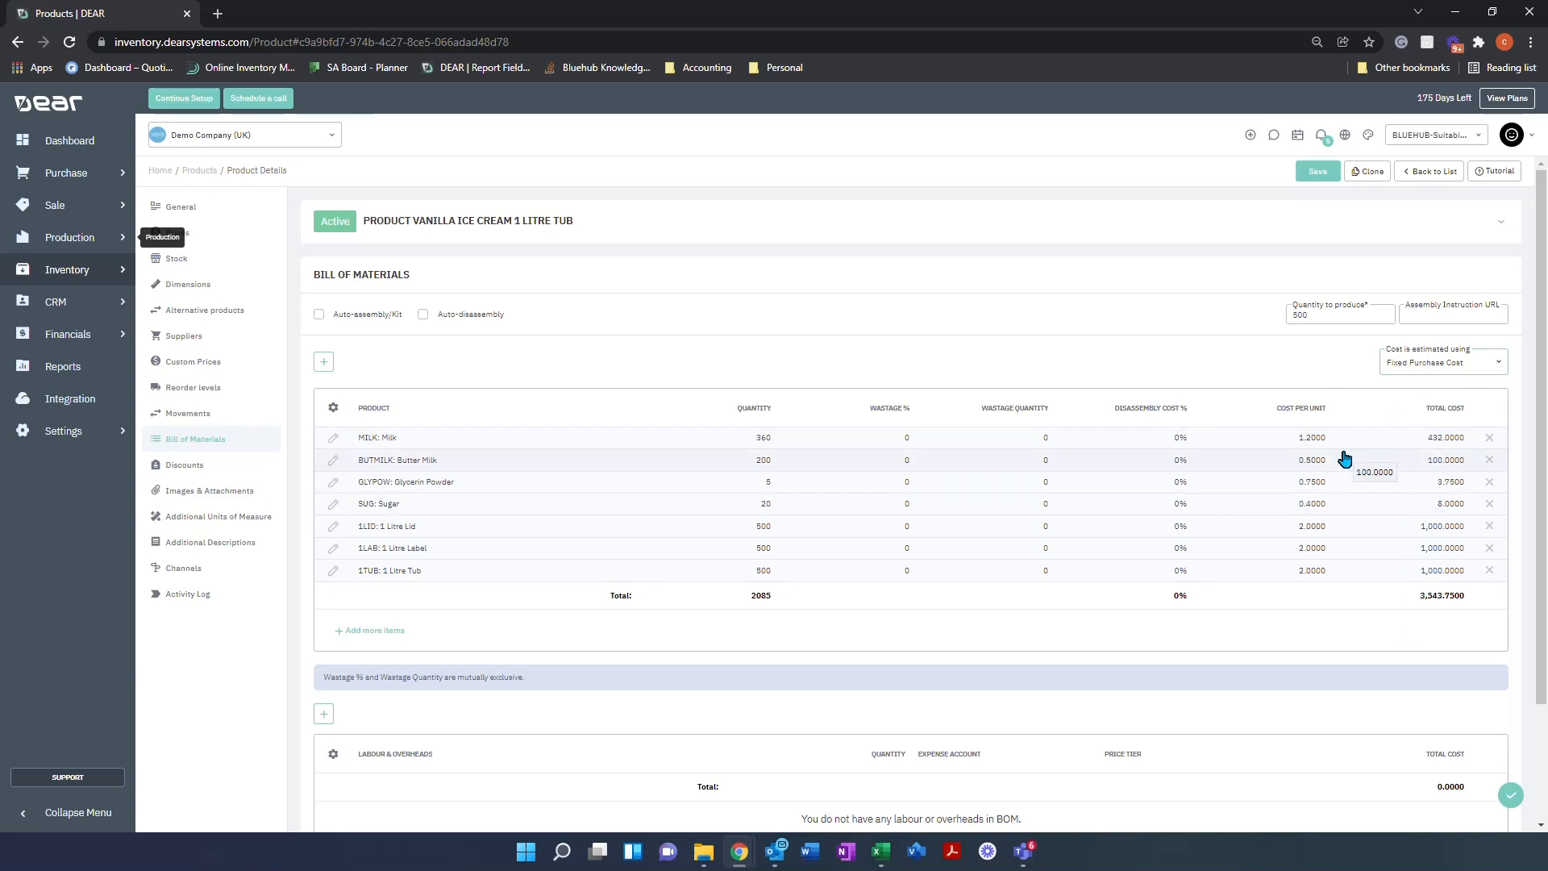
- Add a Labour line under Labour & Overheads
scroll("down", 3)
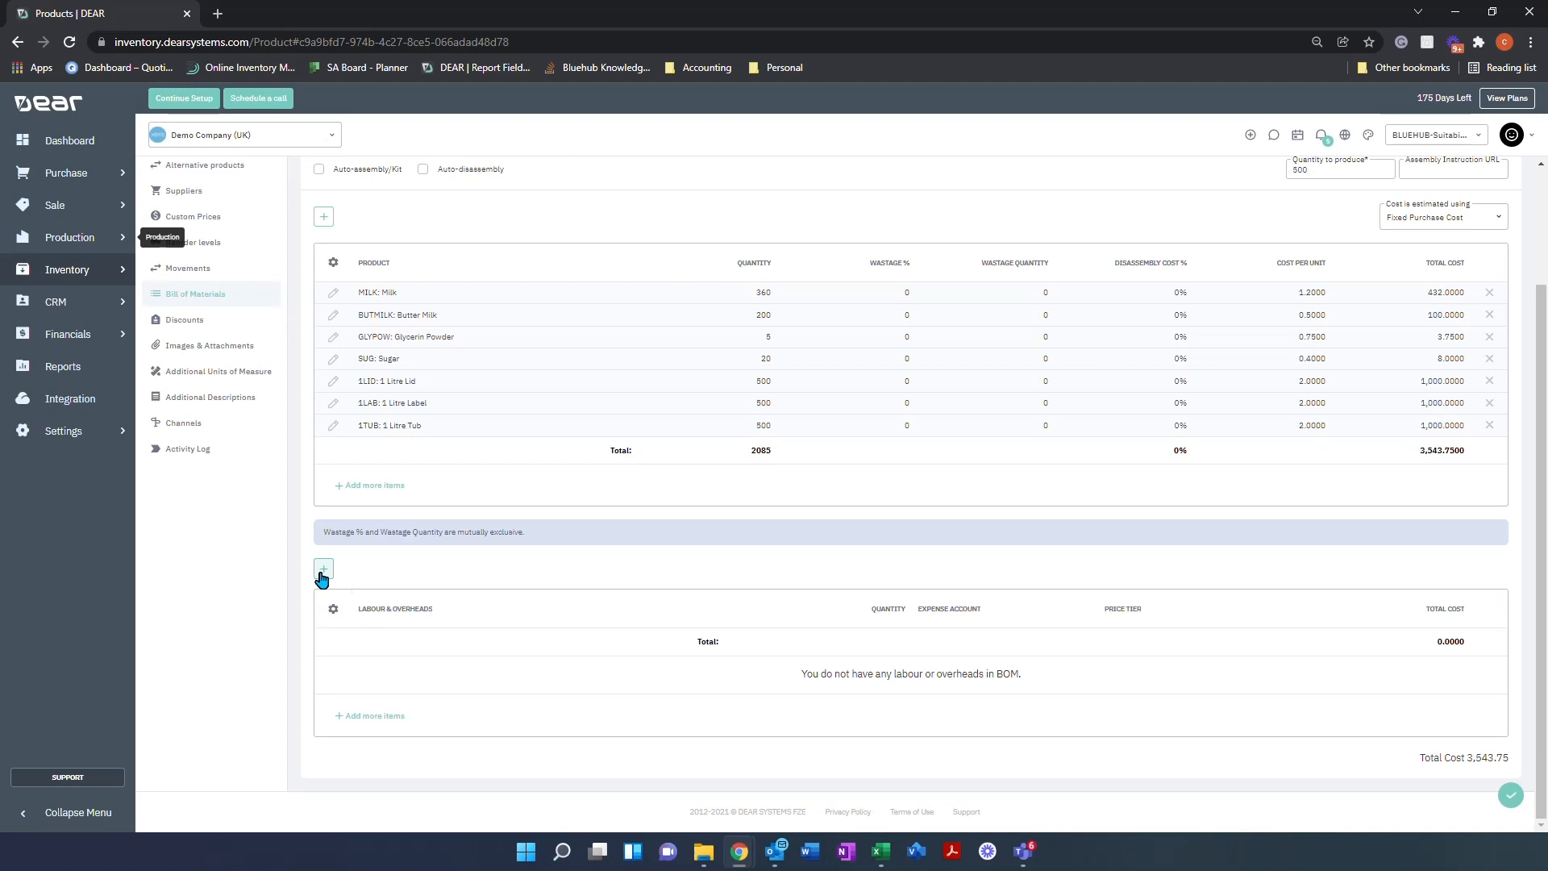
left_click(322, 571)
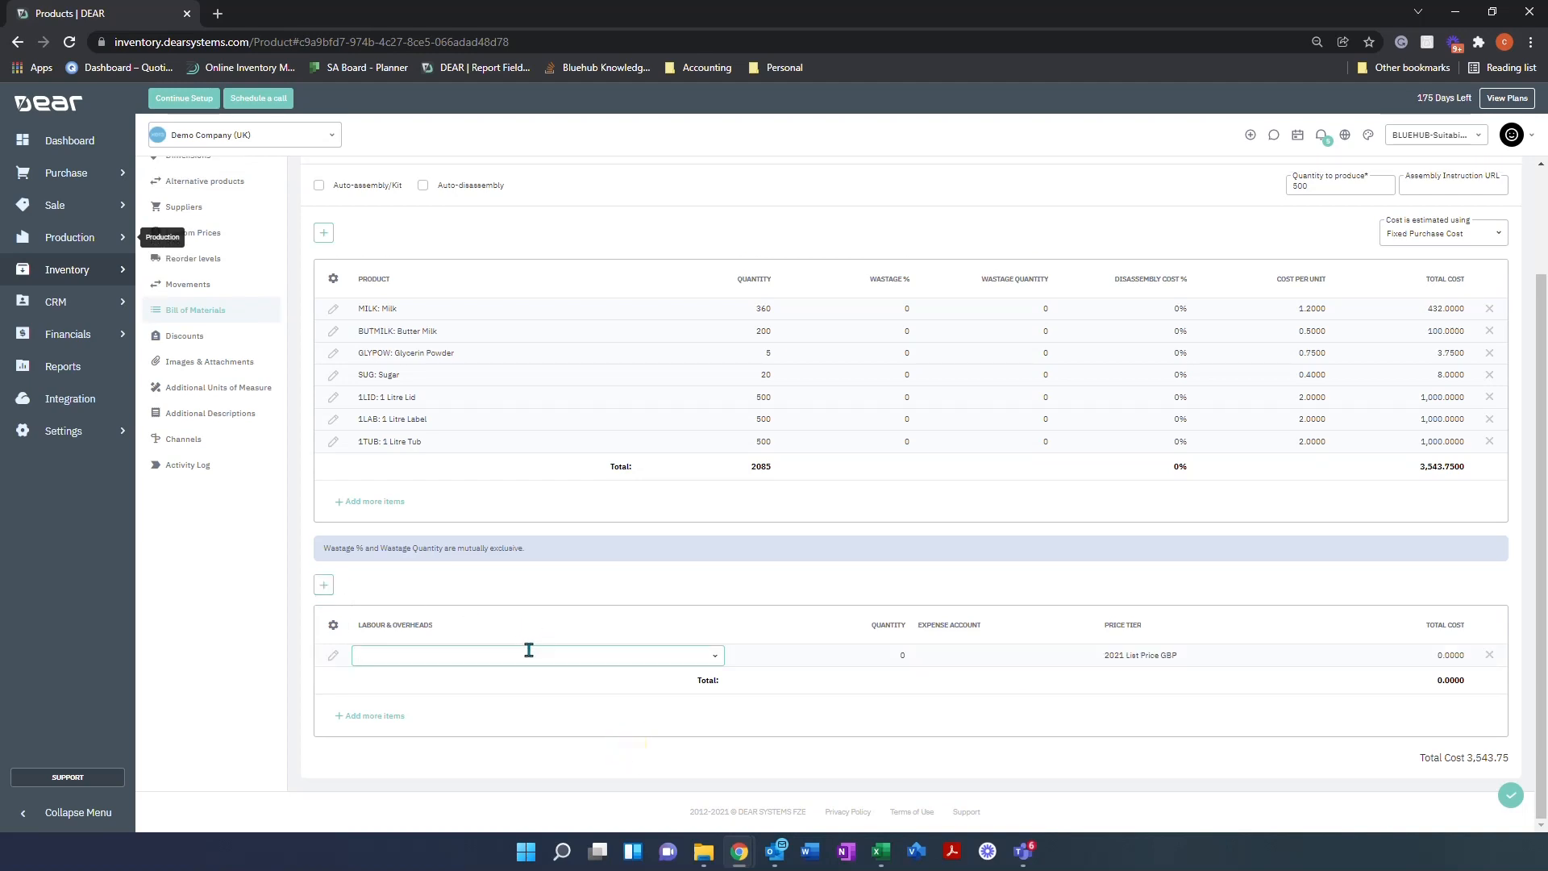
type("la")
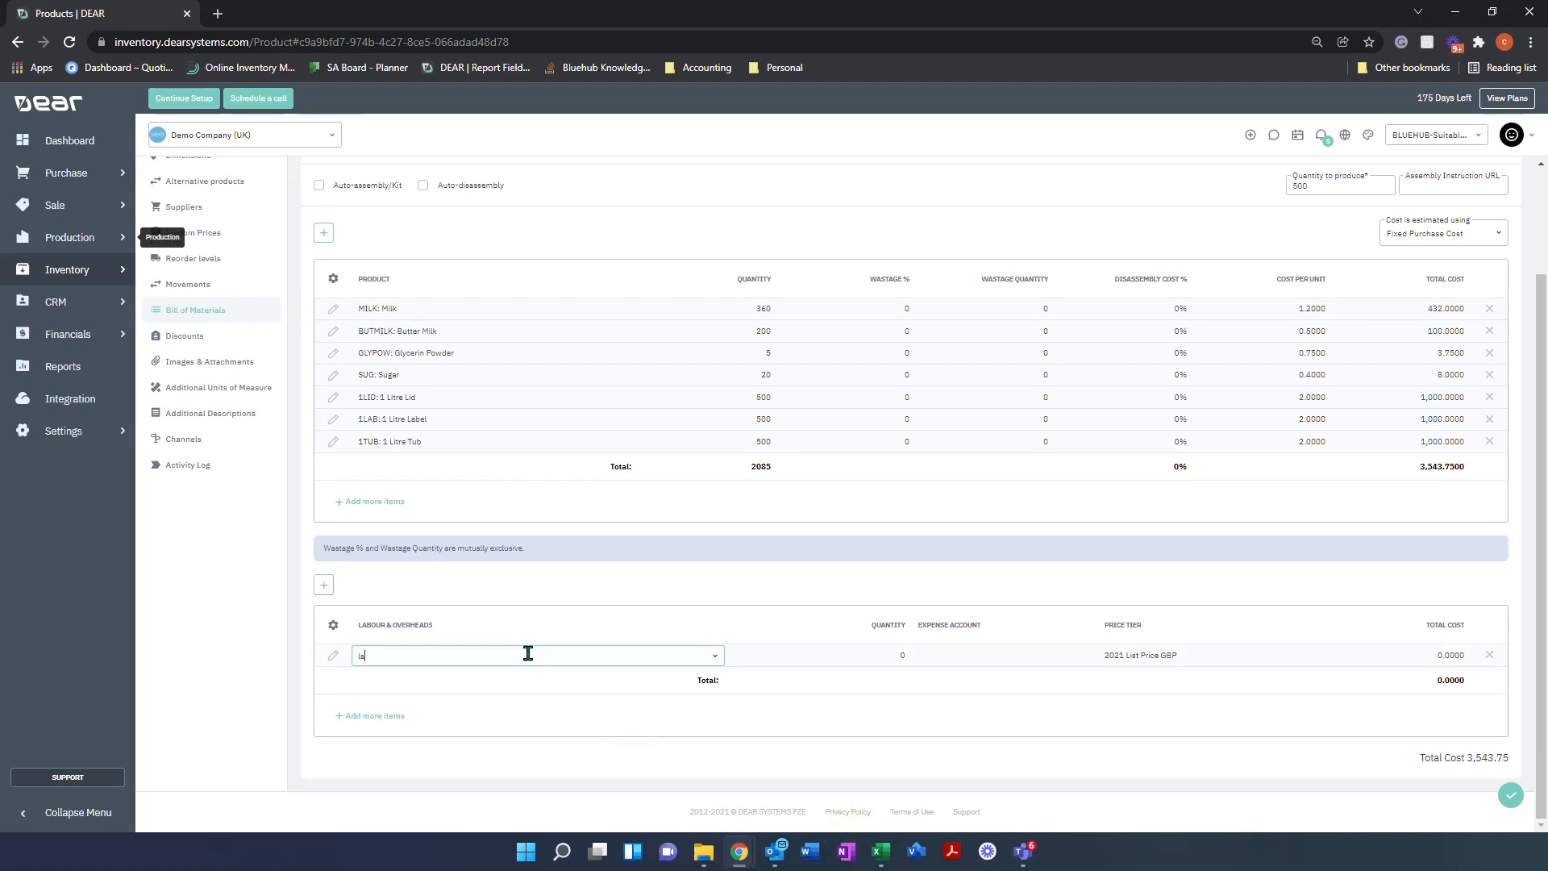
type("abour")
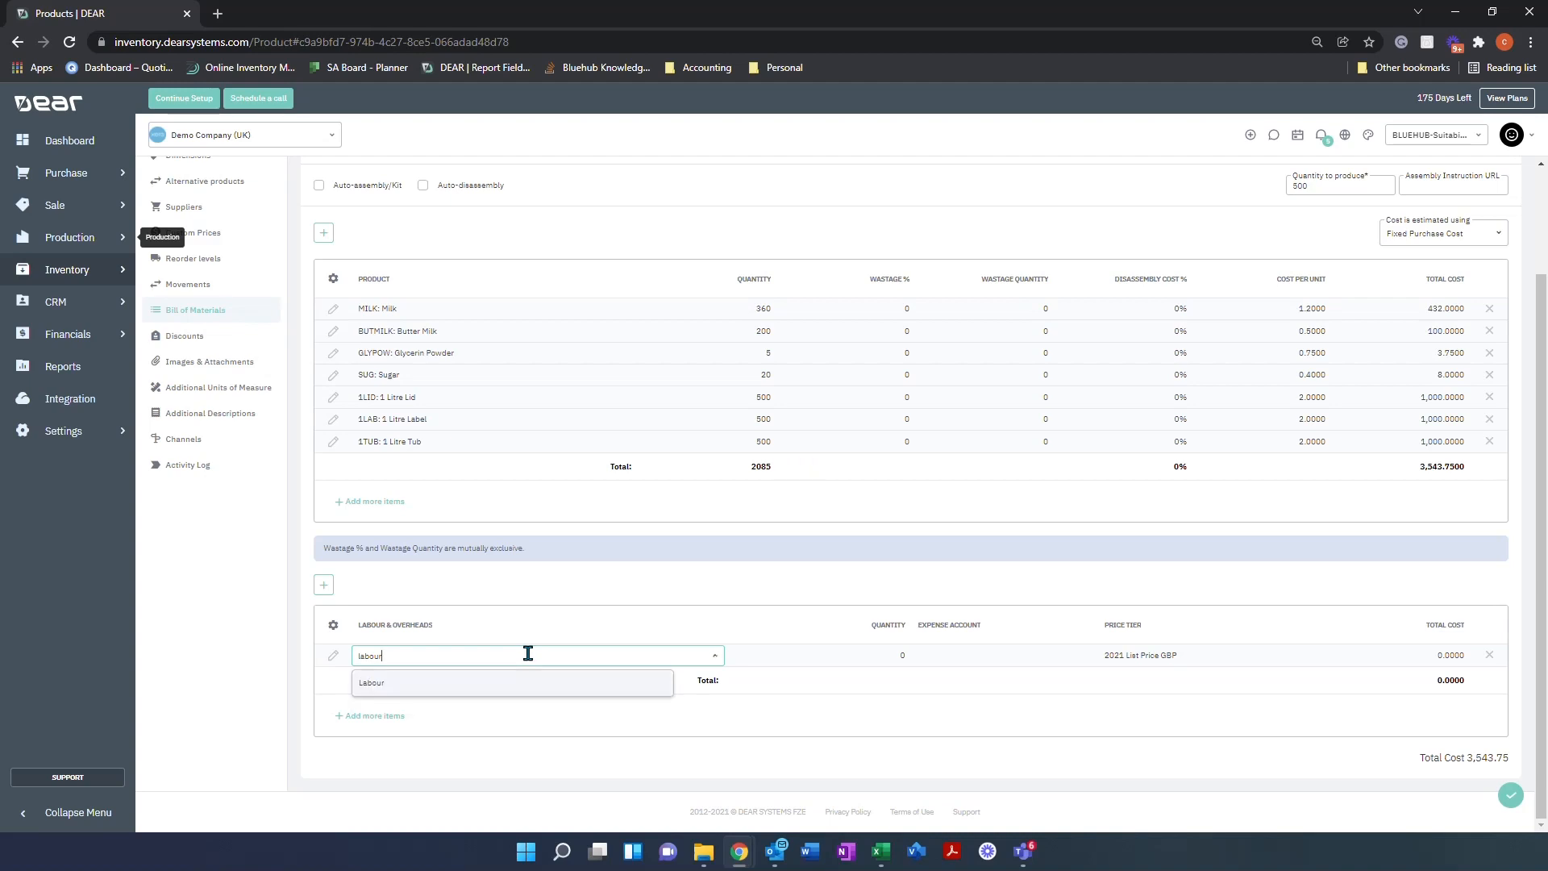
left_click(371, 683)
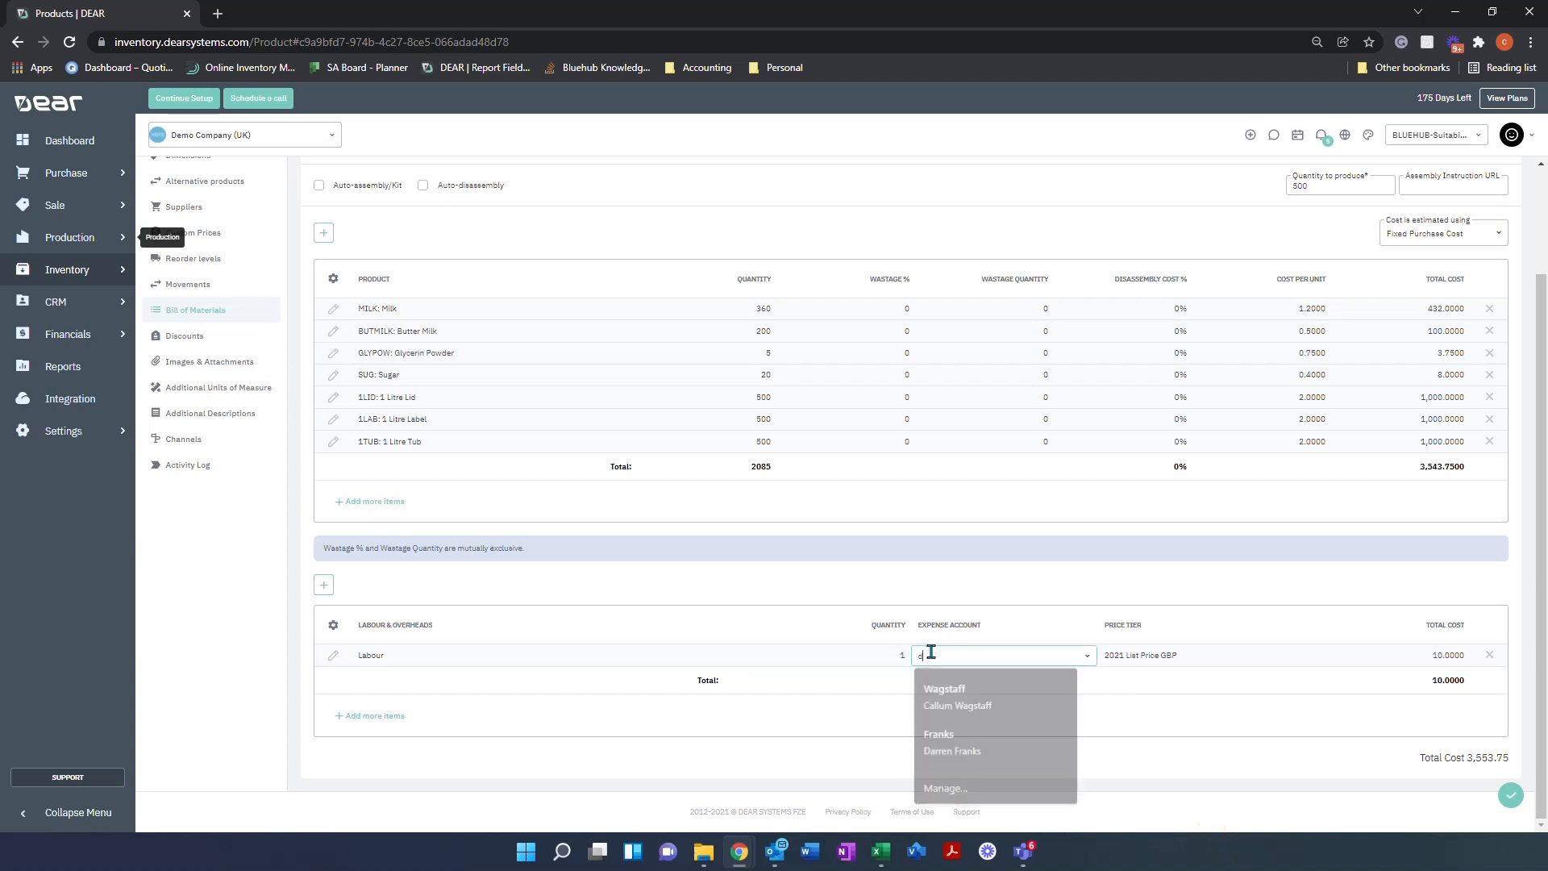
- Charge the labour to 325: Direct Expenses at the 2021 List Price GBP tier
type("direct")
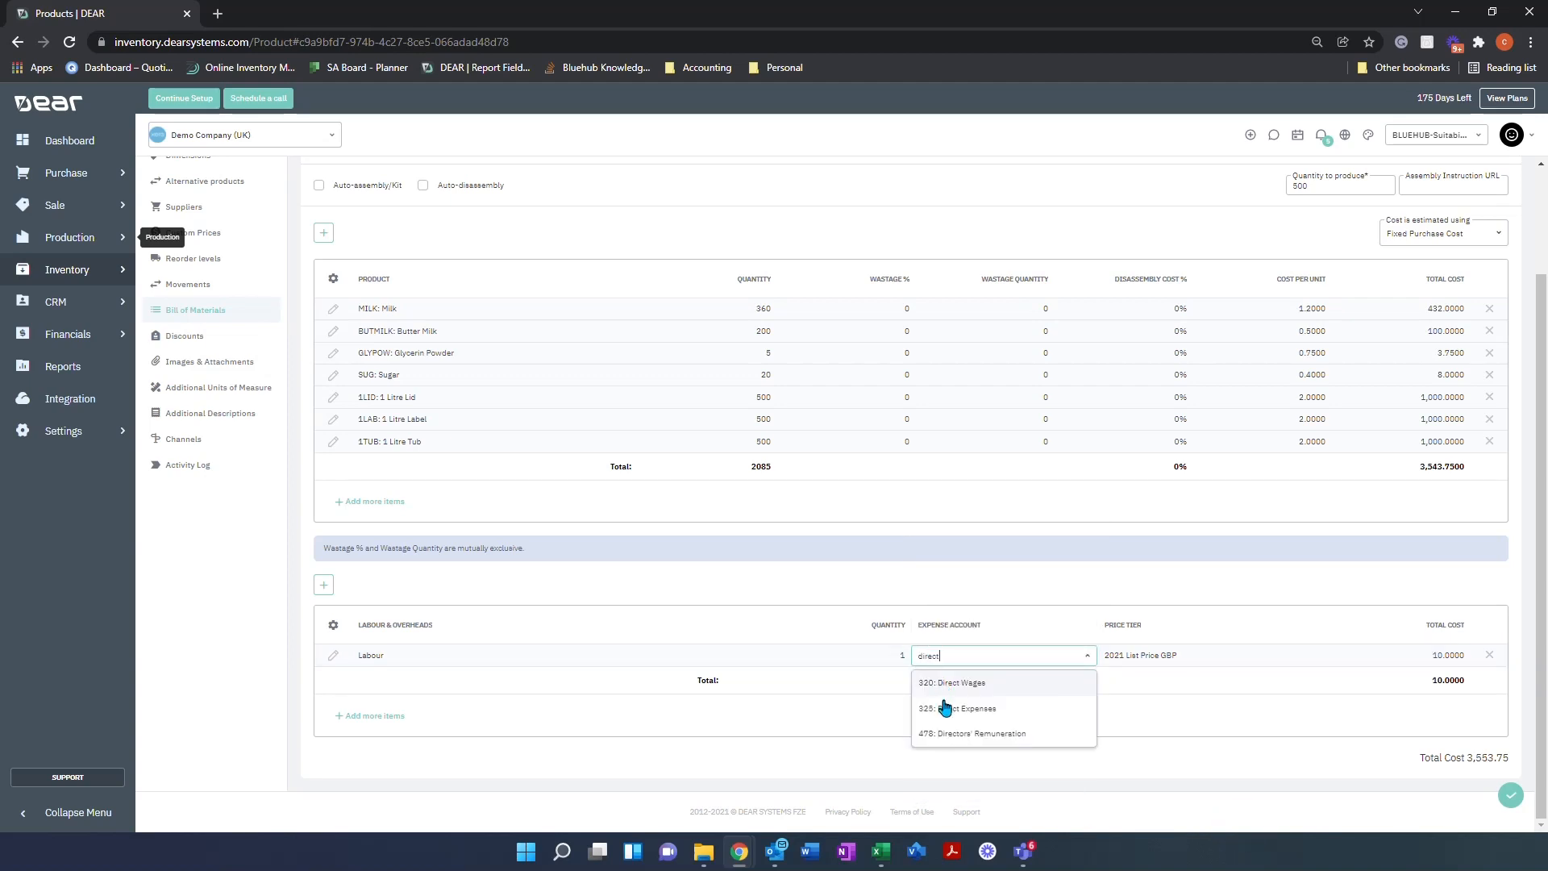
left_click(958, 708)
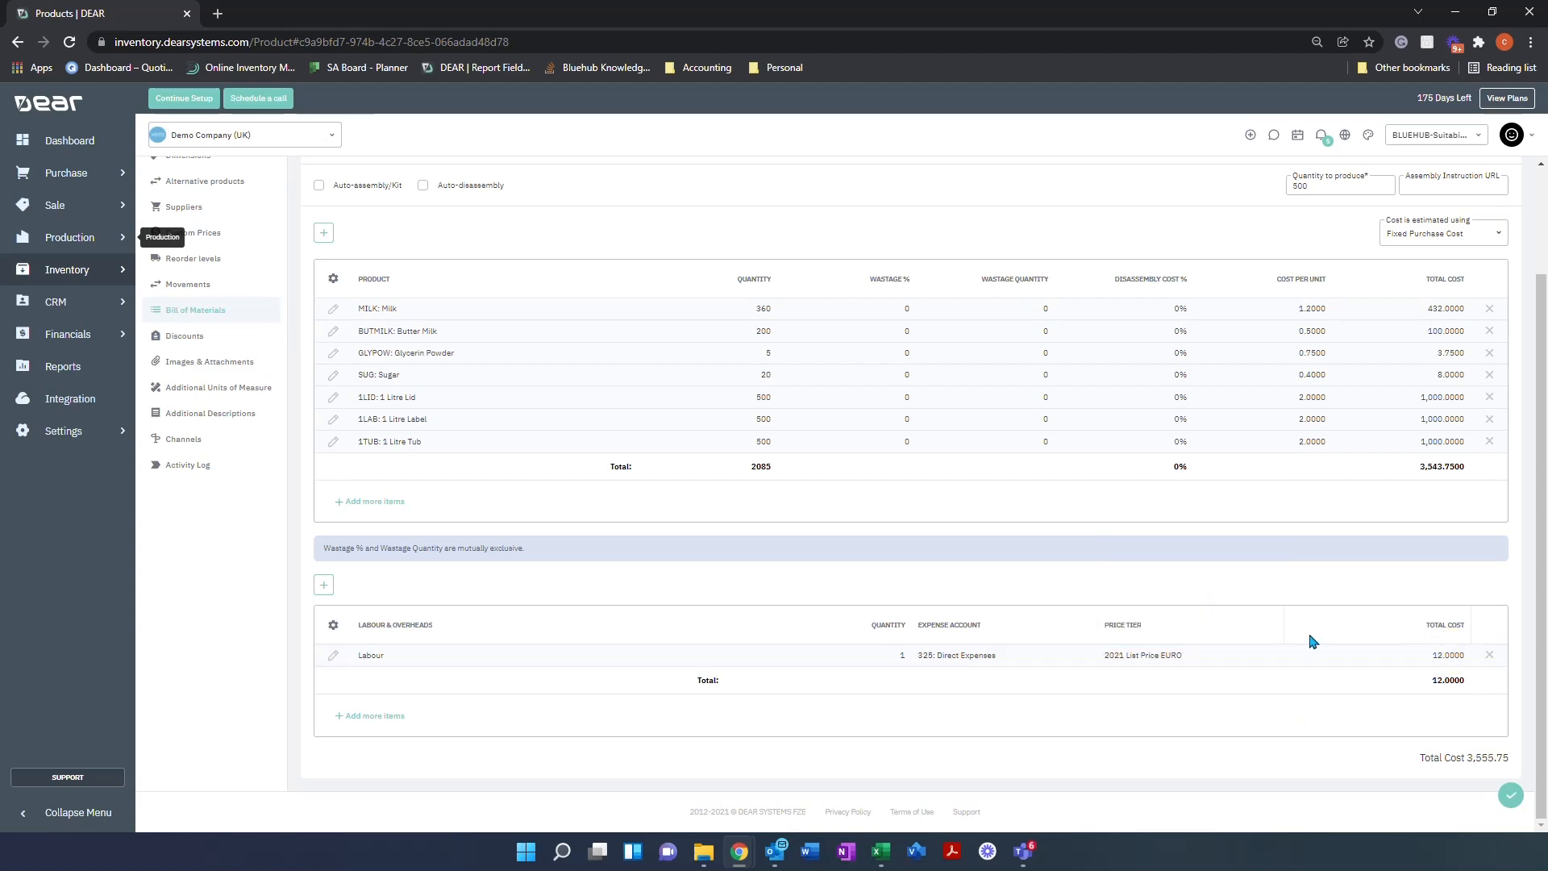
left_click(1189, 654)
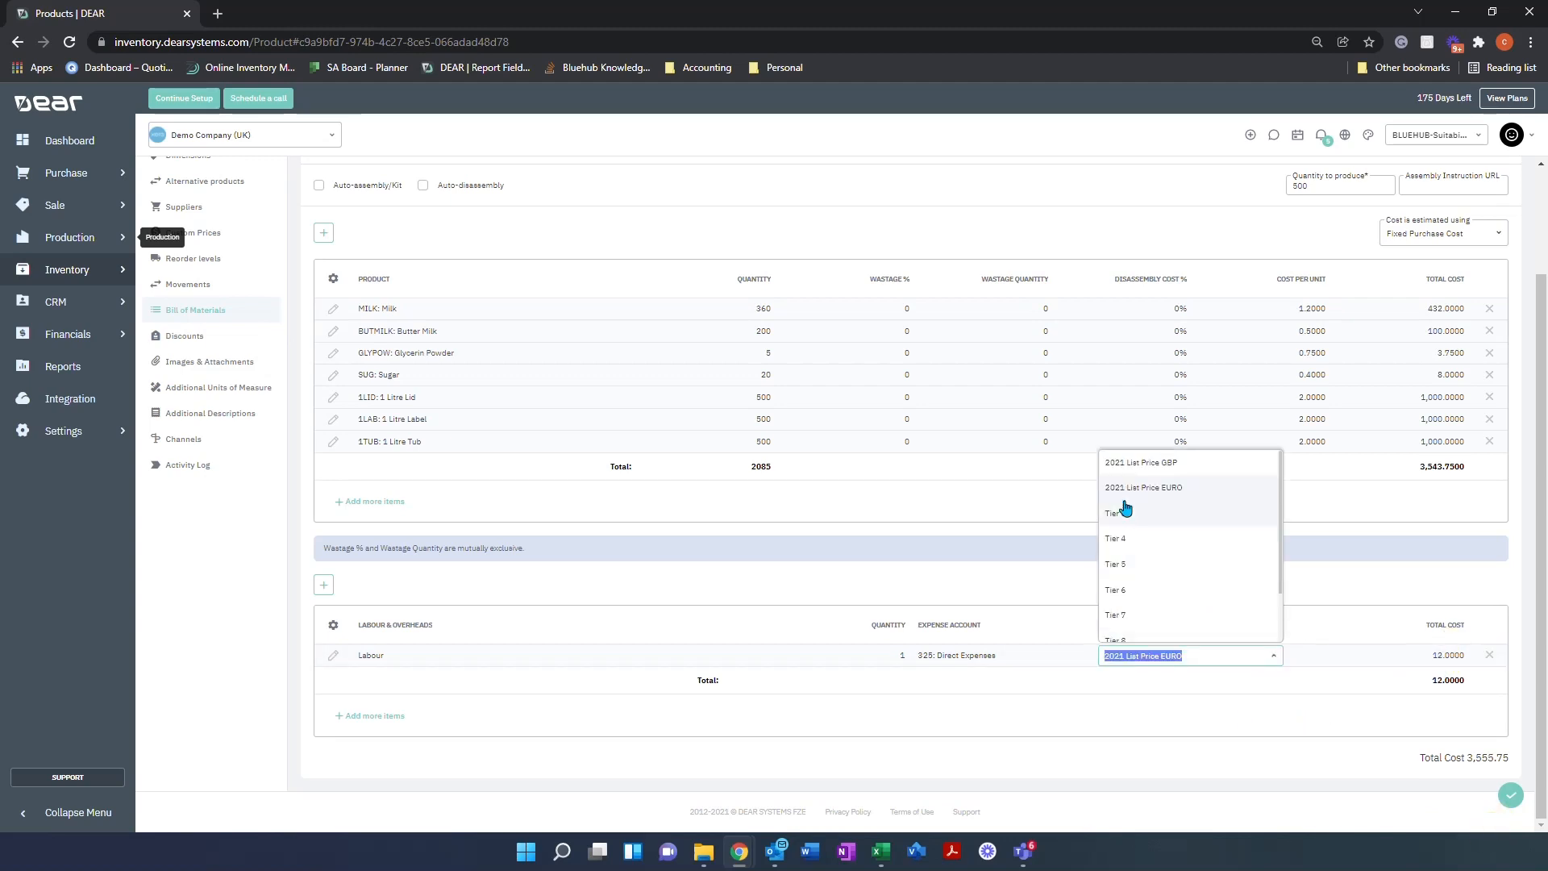
left_click(1141, 462)
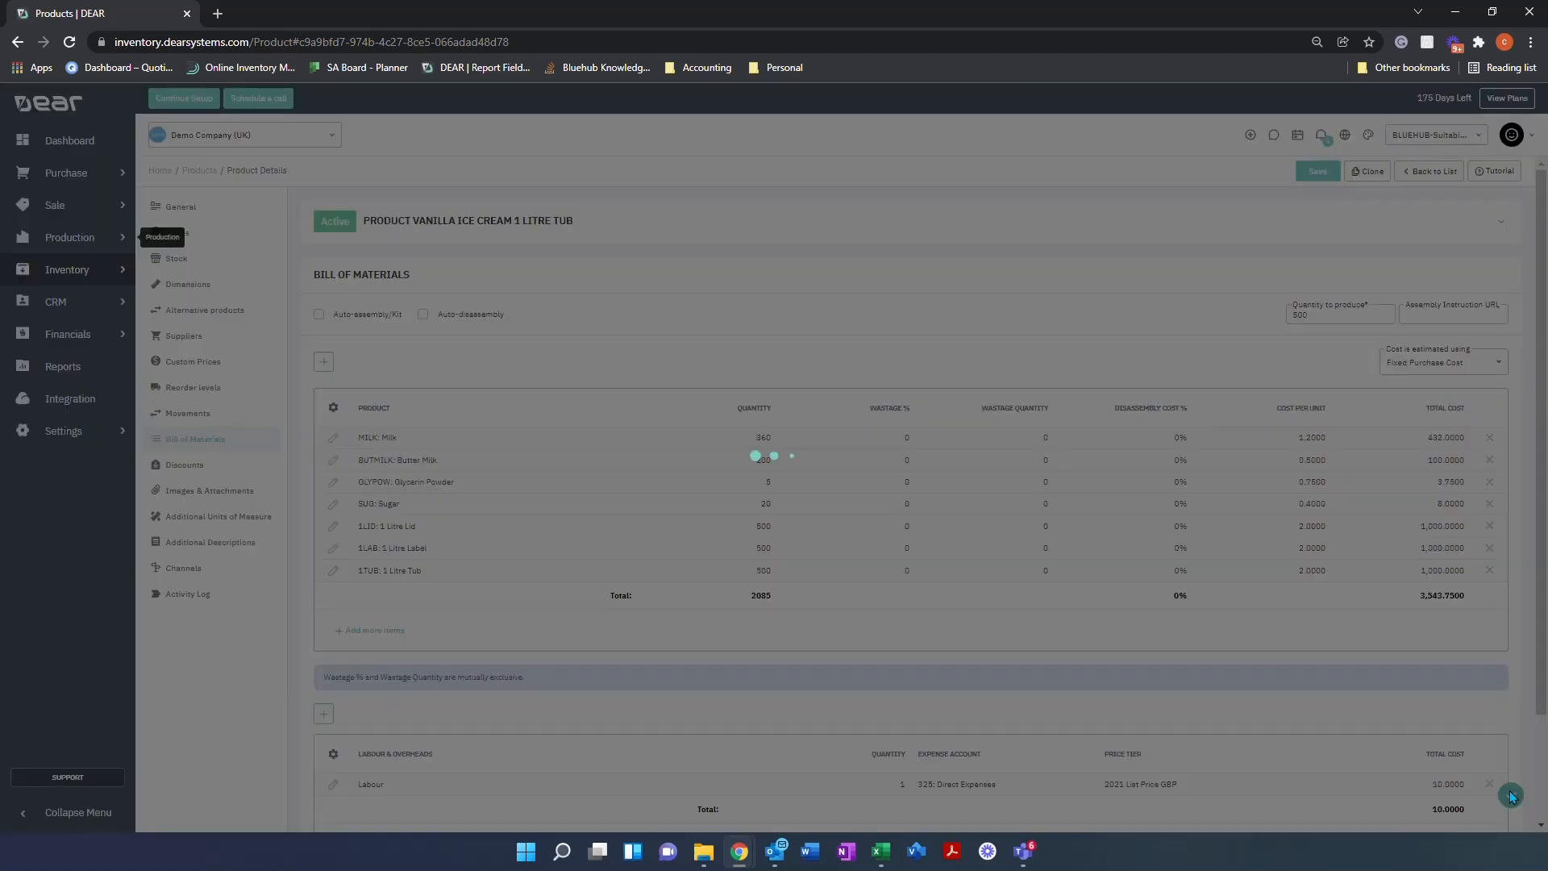
- Save the product with its updated bill of materials
left_click(1317, 171)
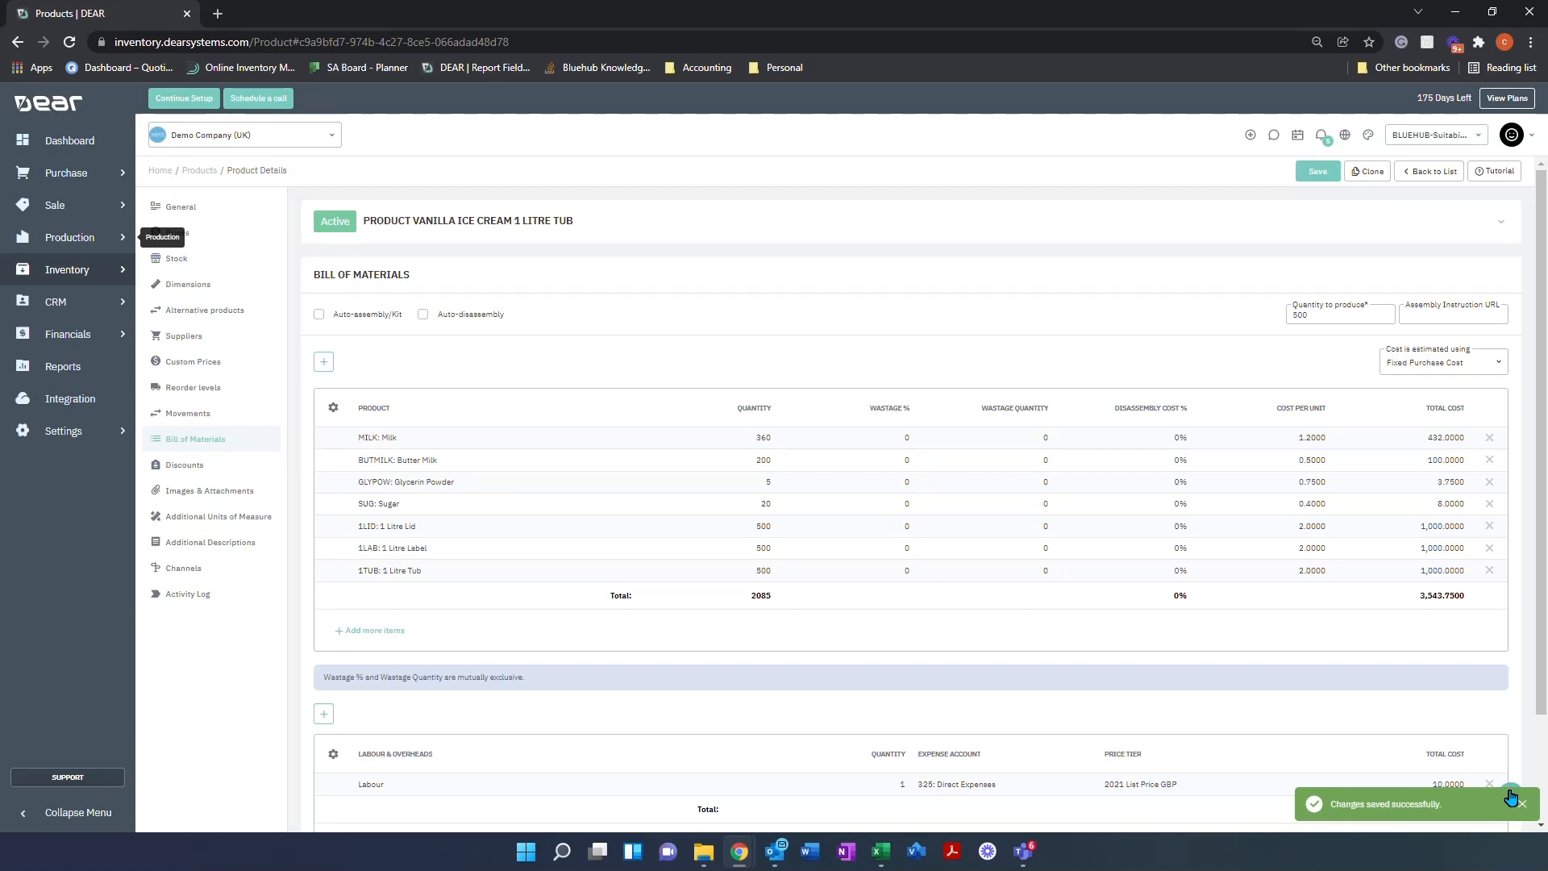
mouse_move(418, 574)
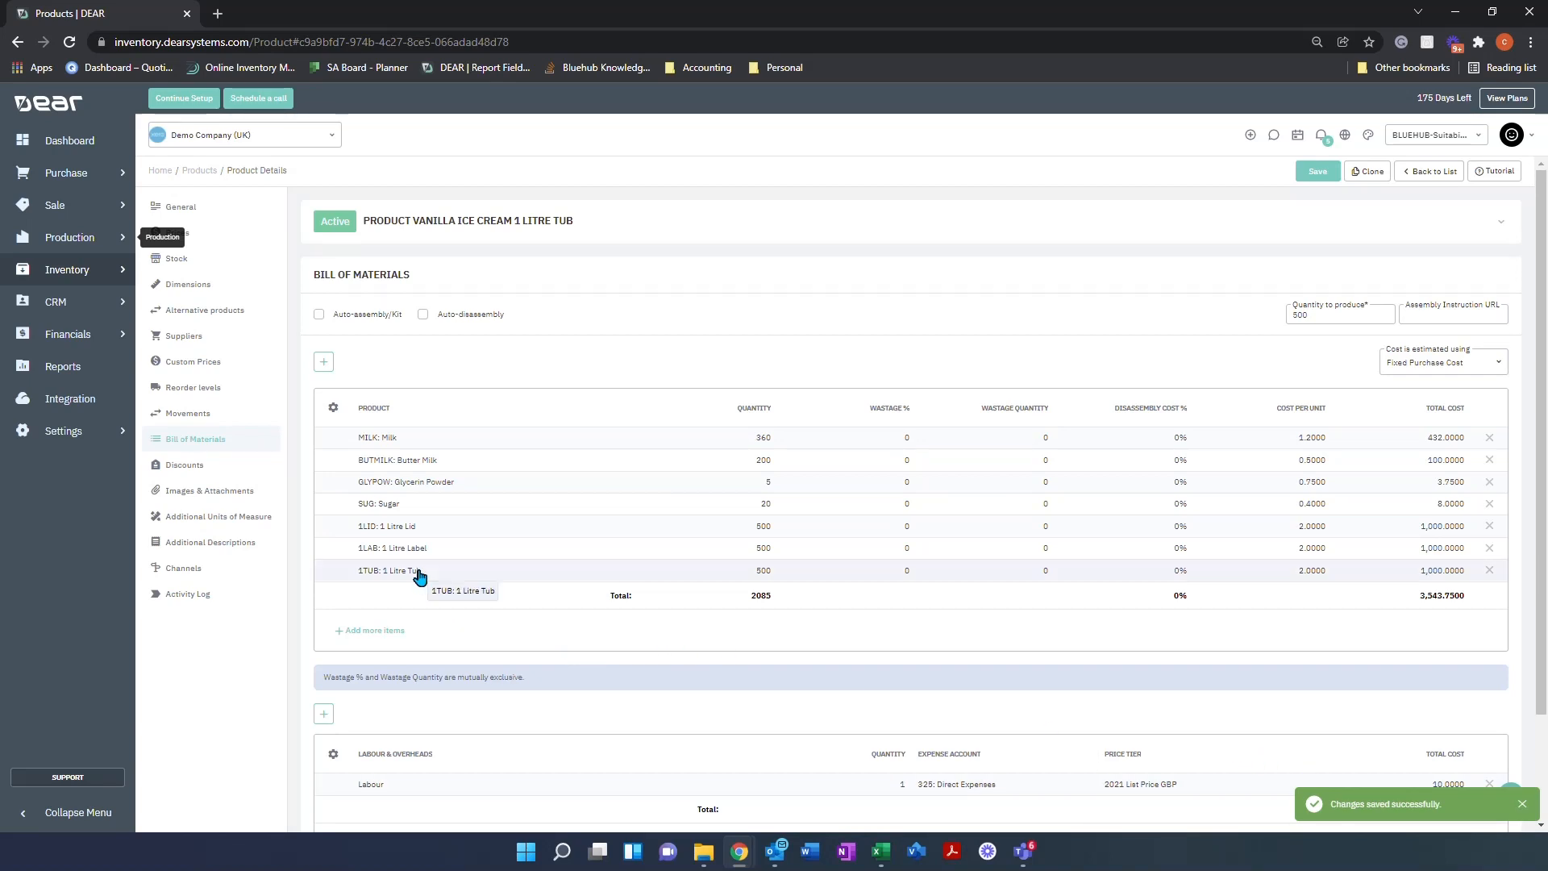